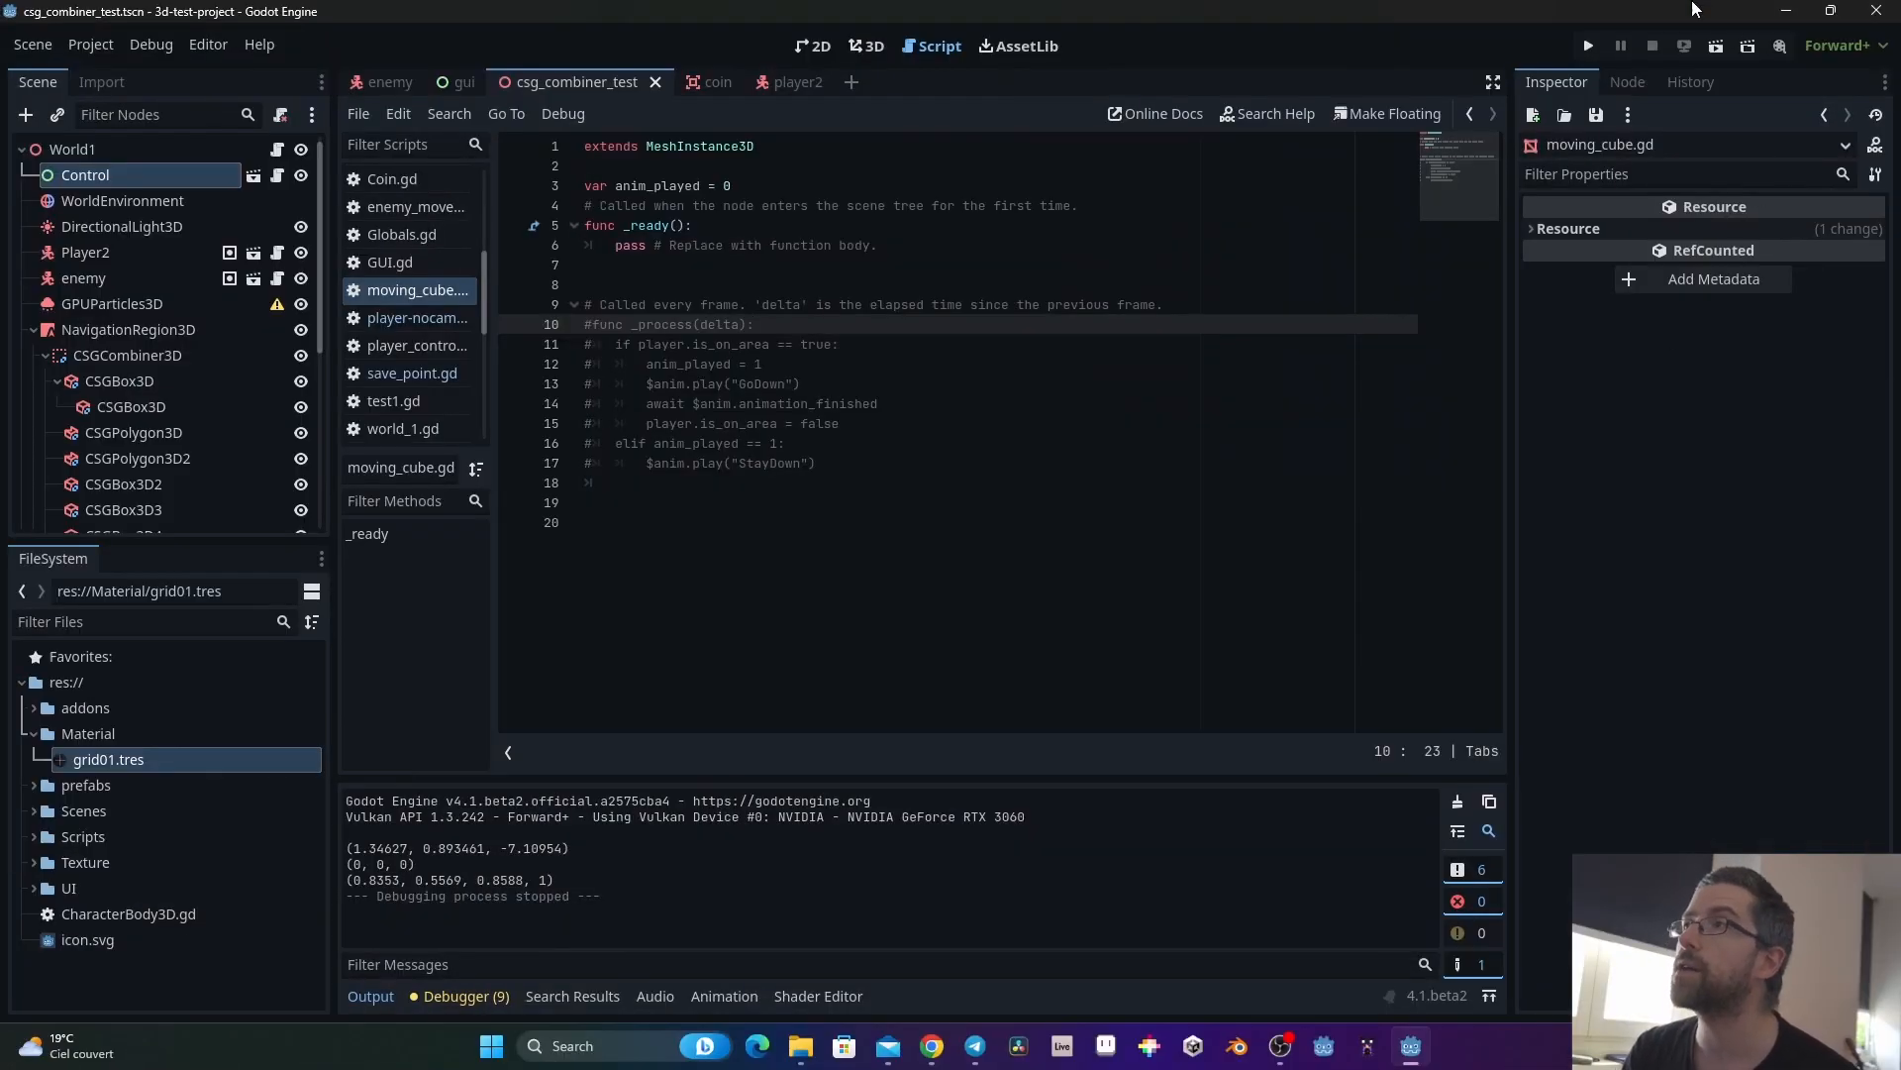
Step: Test-run and close the game, then add 'static var give_number = 5' to Player2's script
left_click(1588, 46)
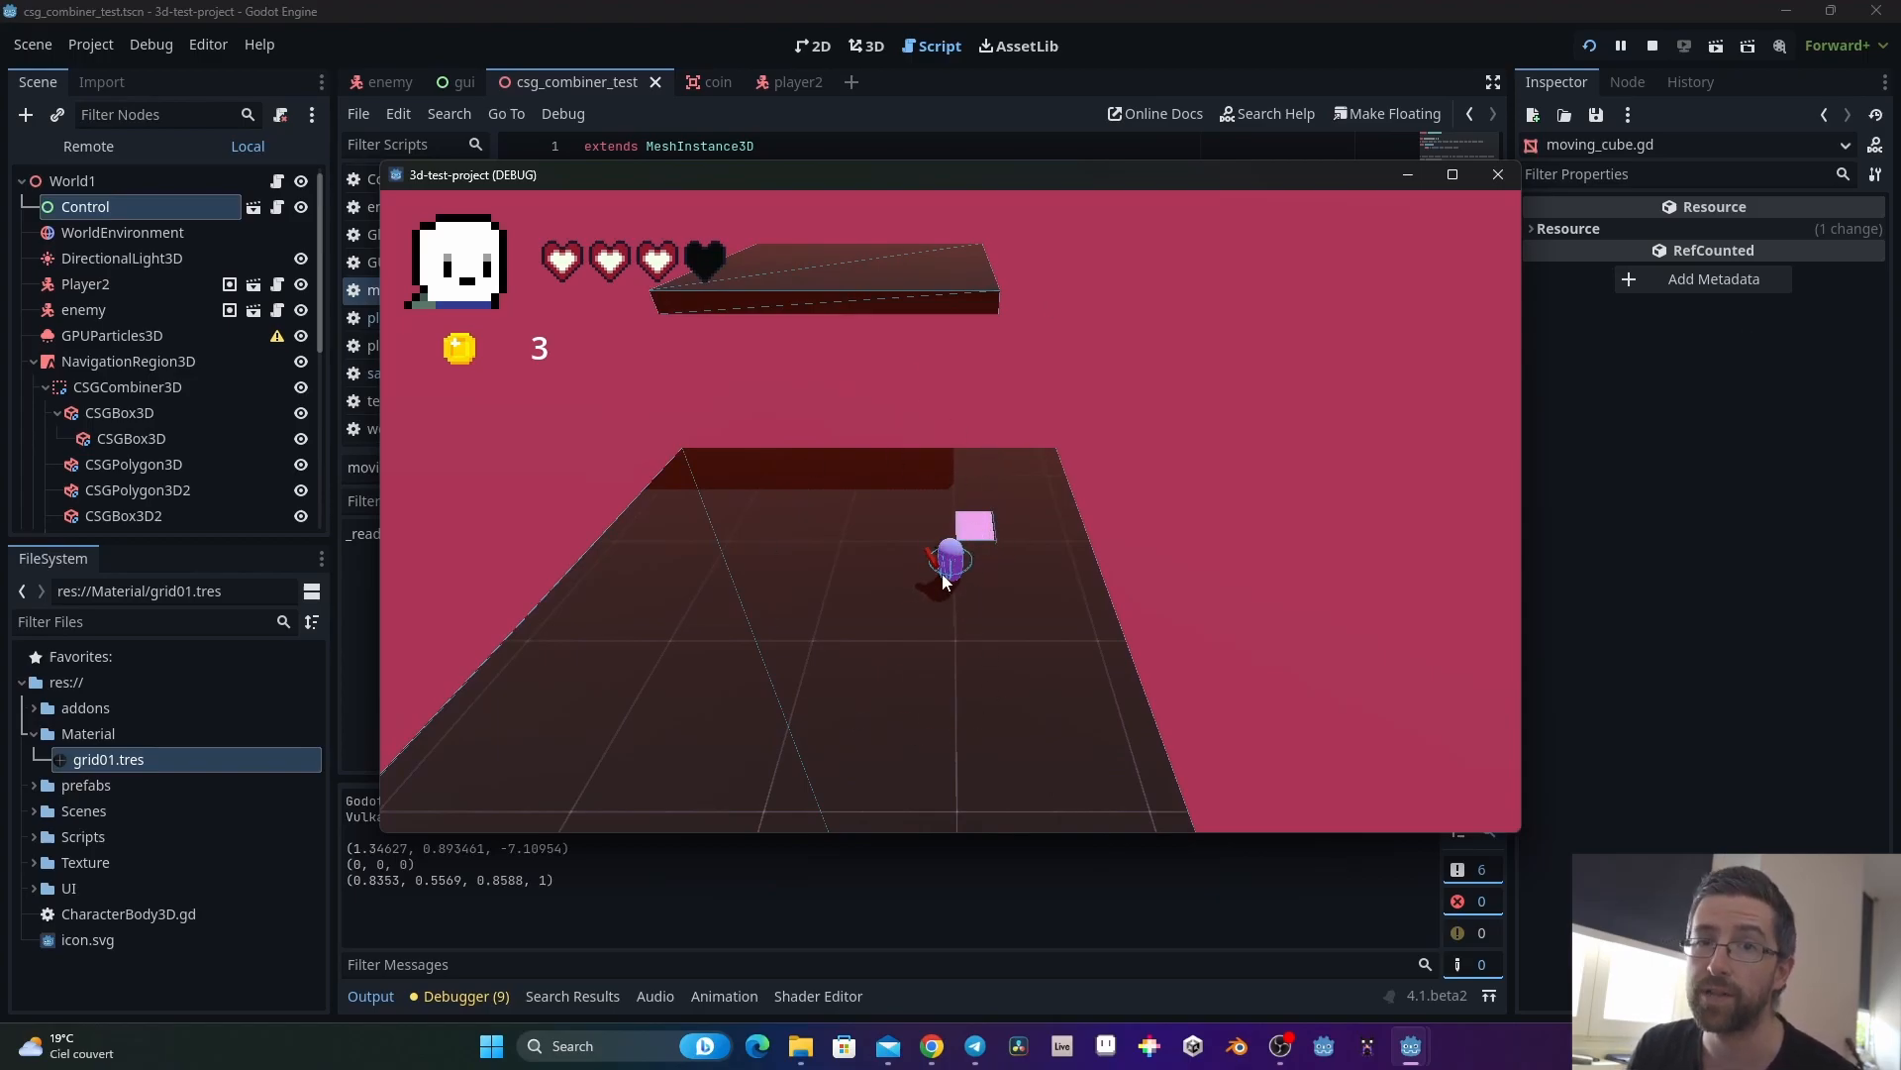
mouse_move(979, 553)
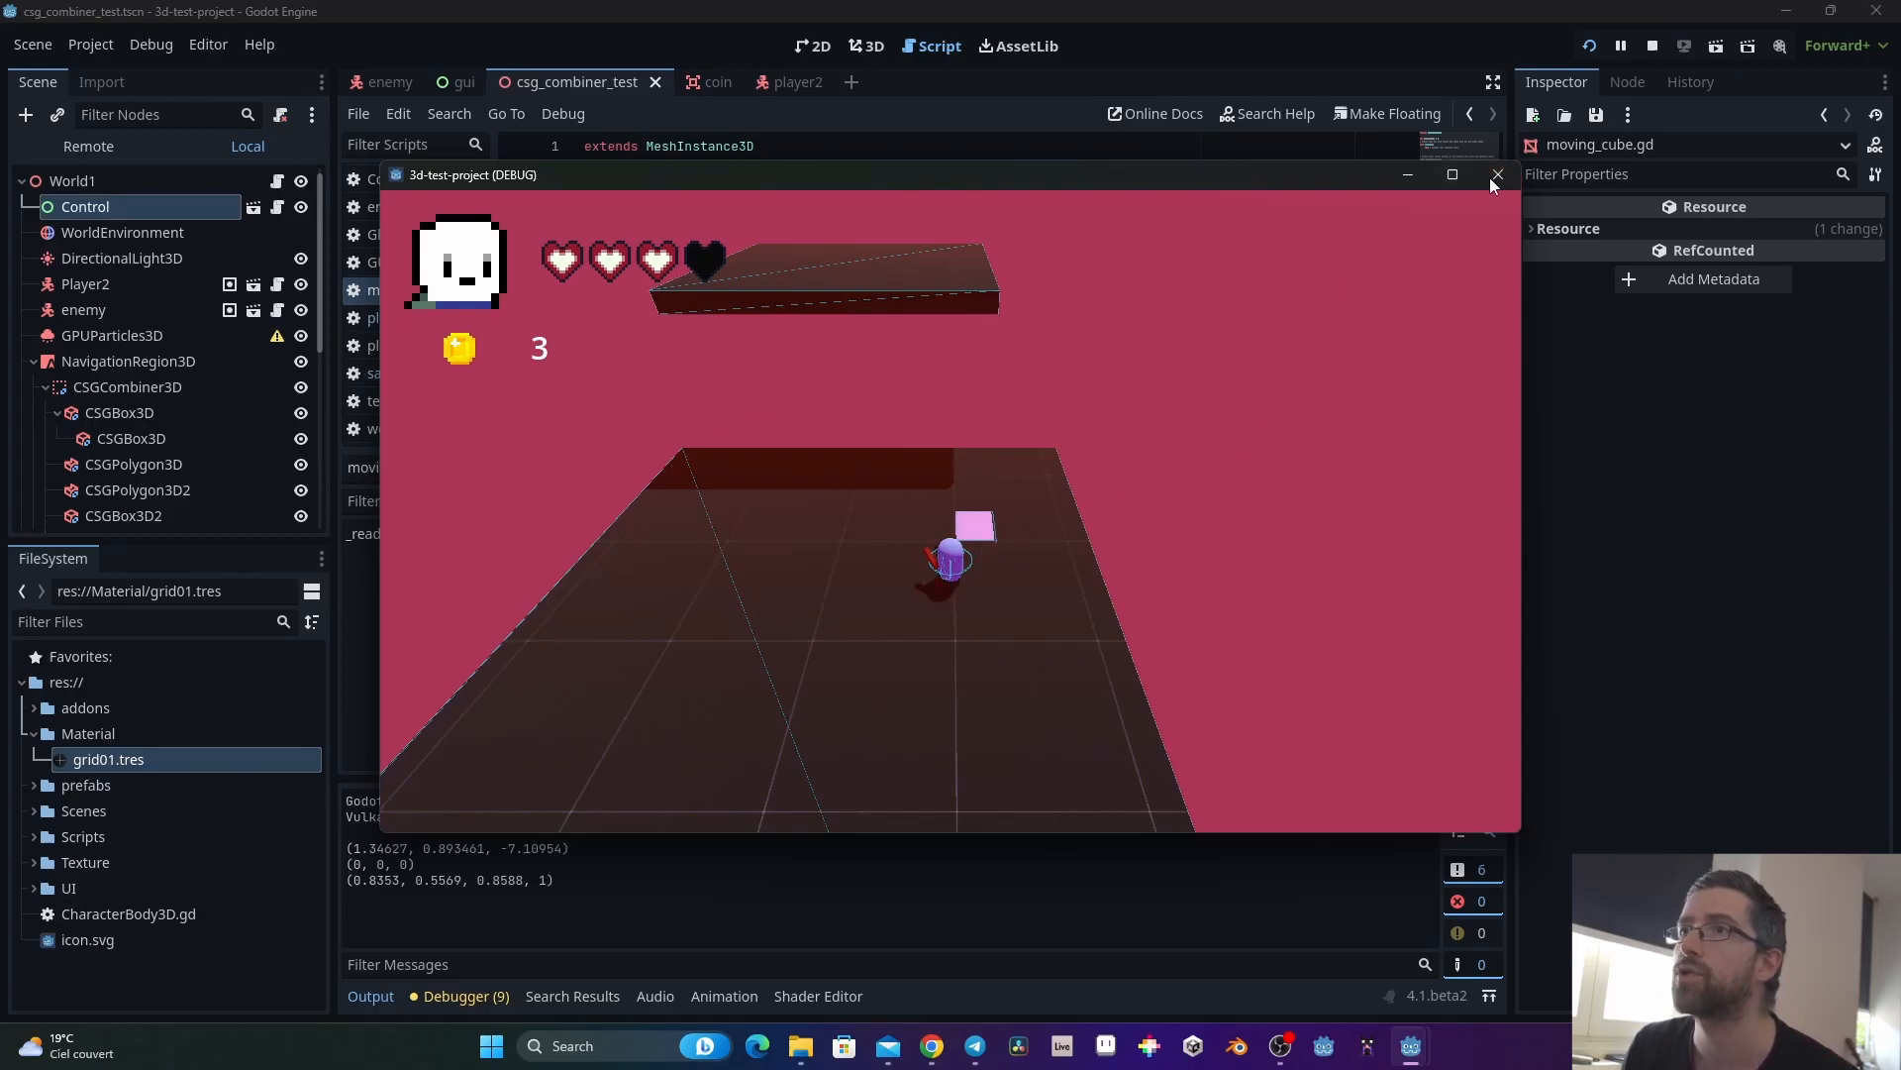
left_click(1496, 174)
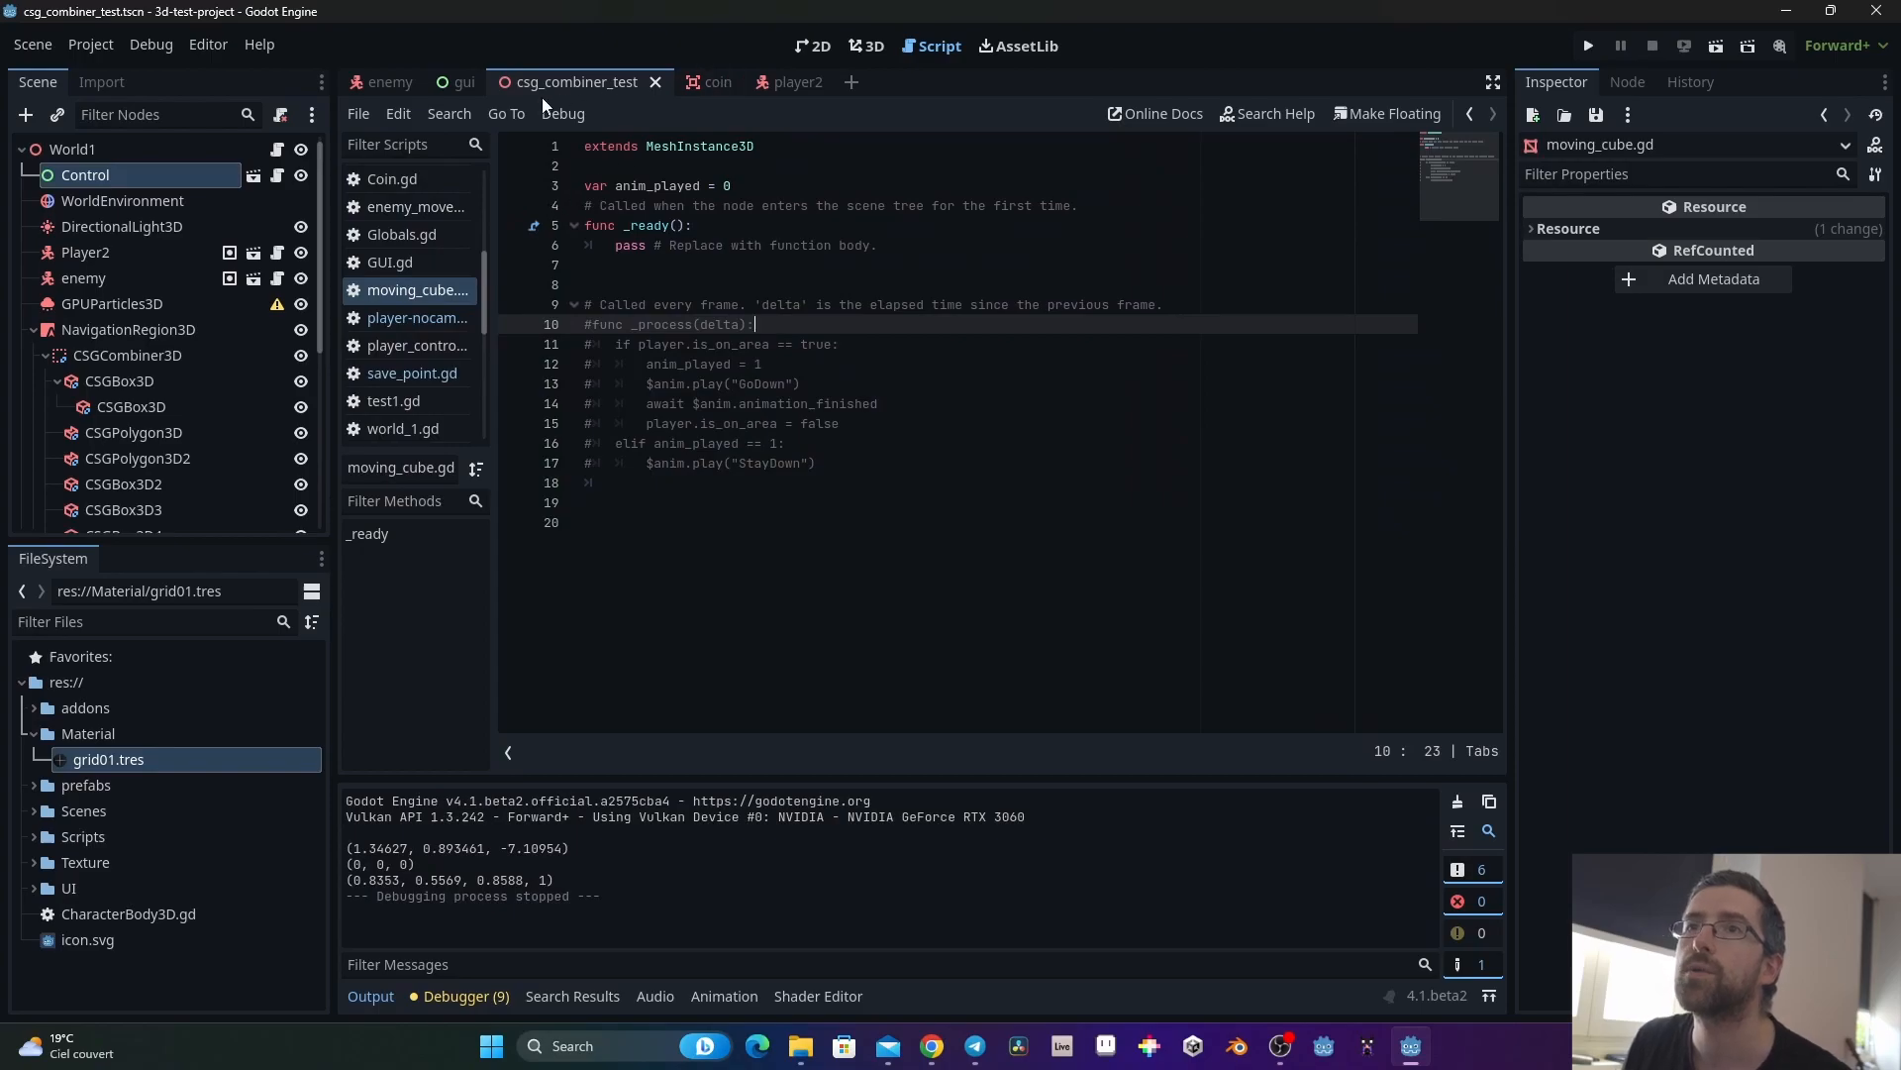
left_click(86, 253)
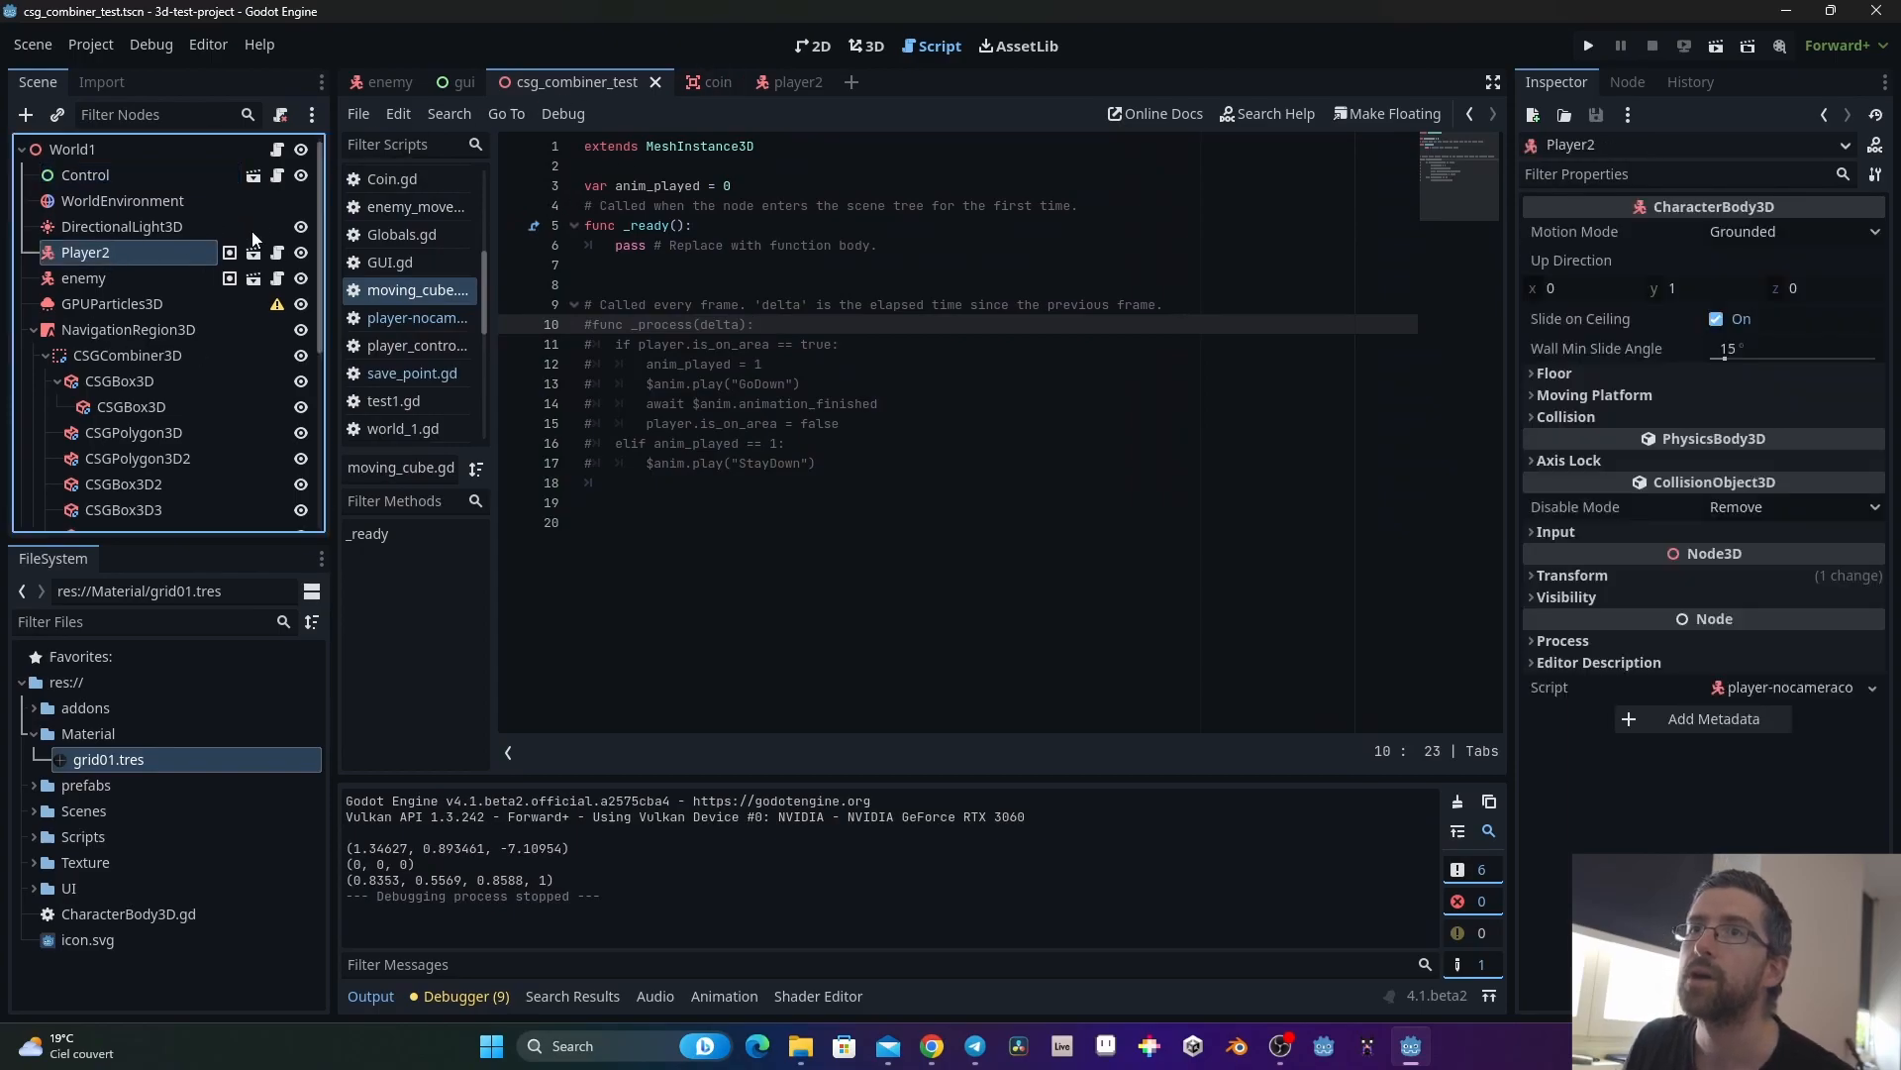
left_click(417, 317)
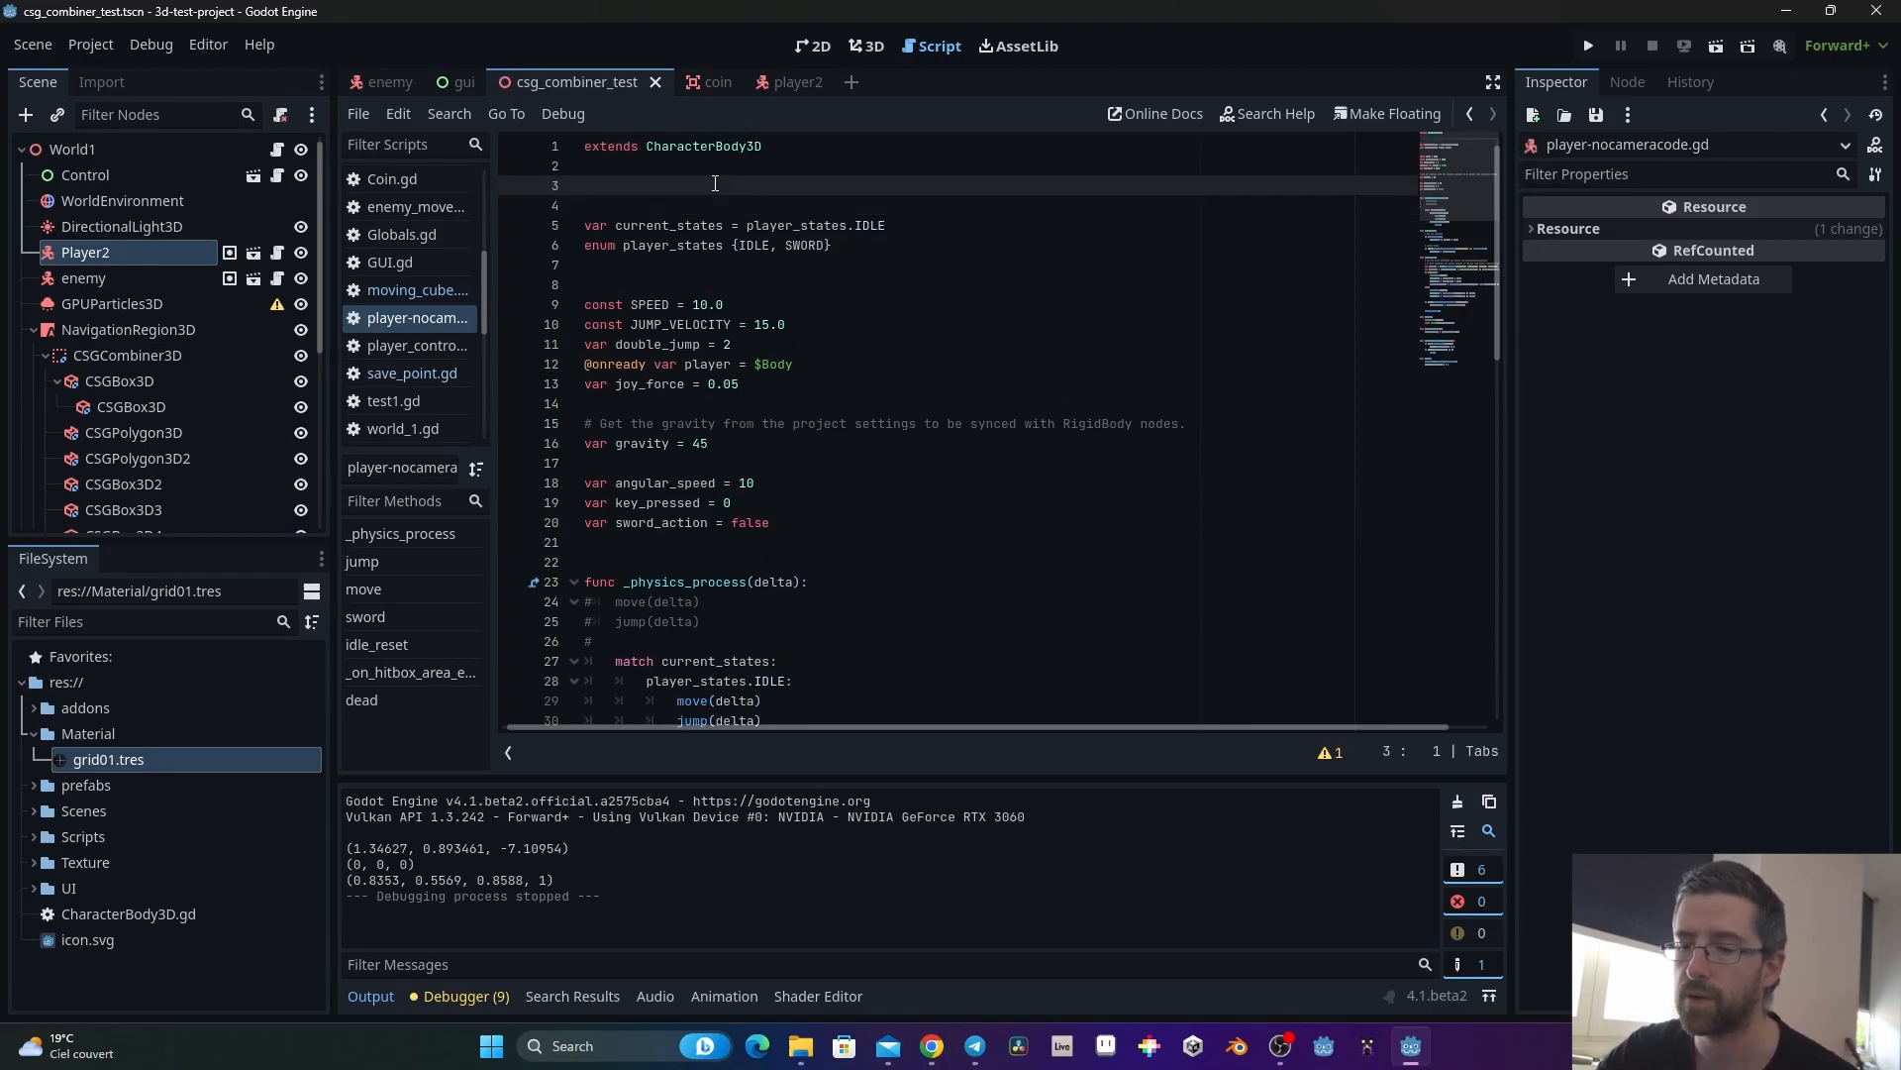
type("static")
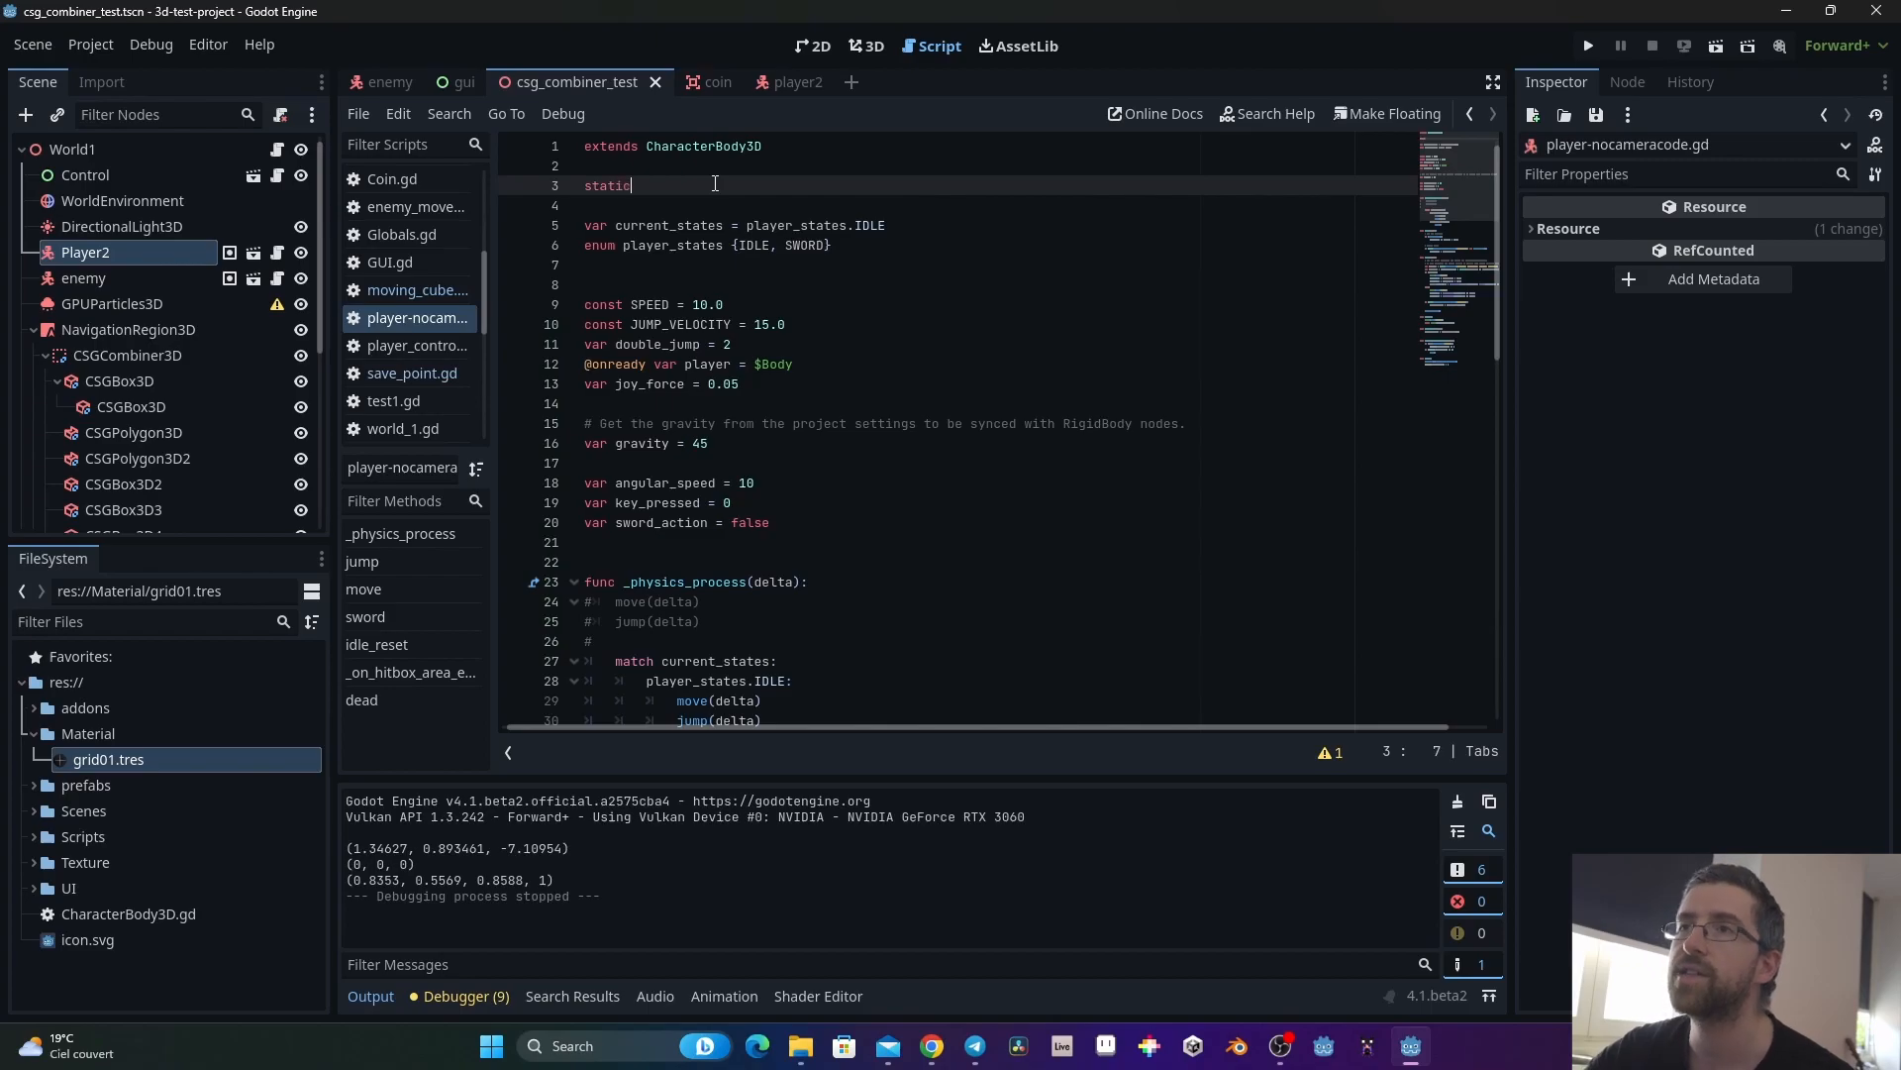
type("var g")
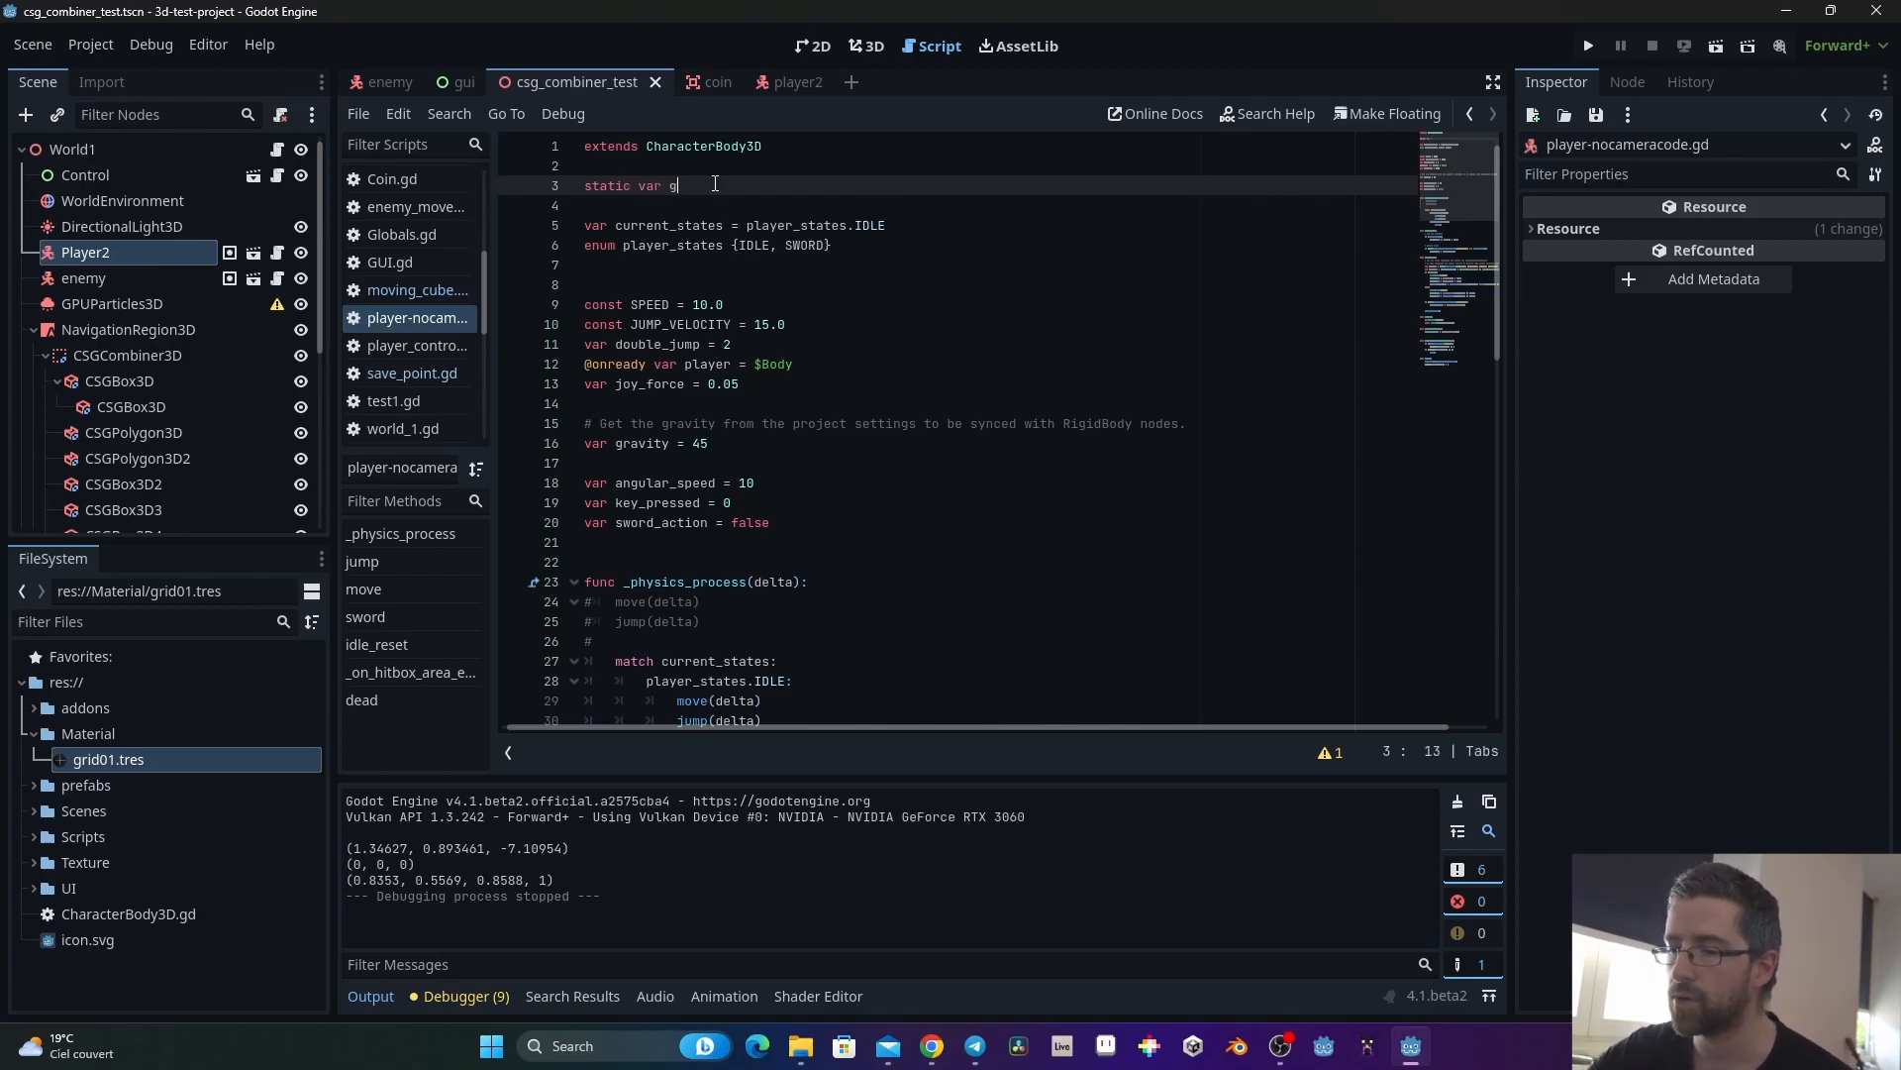
type("ive_number =")
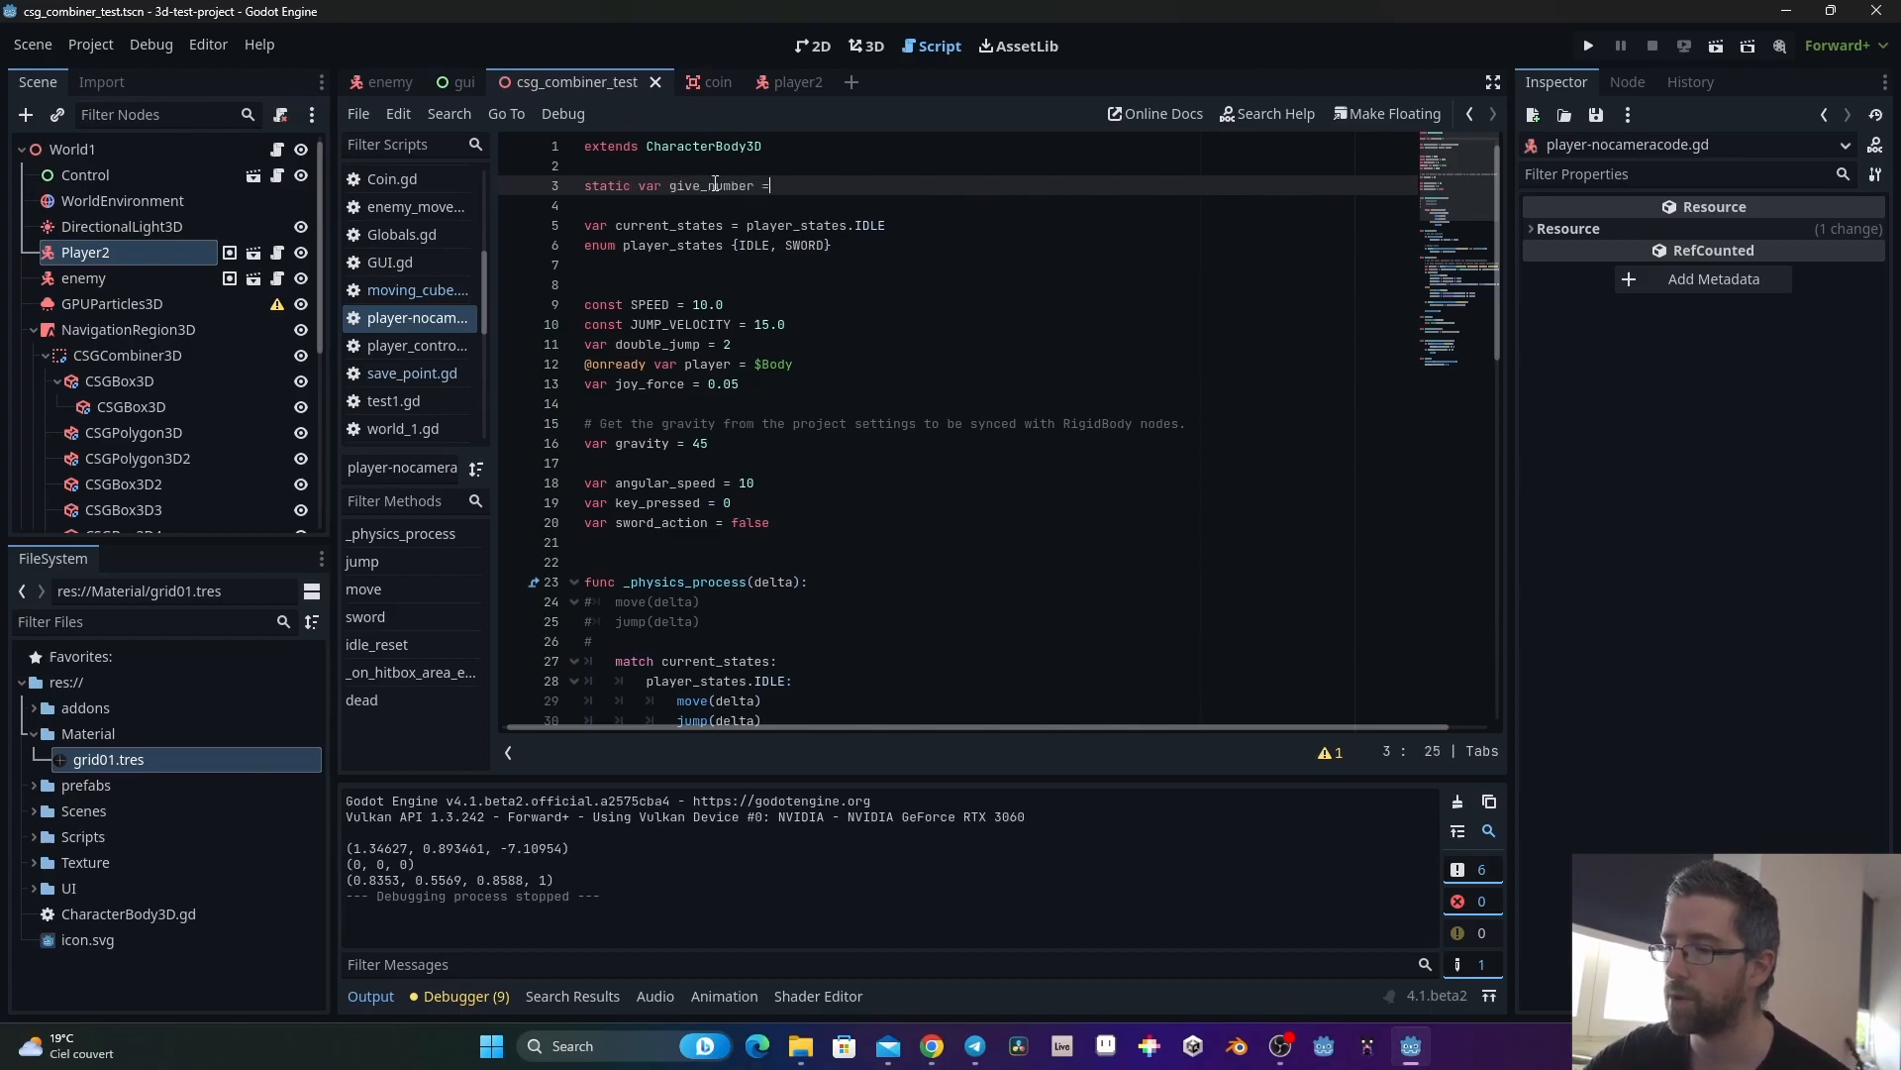
type("5")
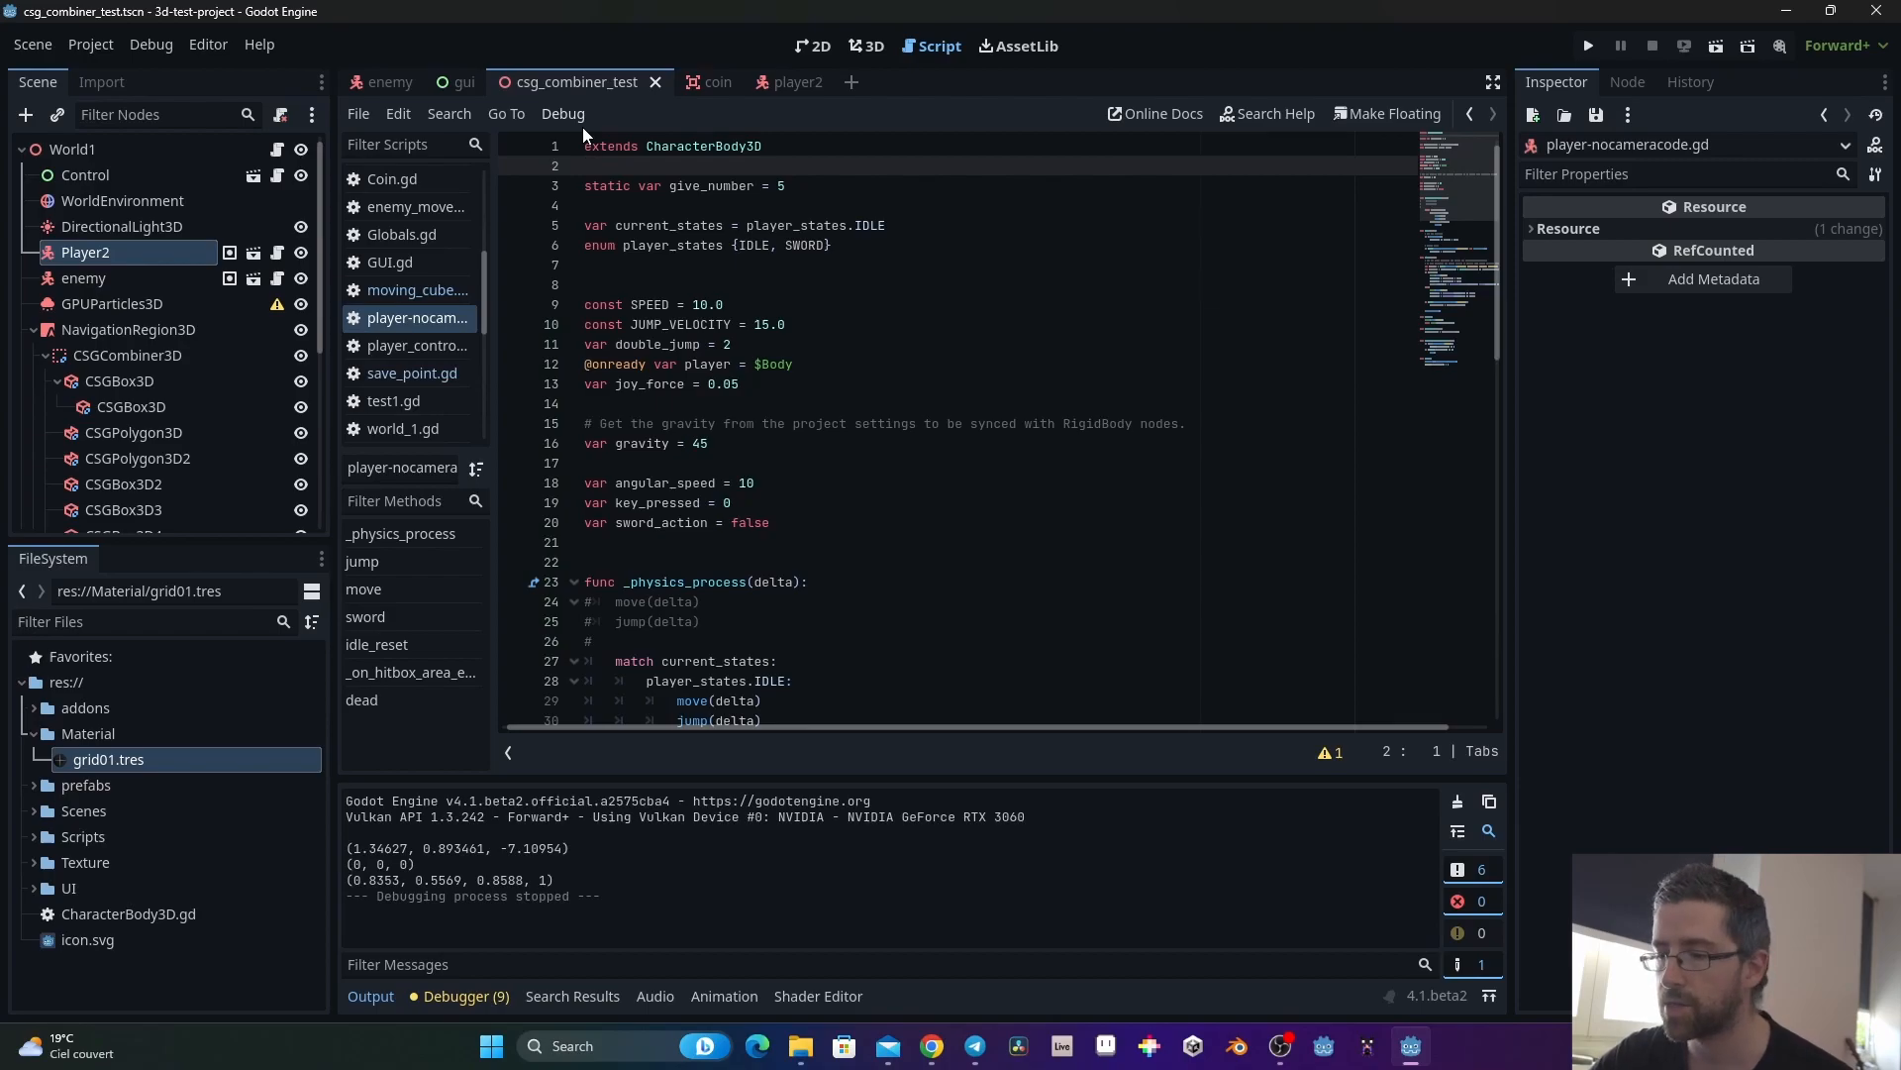
Step: Declare 'class_name player' in the player script and switch to save_point.gd
type("class")
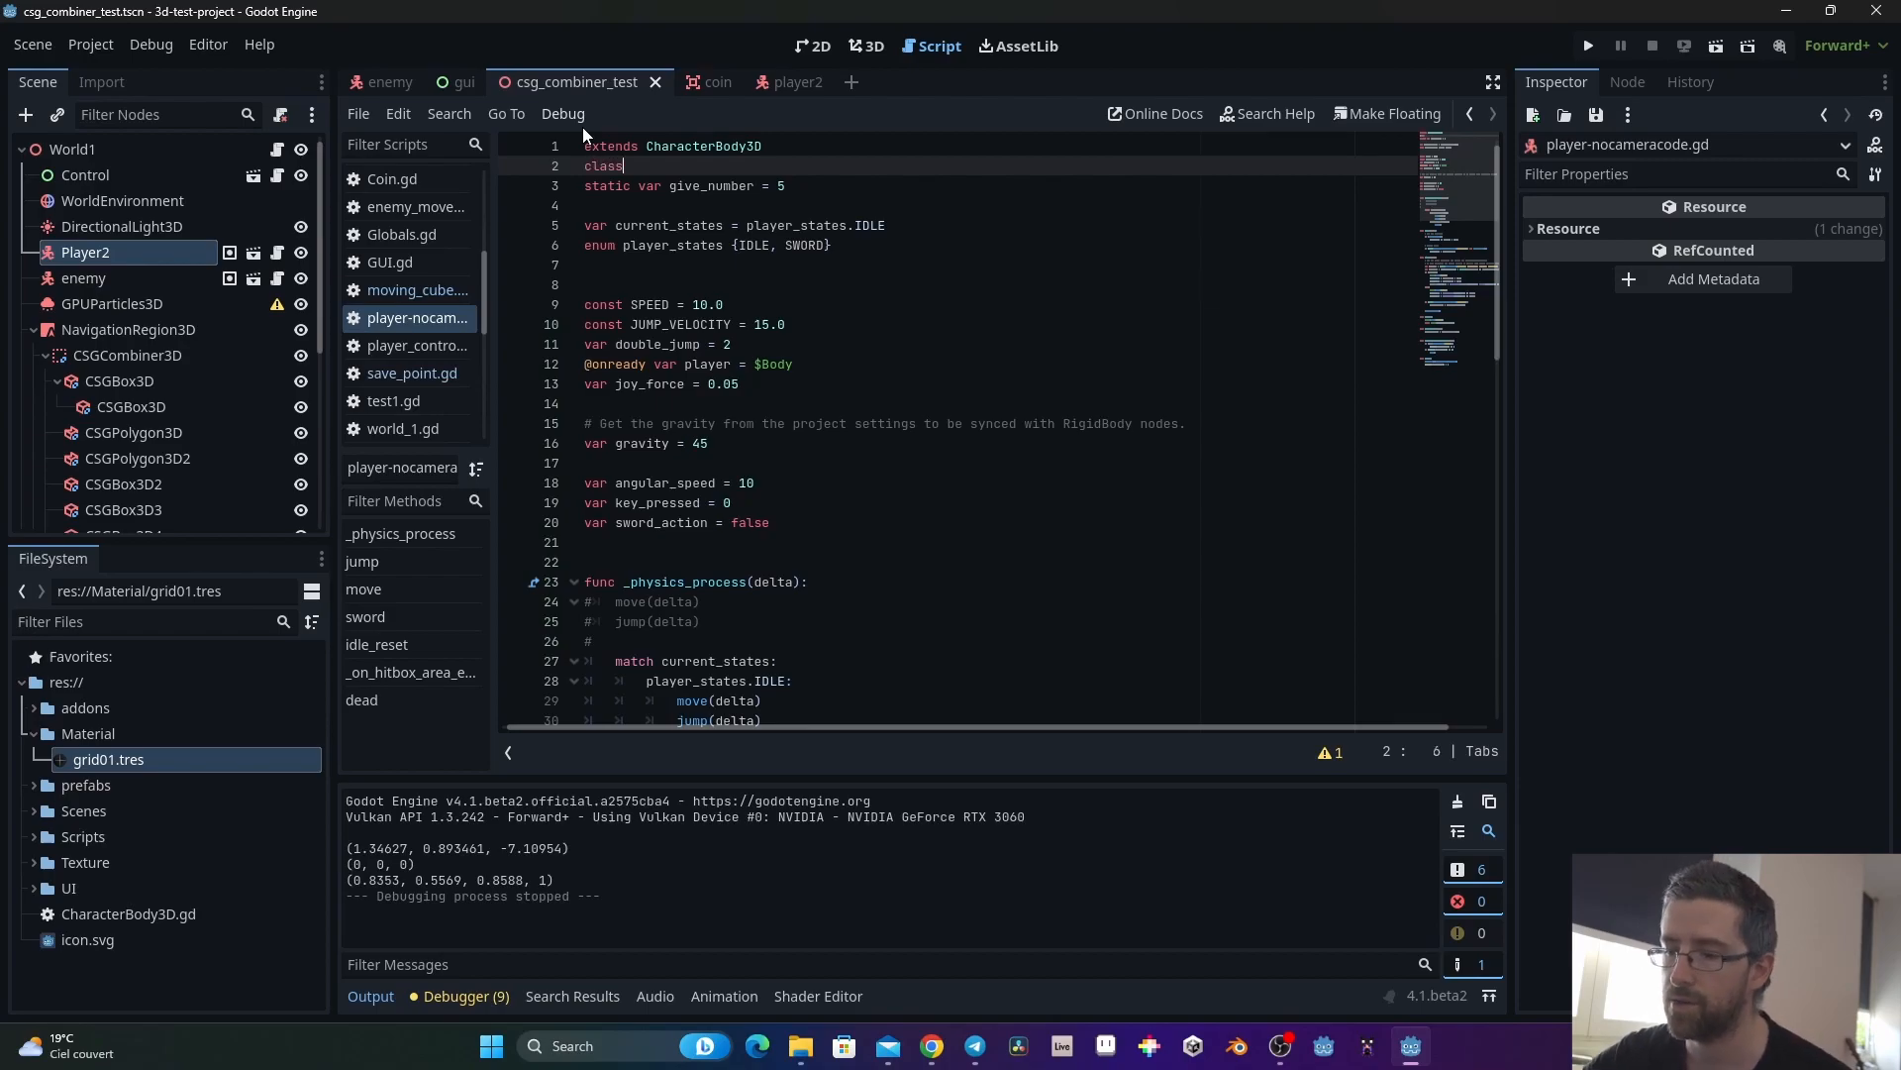
type("_name")
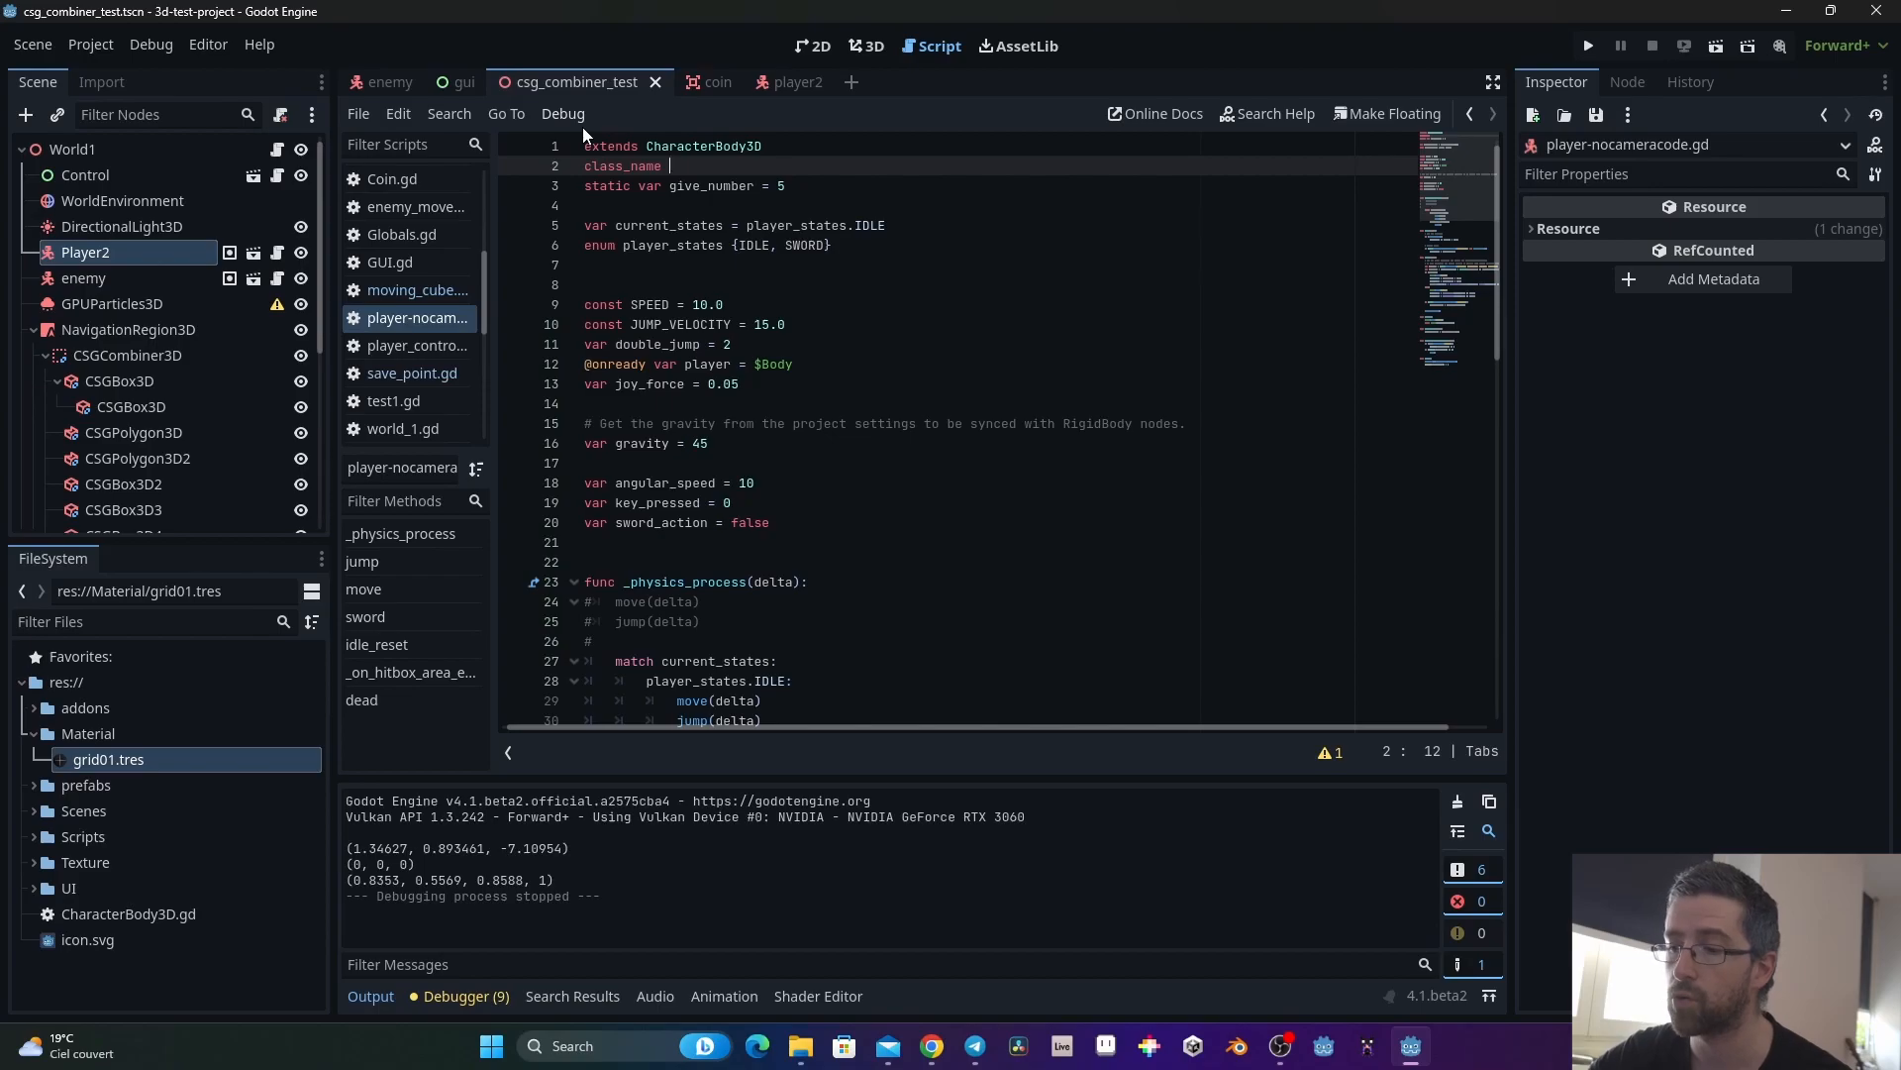
type("player")
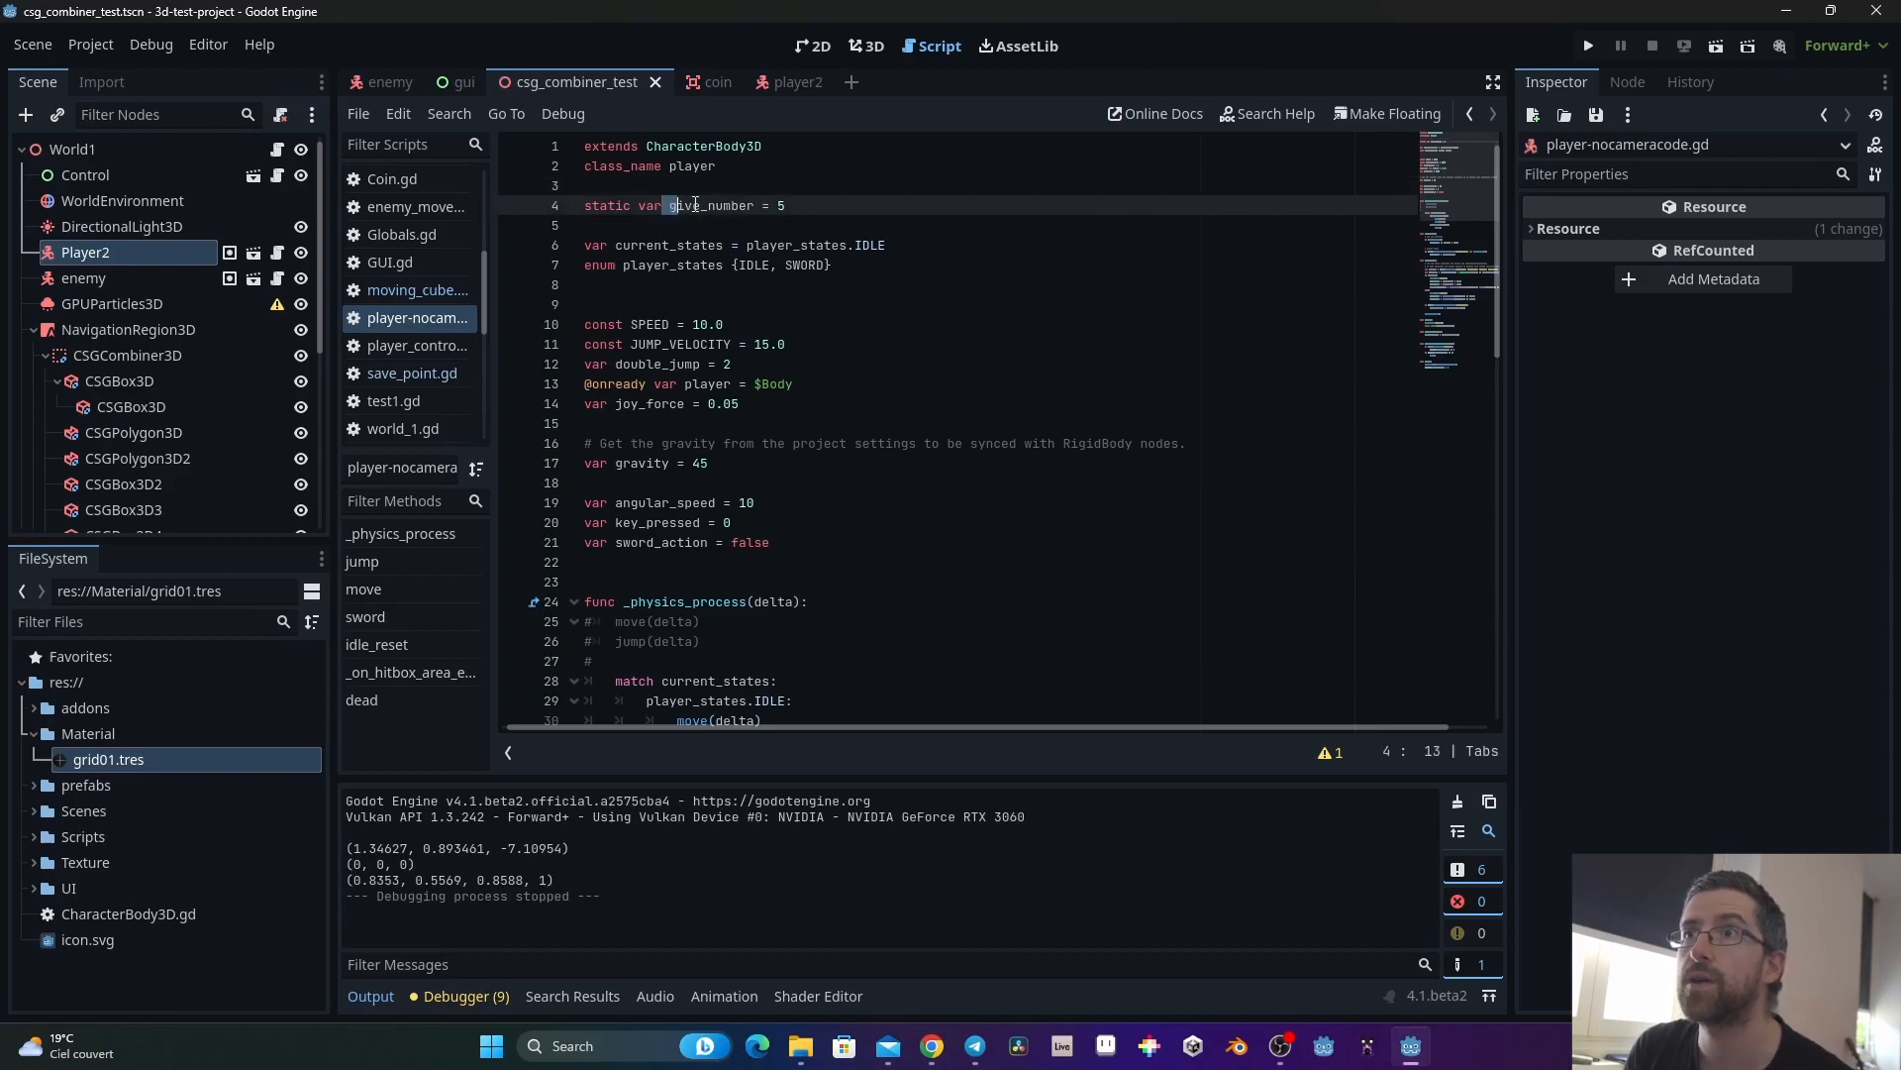
double_click(709, 205)
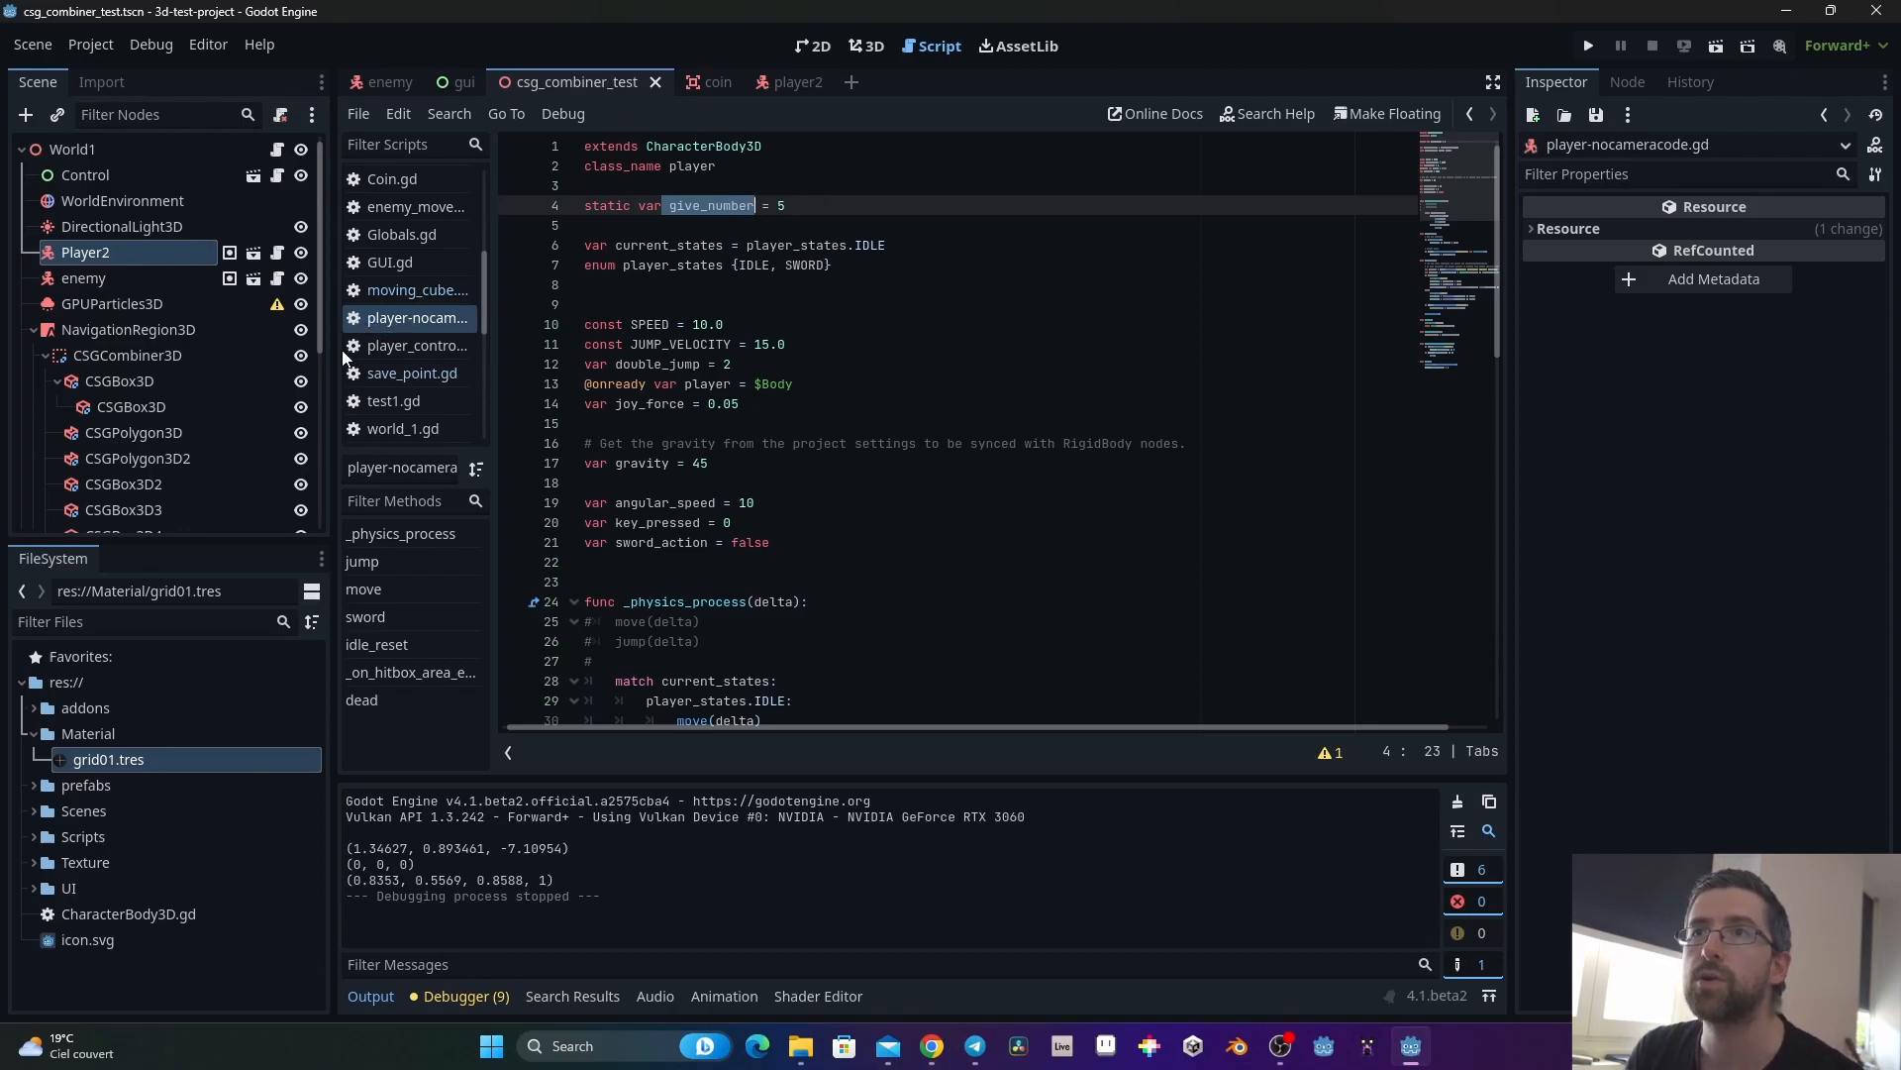
left_click(411, 373)
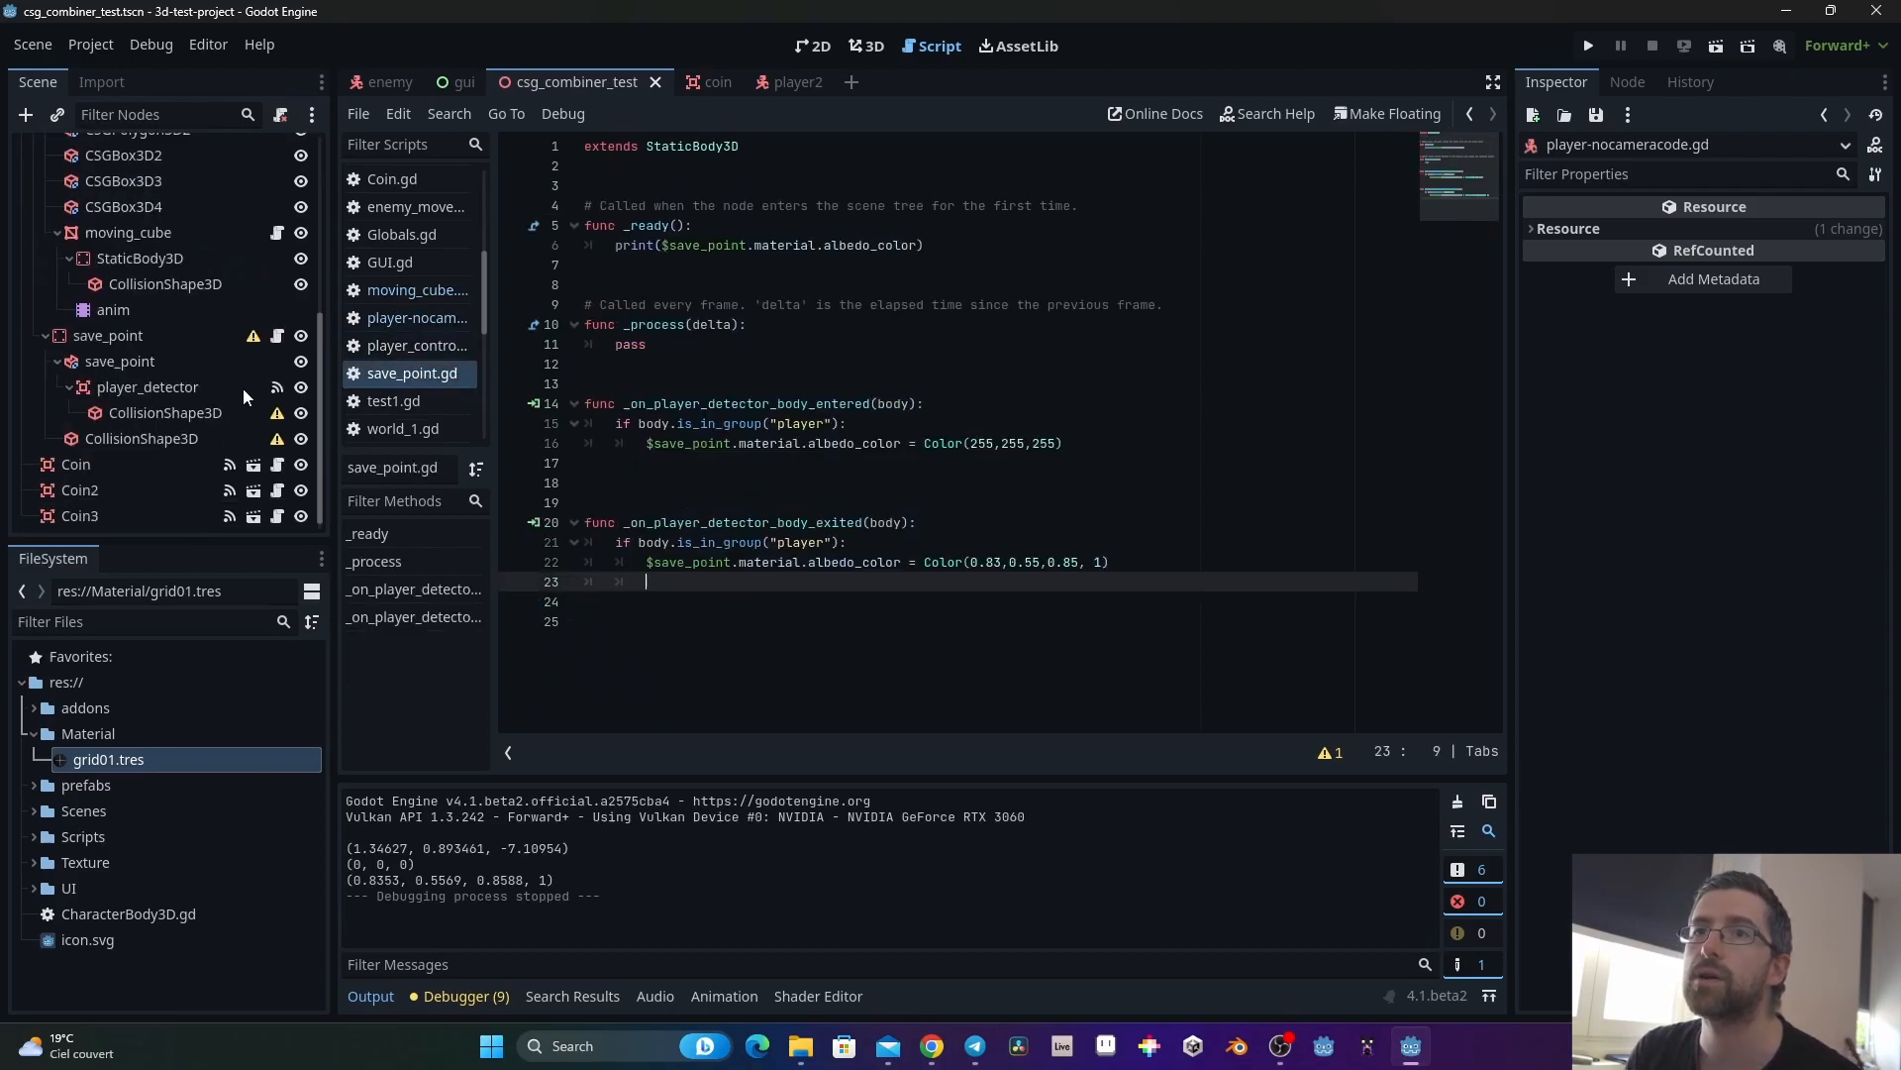
Step: Add print(player.give_number) to save_point's body-entered handler, then reopen the player script
left_click(108, 335)
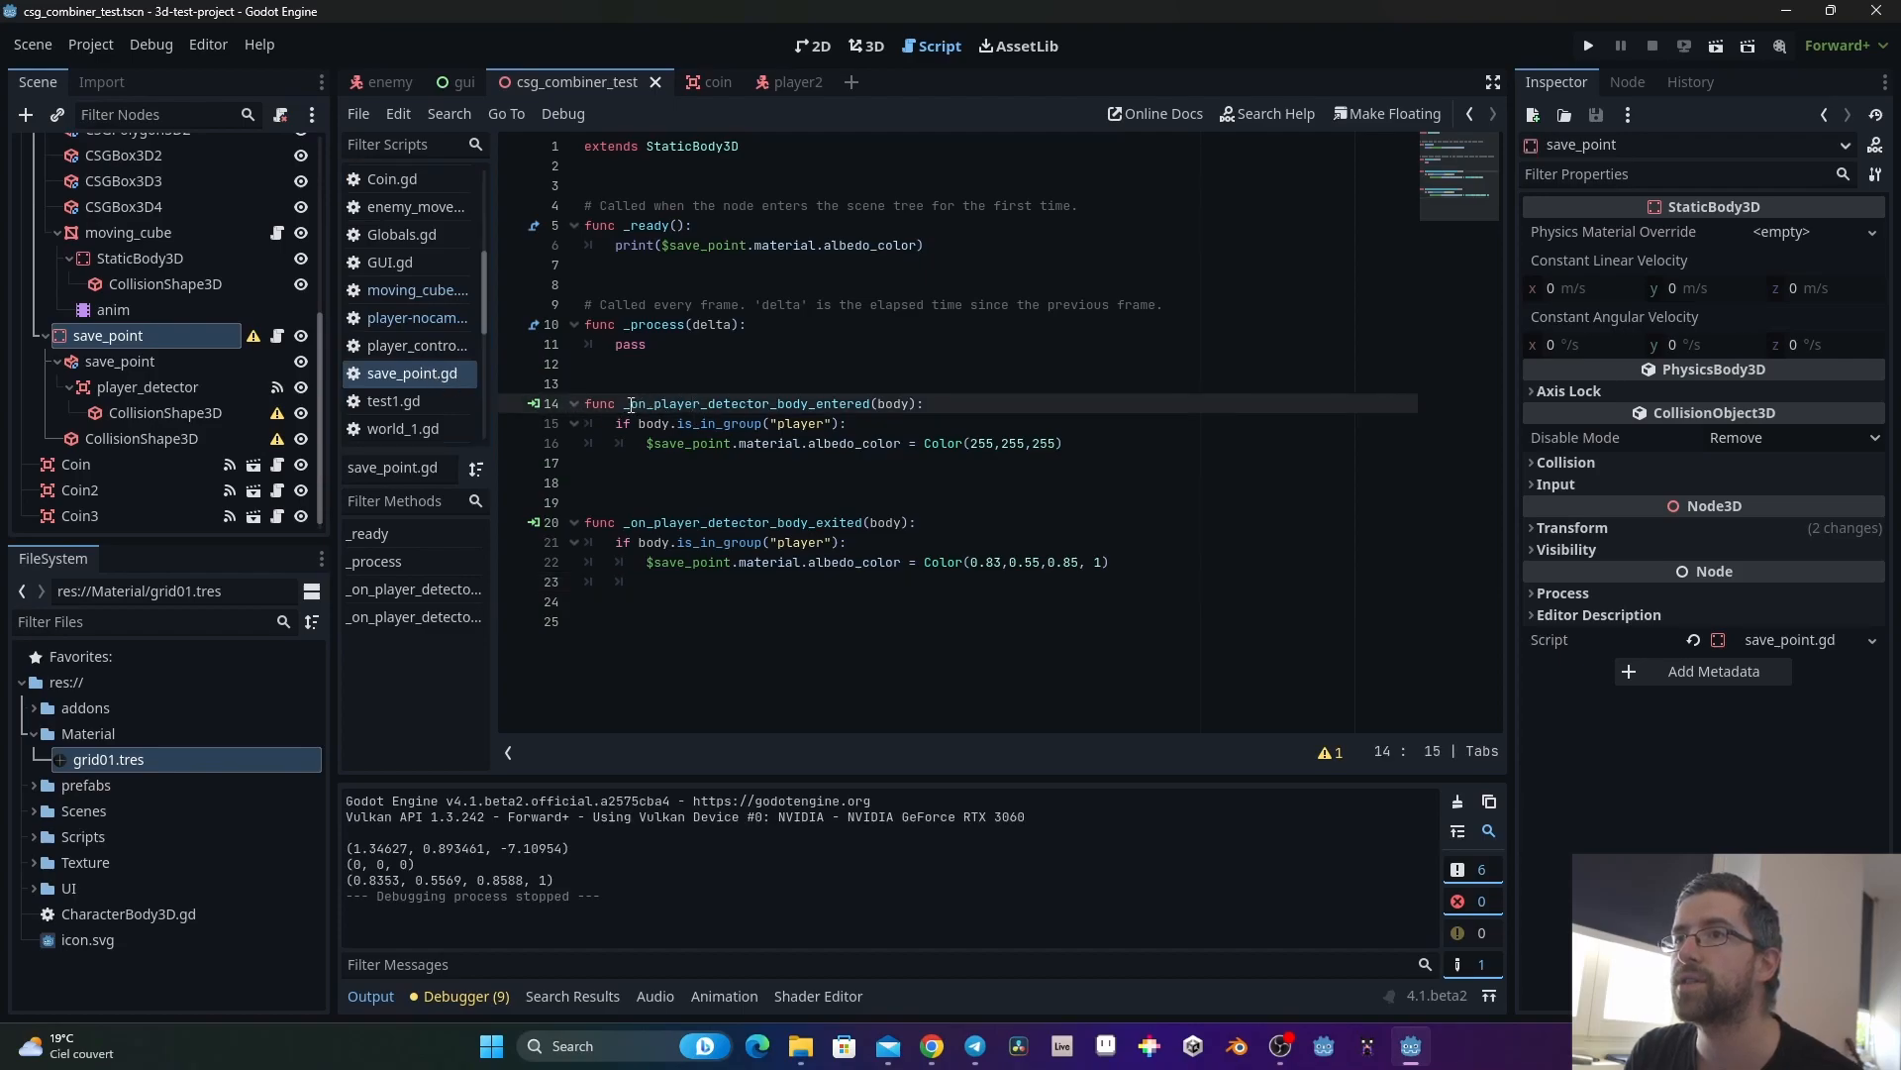
left_click_drag(630, 403, 924, 403)
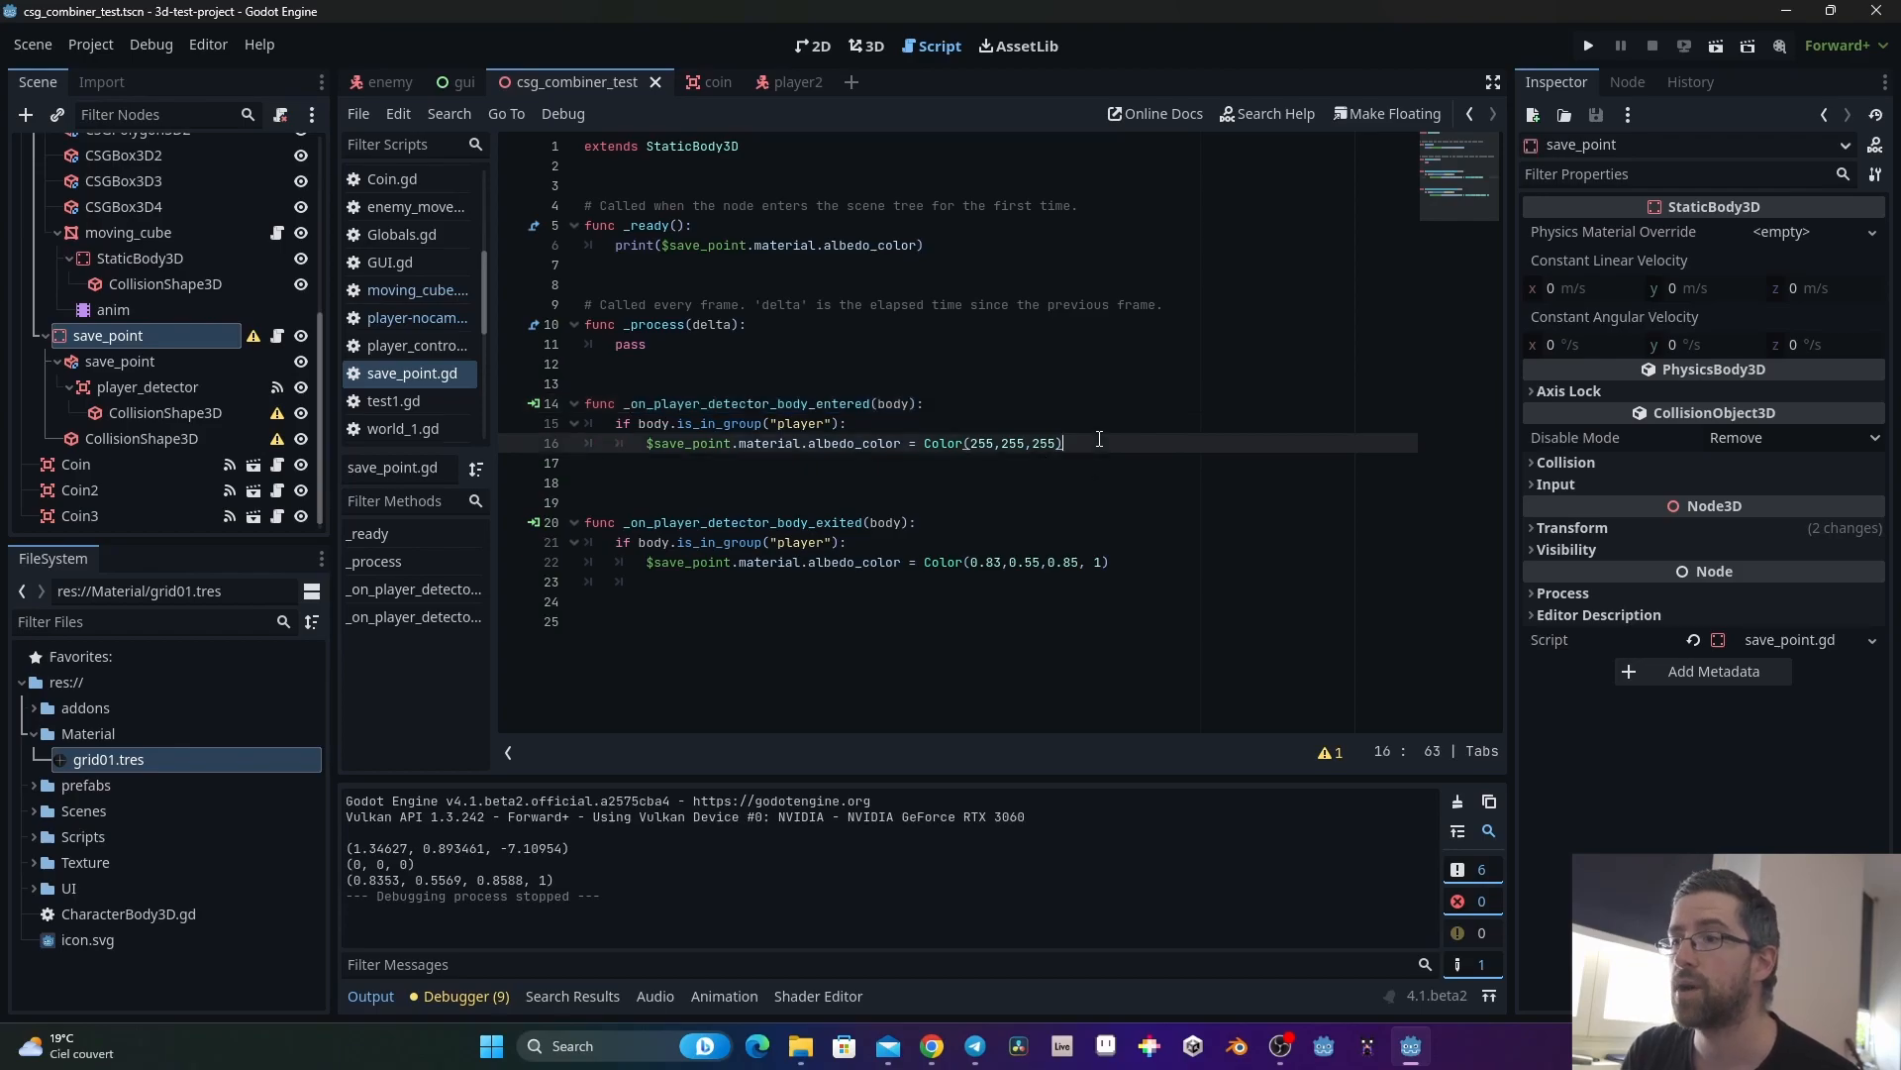
type("print")
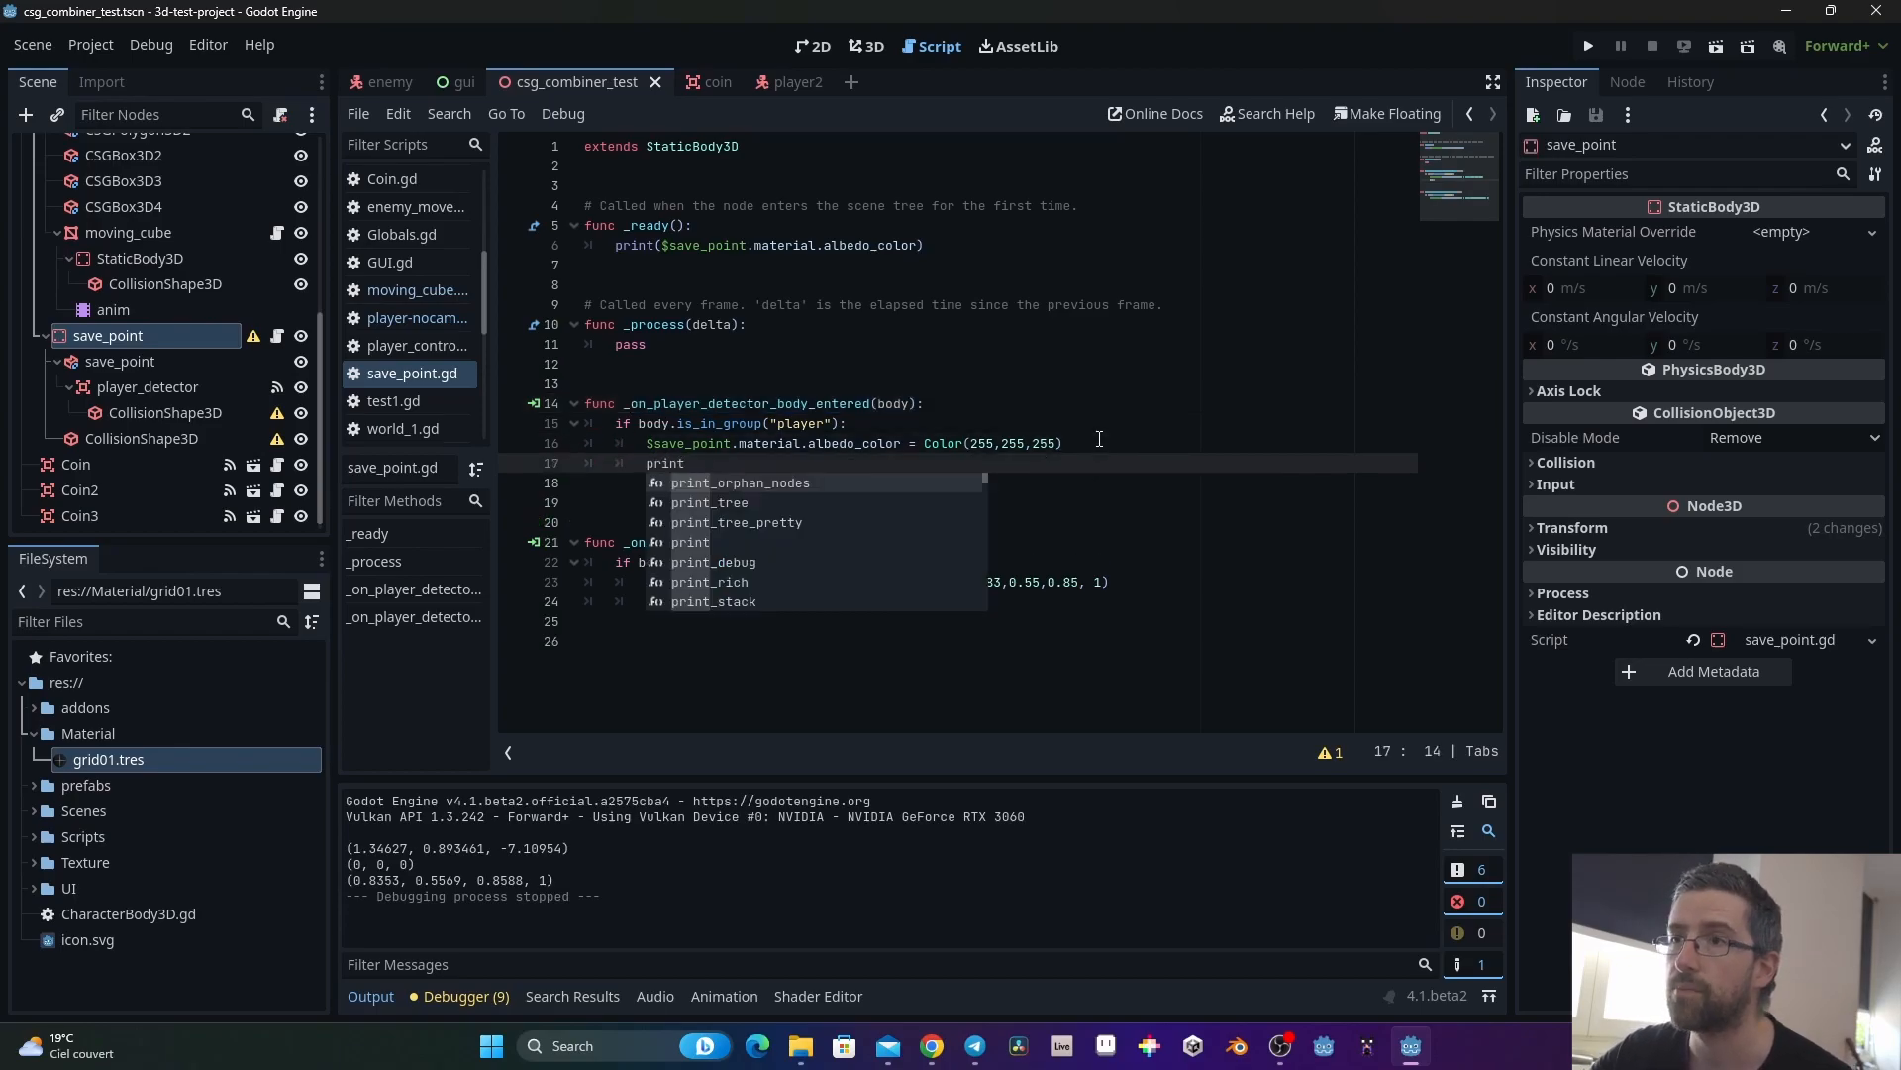
type("(give")
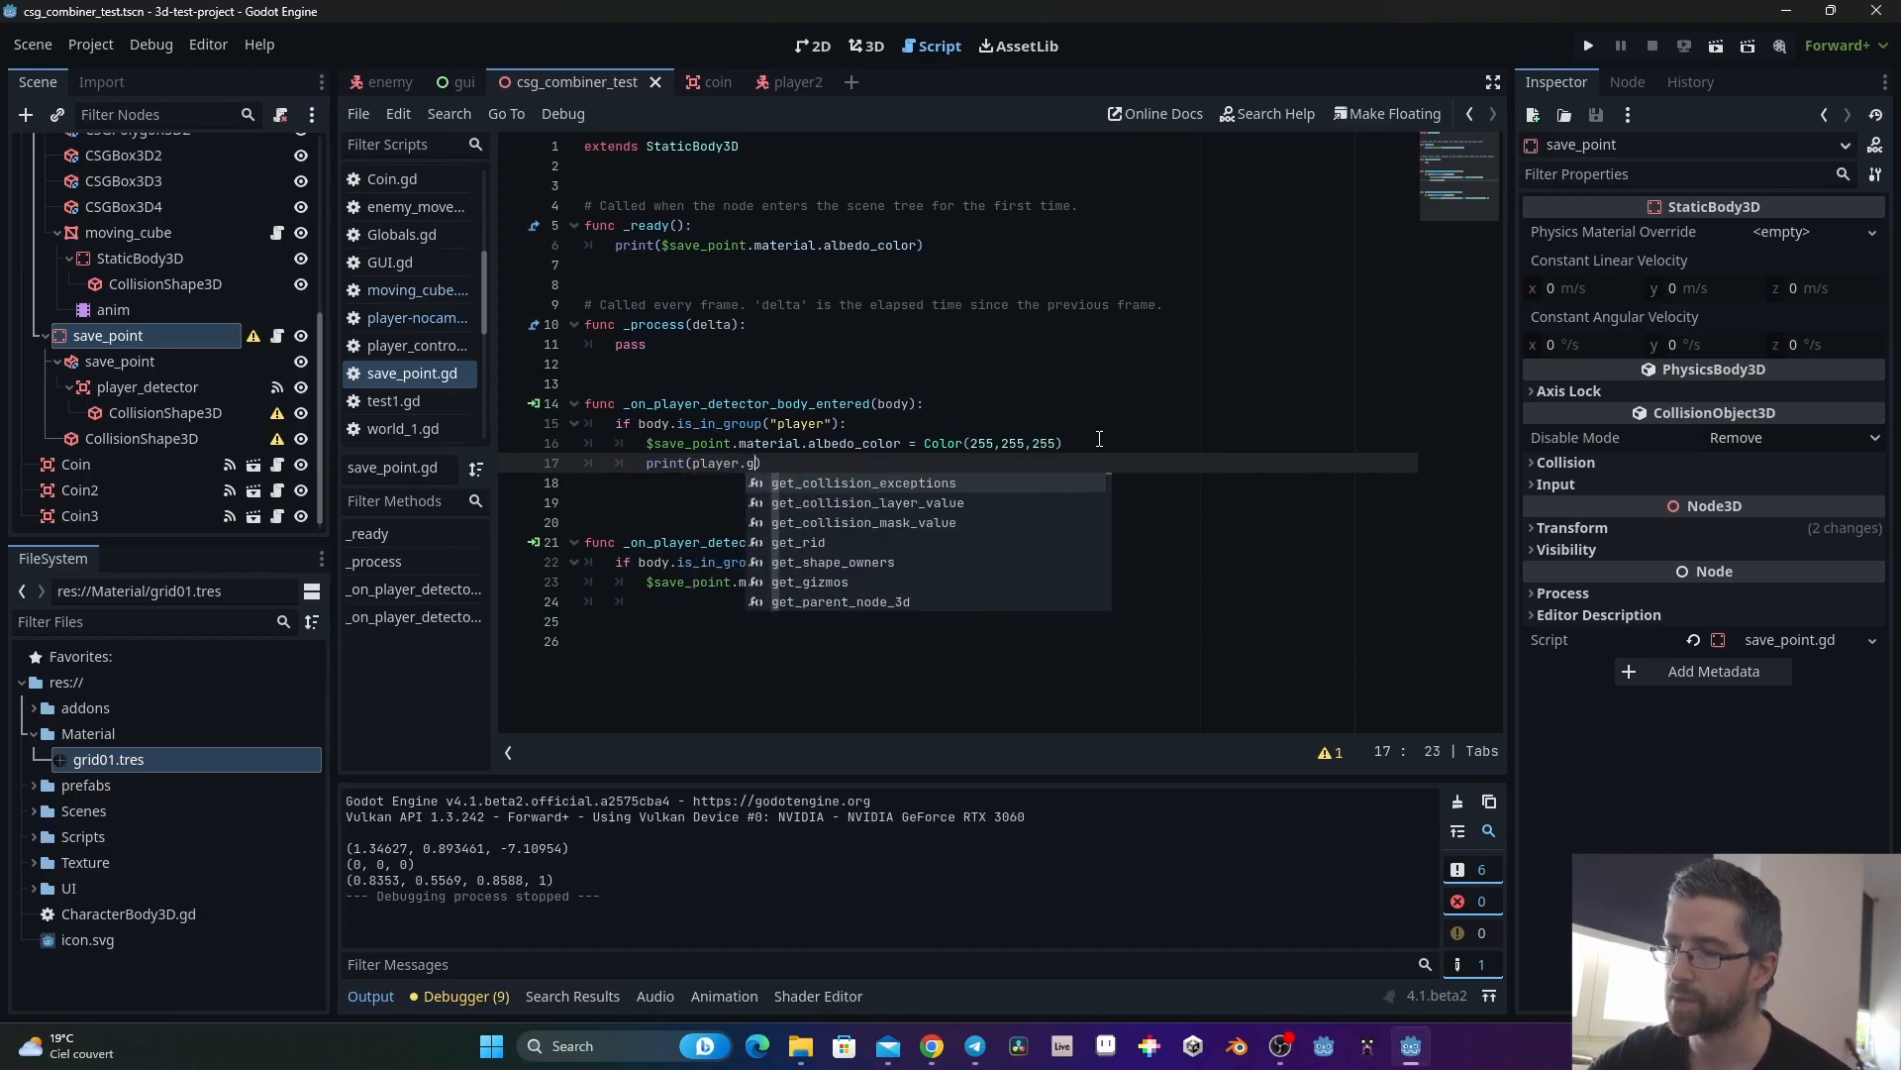
type("ive_number")
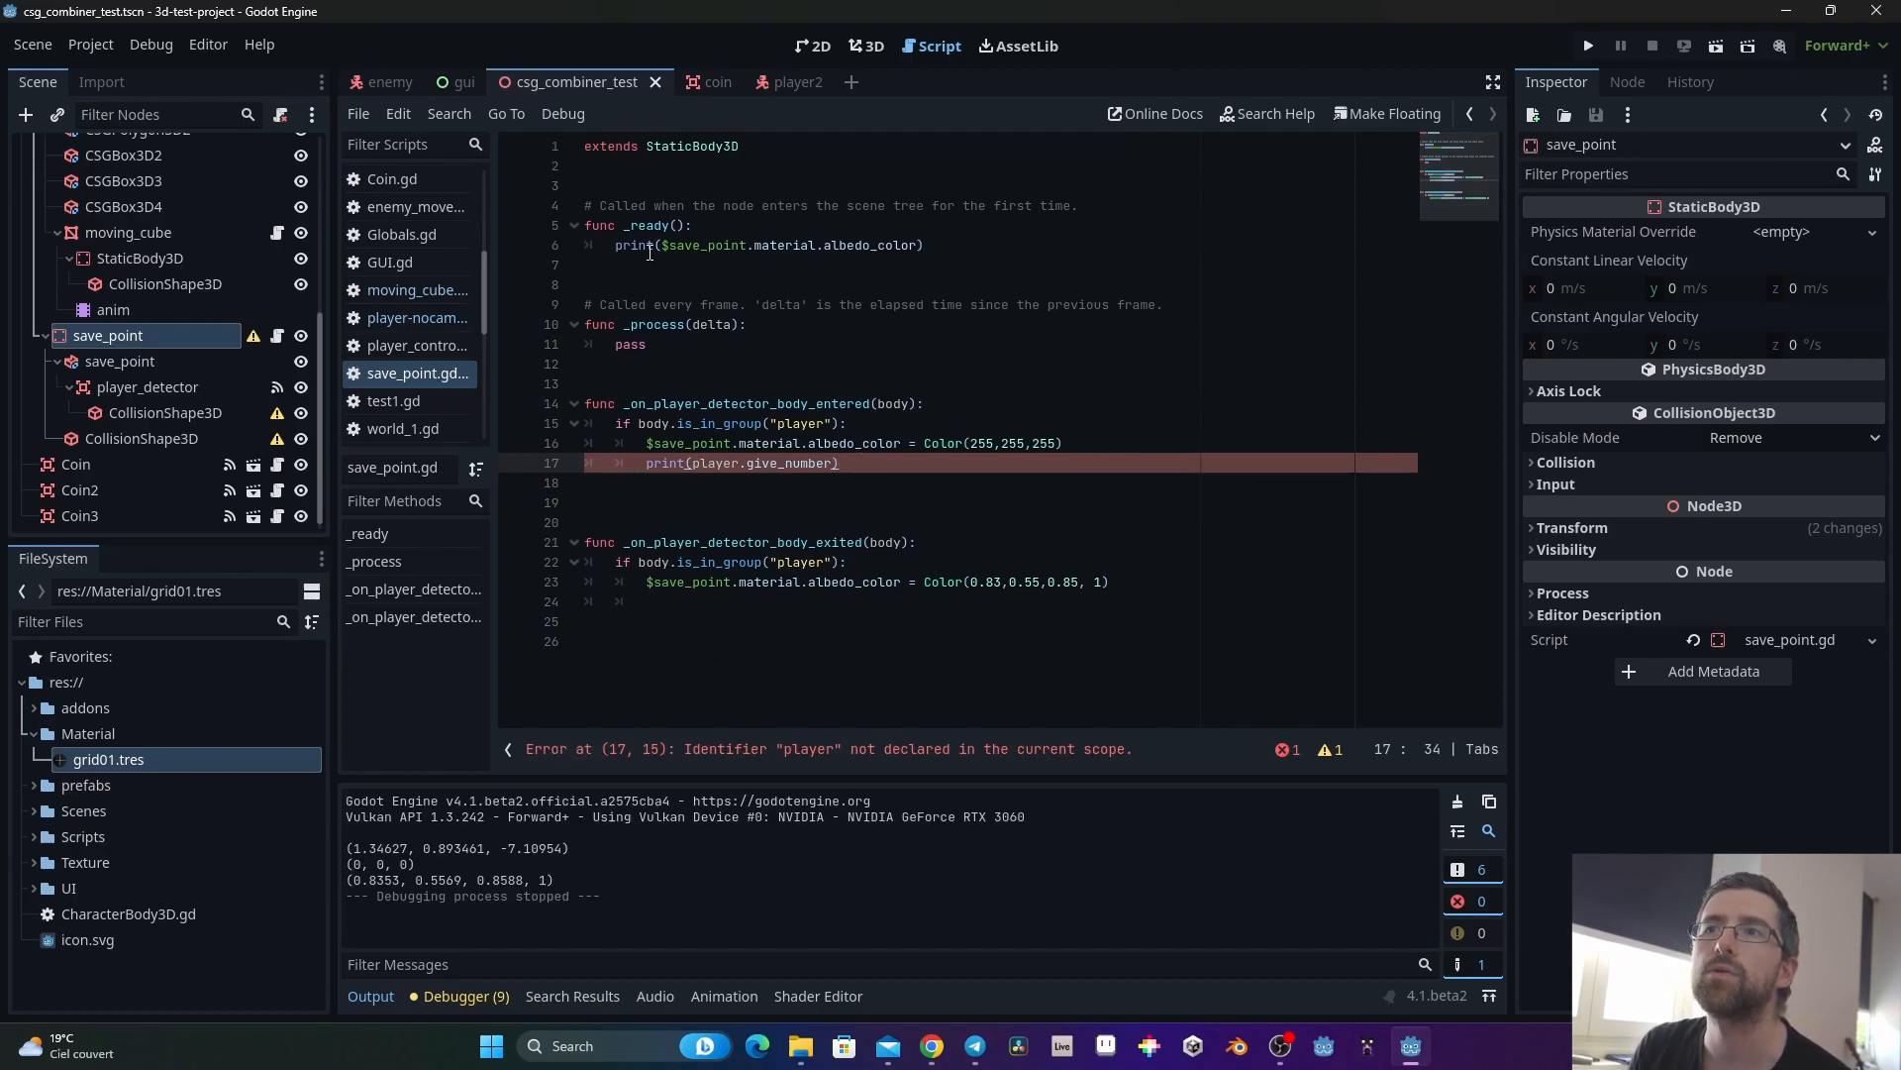
mouse_move(330, 370)
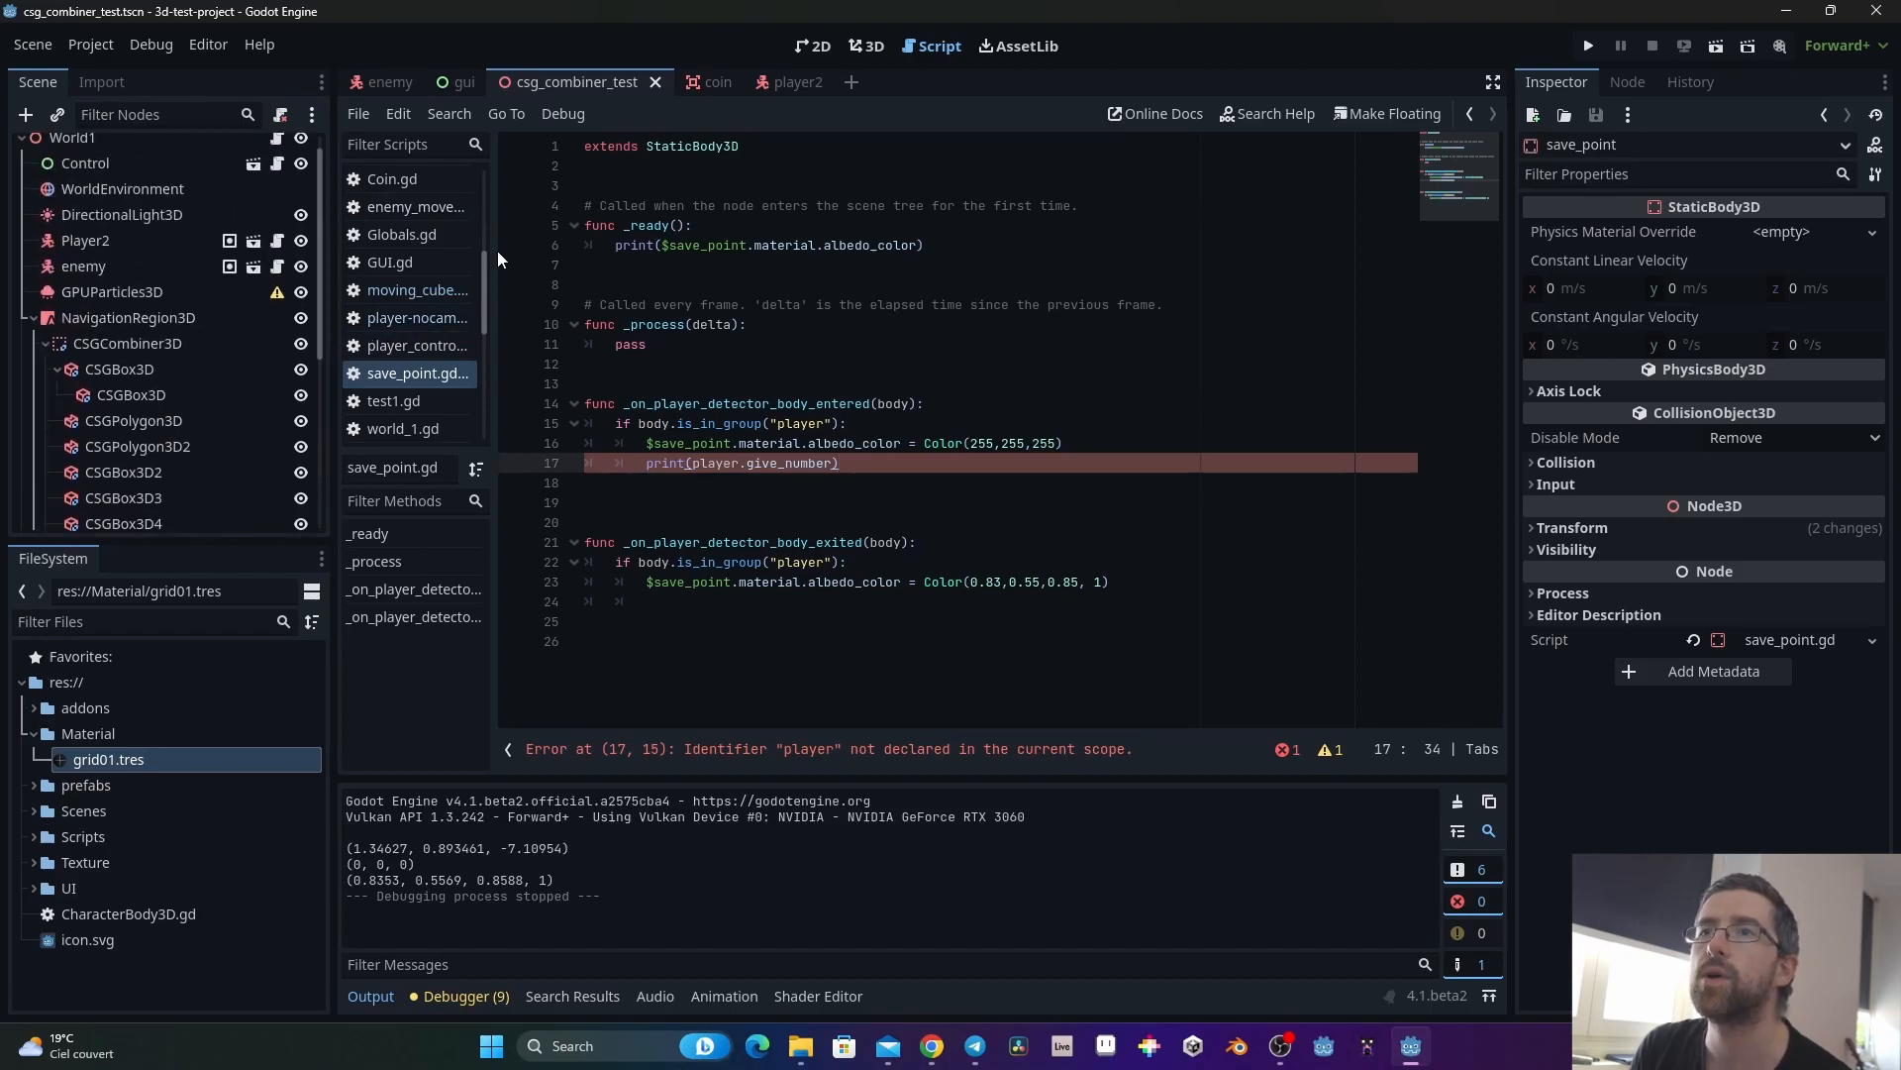
left_click(417, 318)
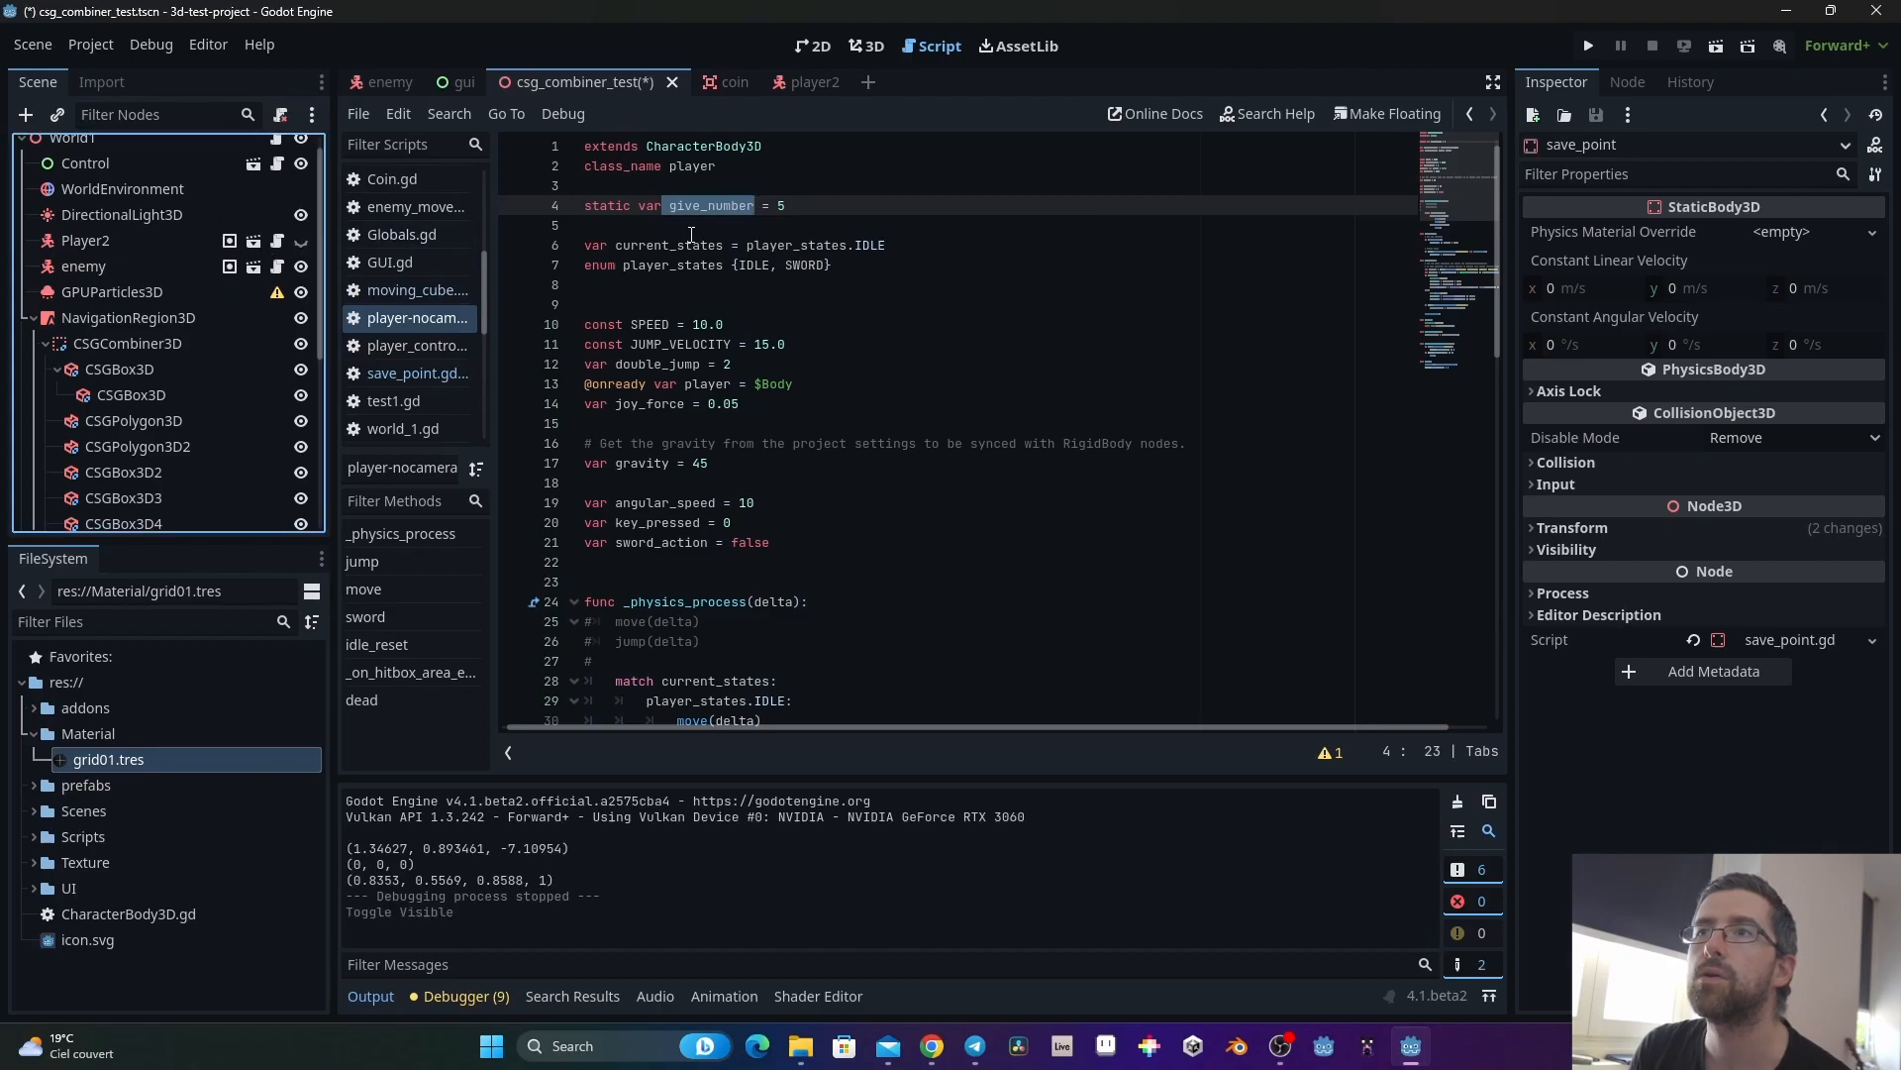
Step: Save the scene and run the project to see the save point print 5
left_click(785, 205)
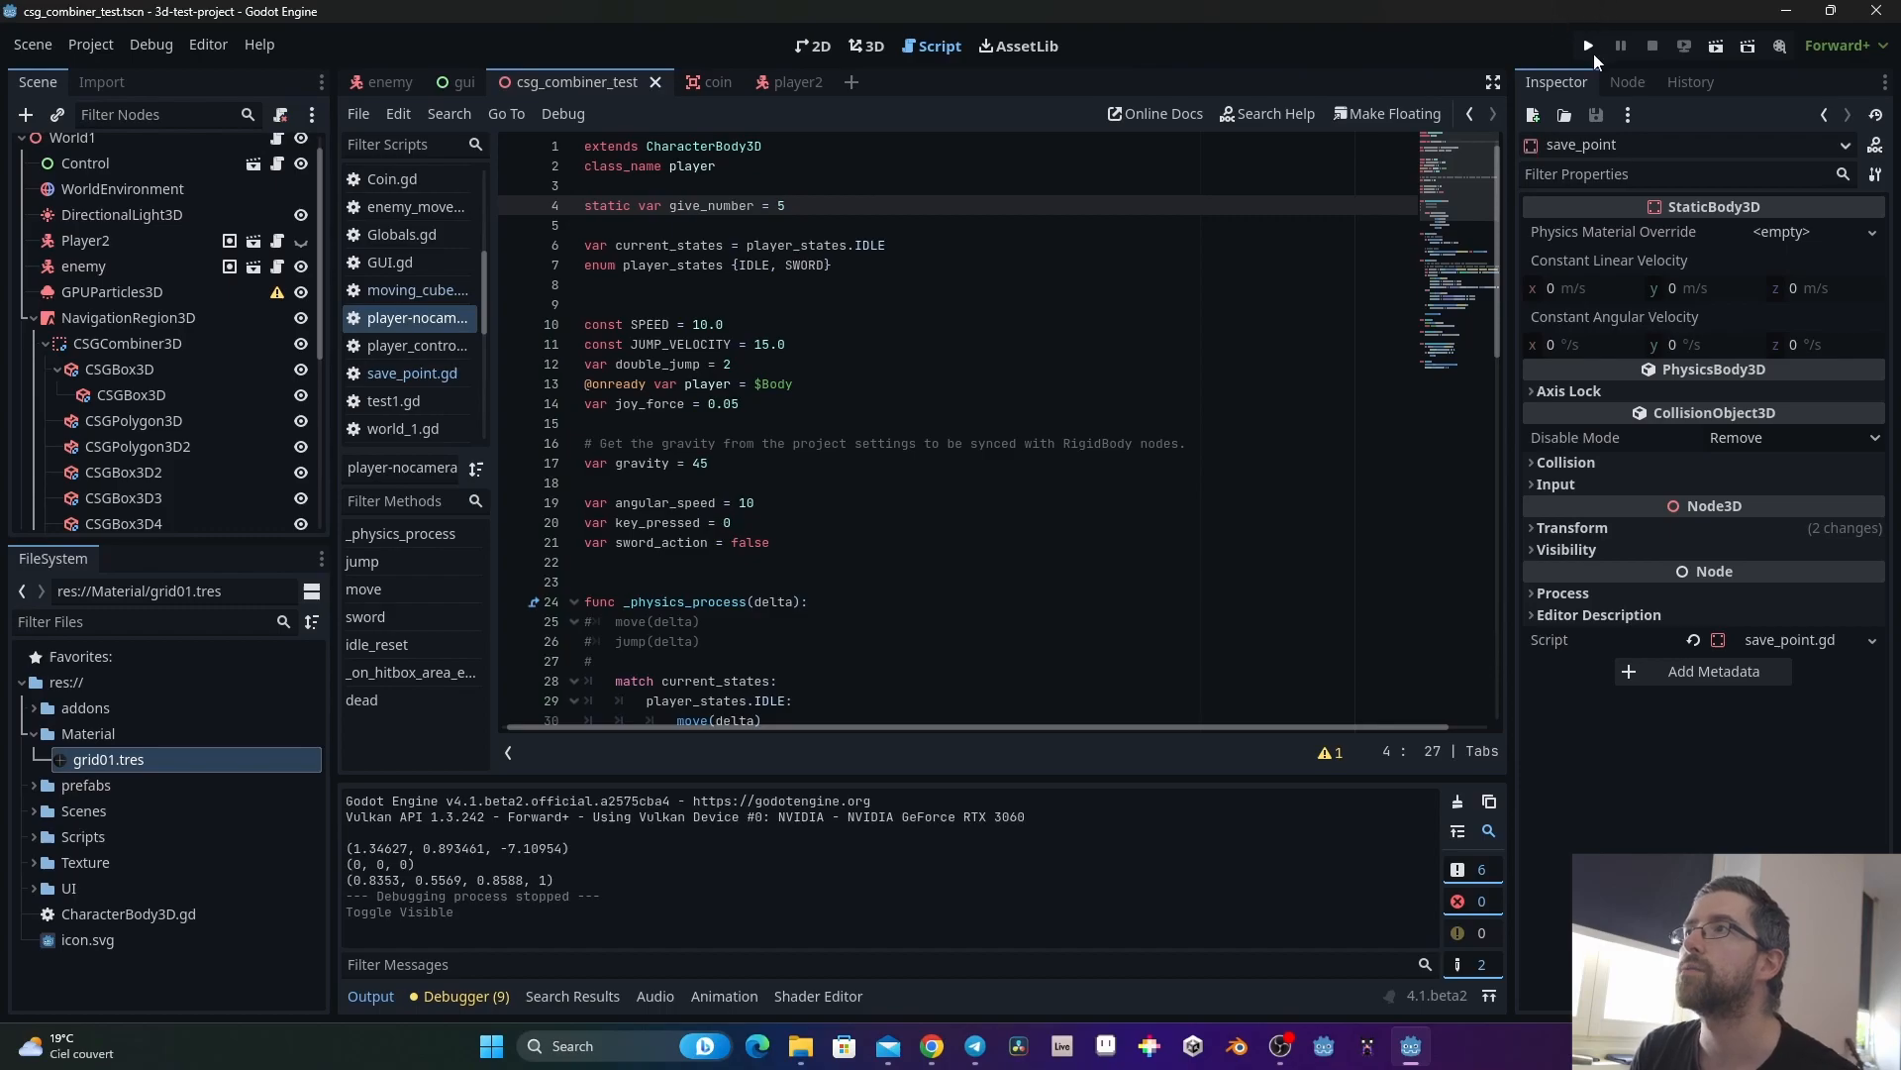
left_click(1587, 47)
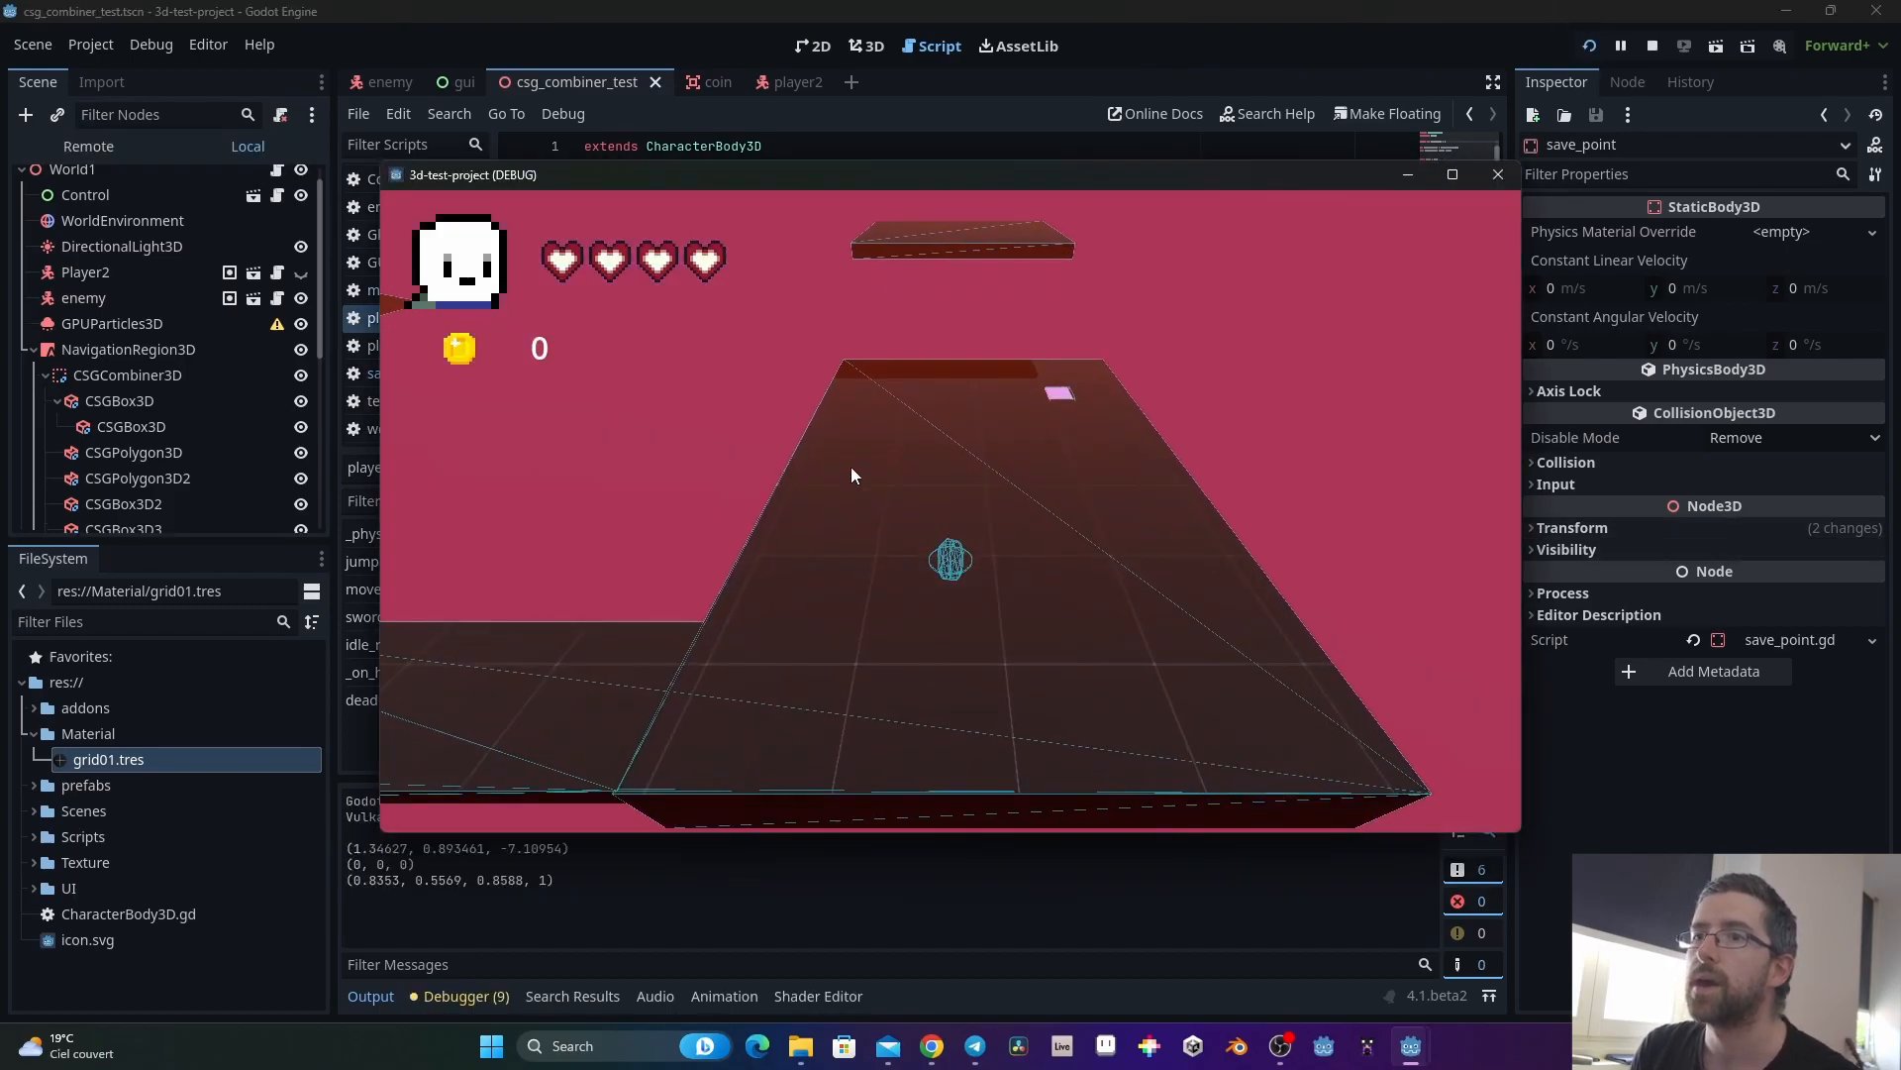
mouse_move(1060, 400)
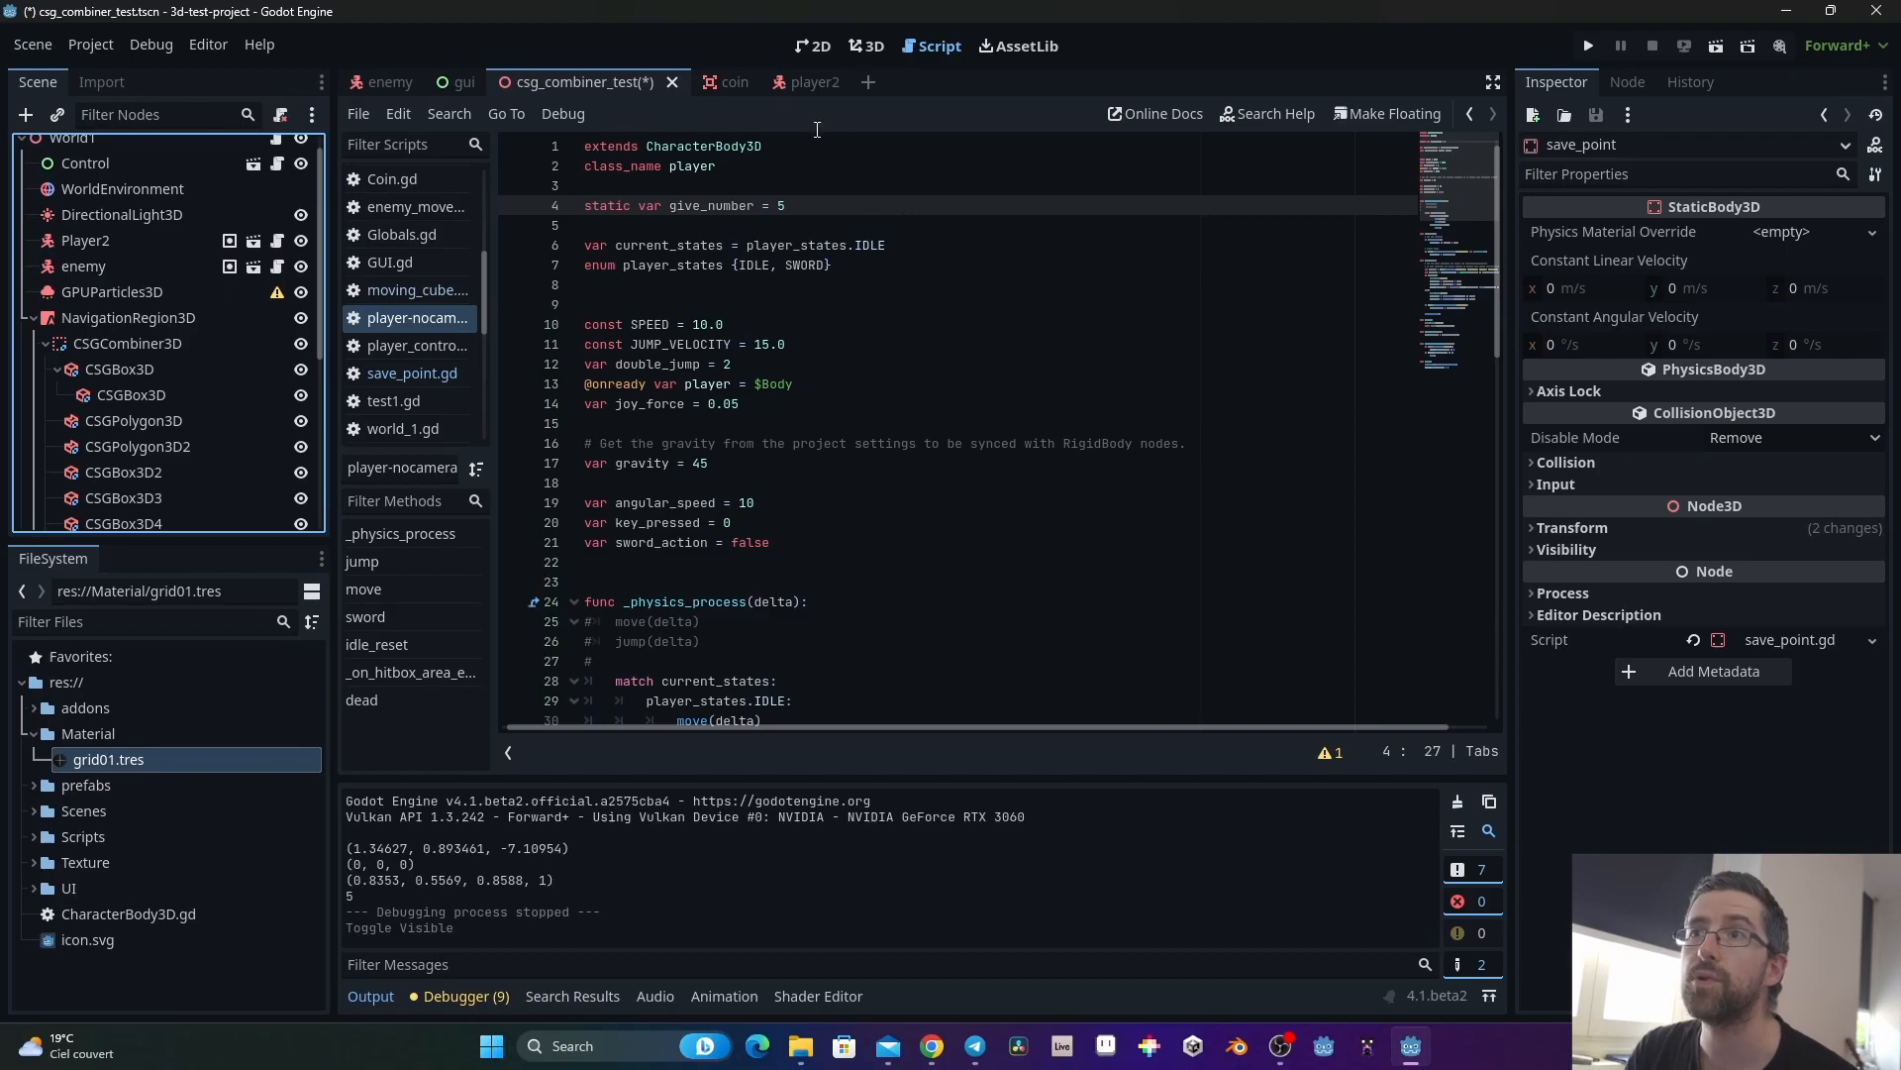
Step: In save_point.gd, set player.give_number to 15 before it is printed
left_click(392, 400)
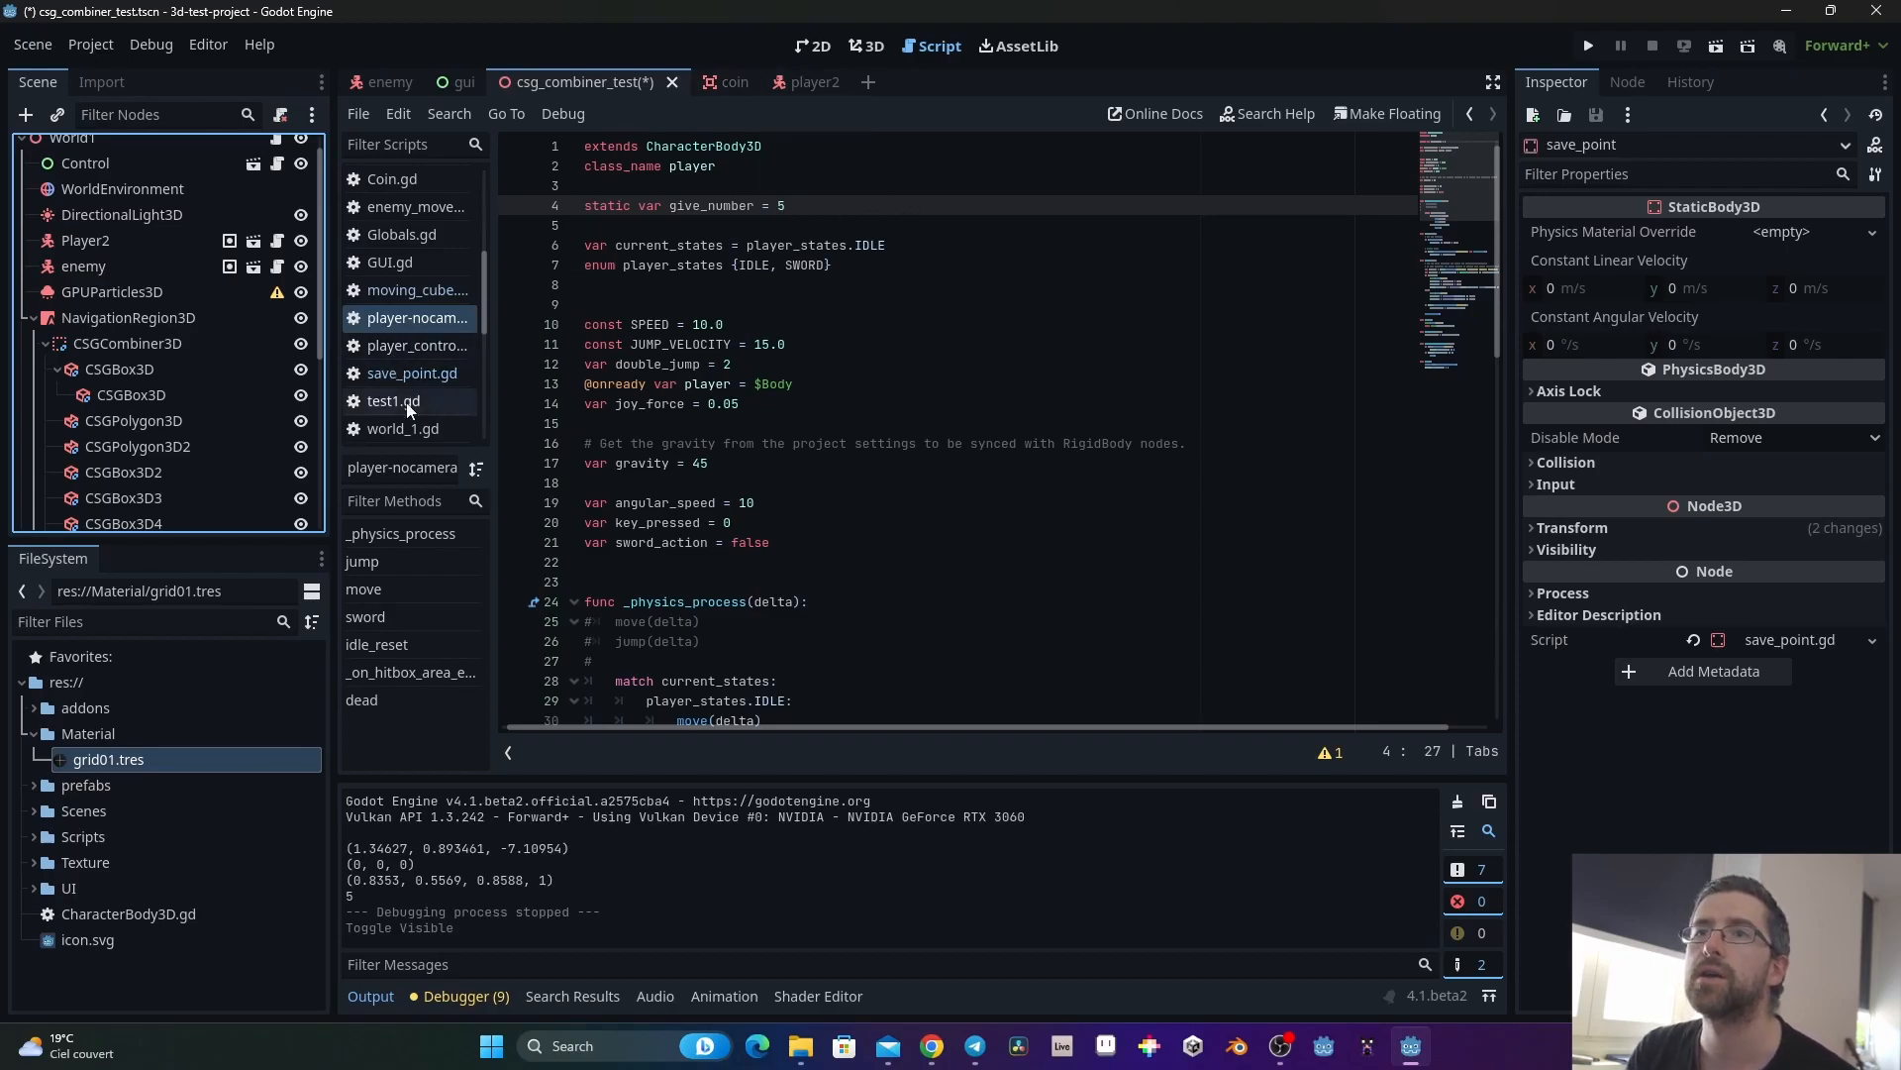
left_click(411, 372)
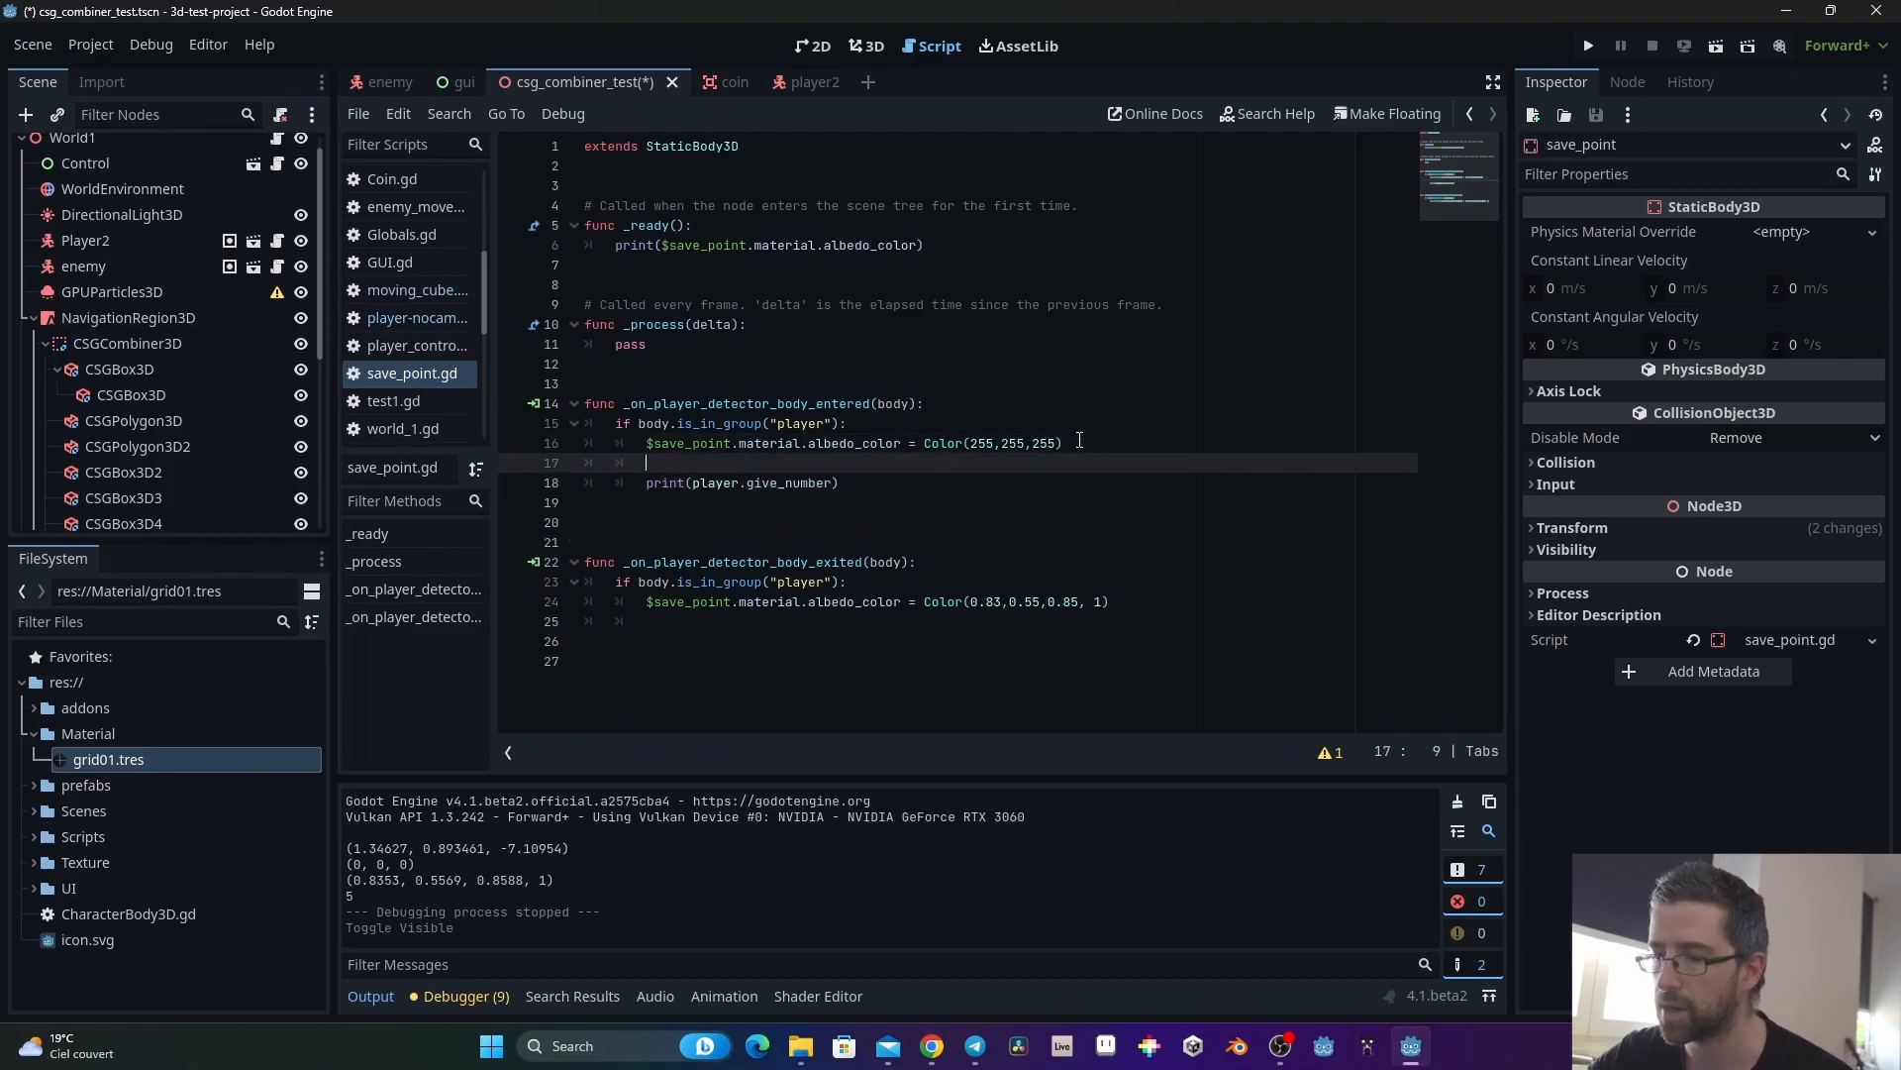
type("player.give_number =")
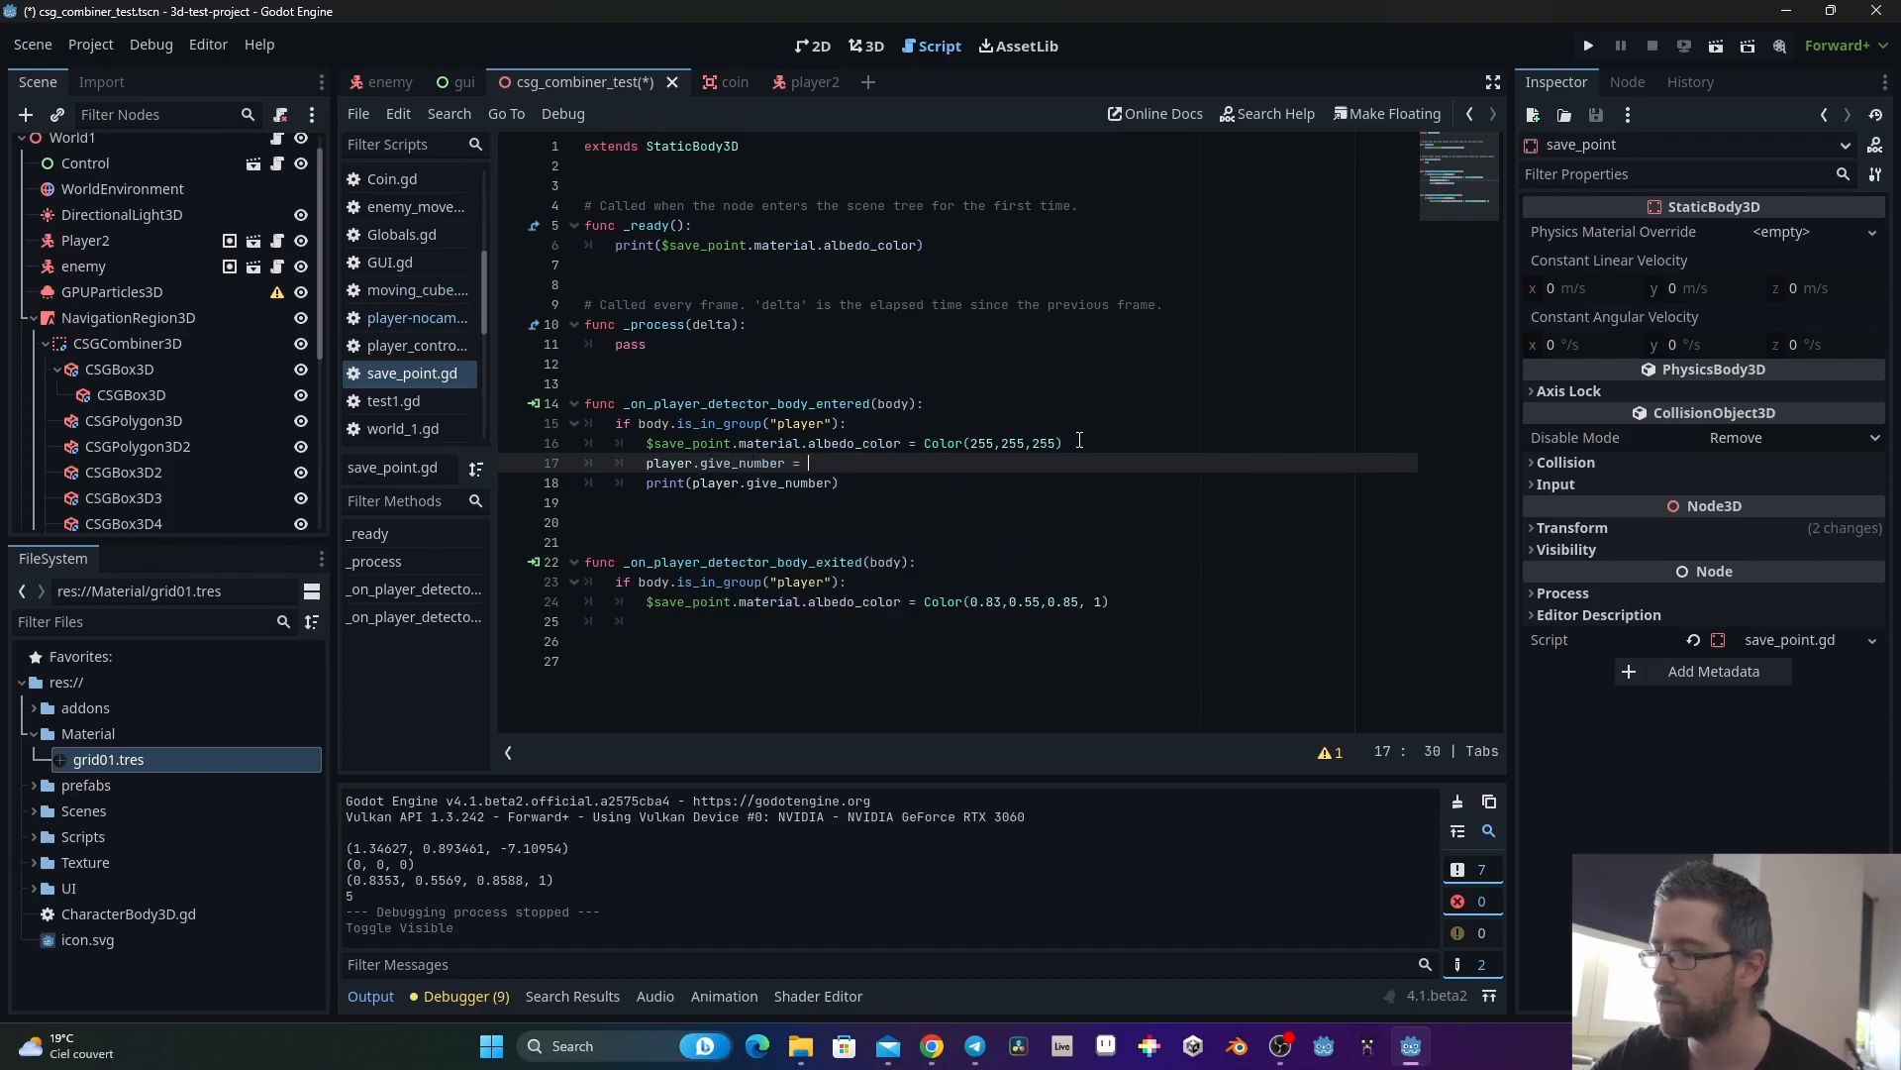
type("15")
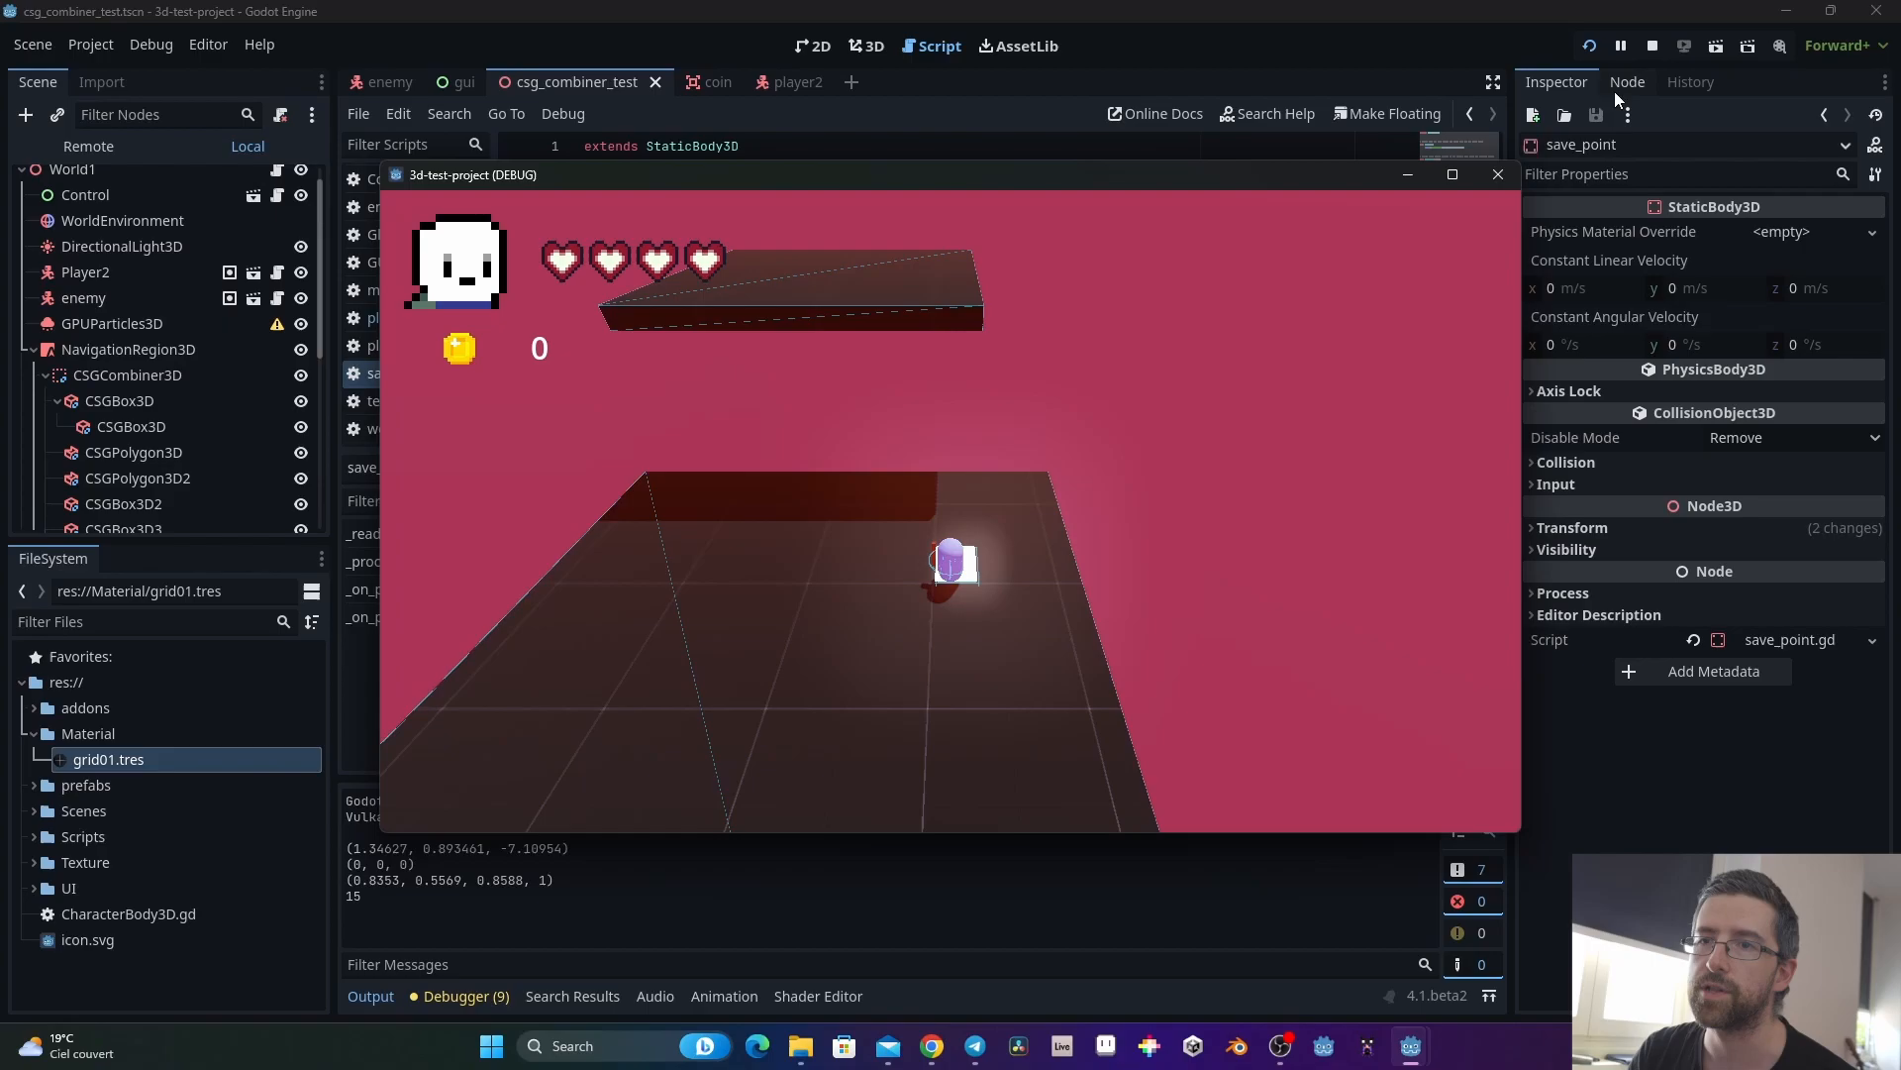
mouse_move(1428, 220)
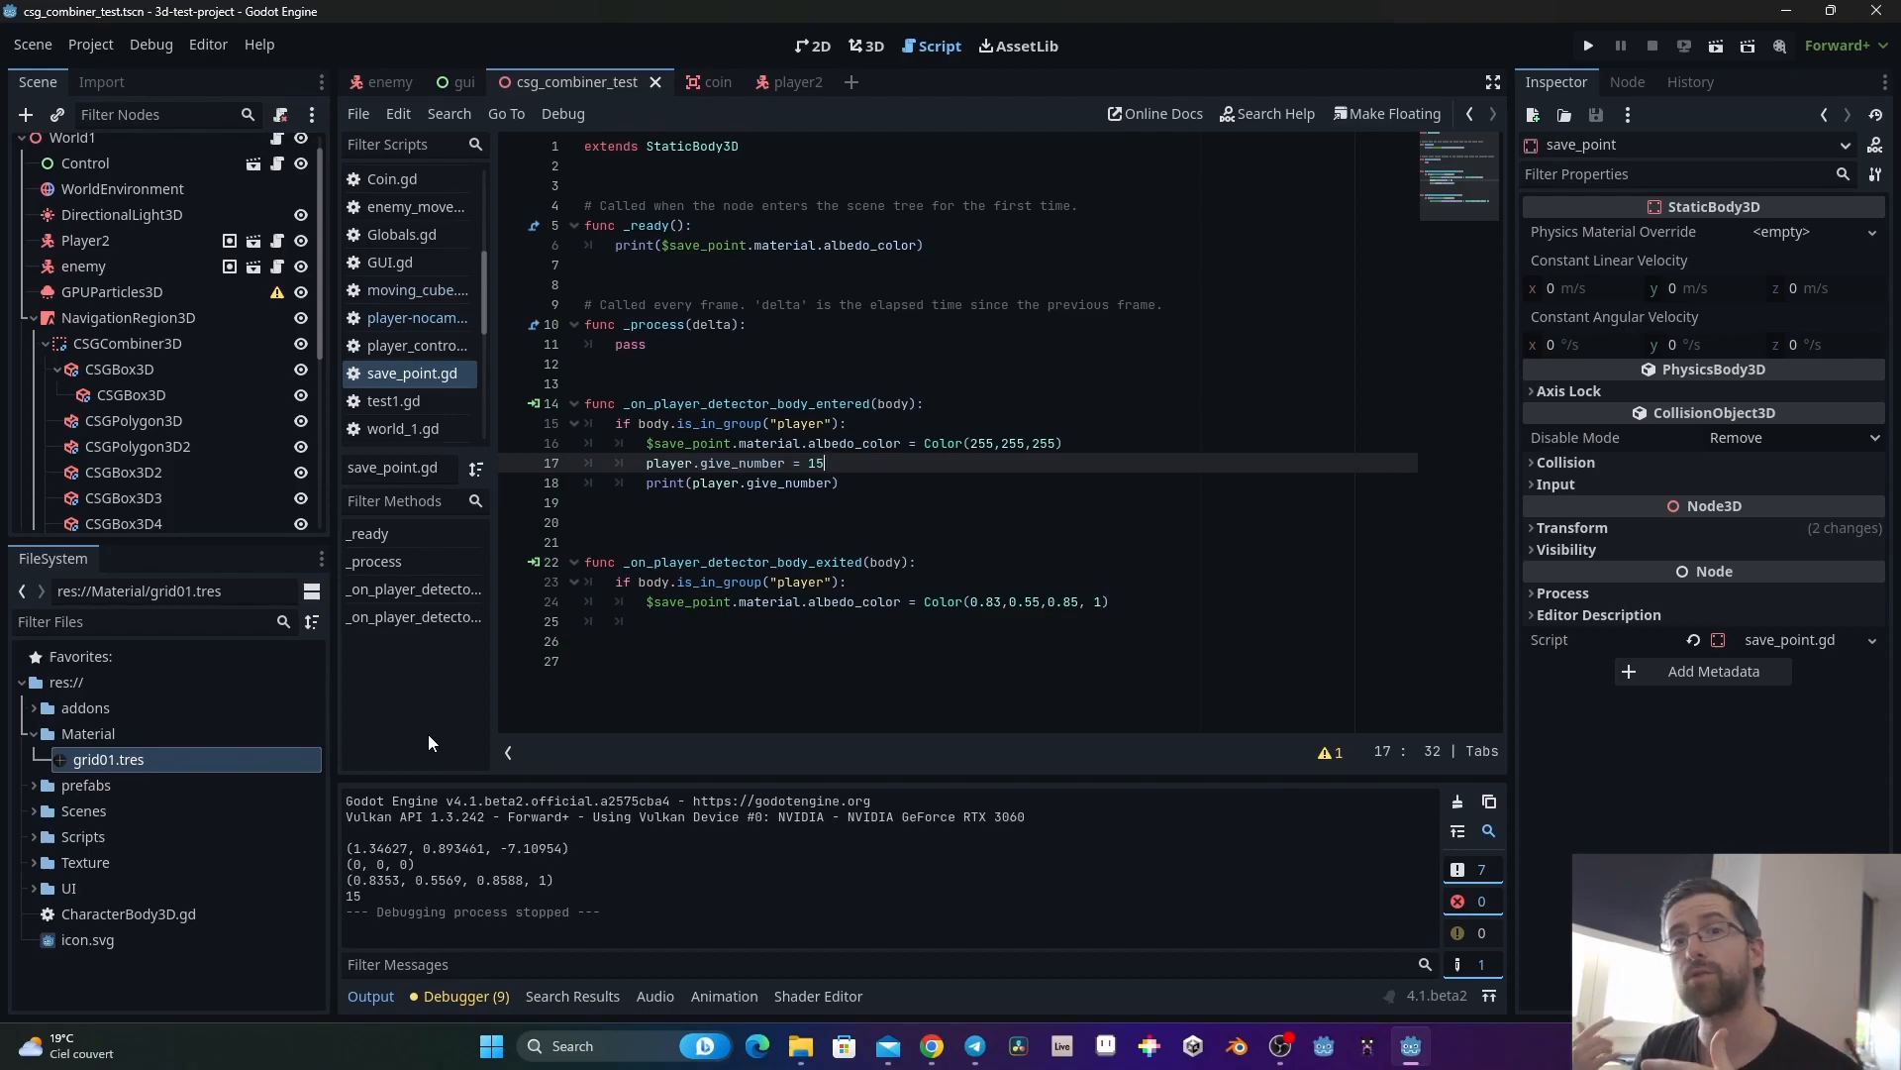
mouse_move(228, 282)
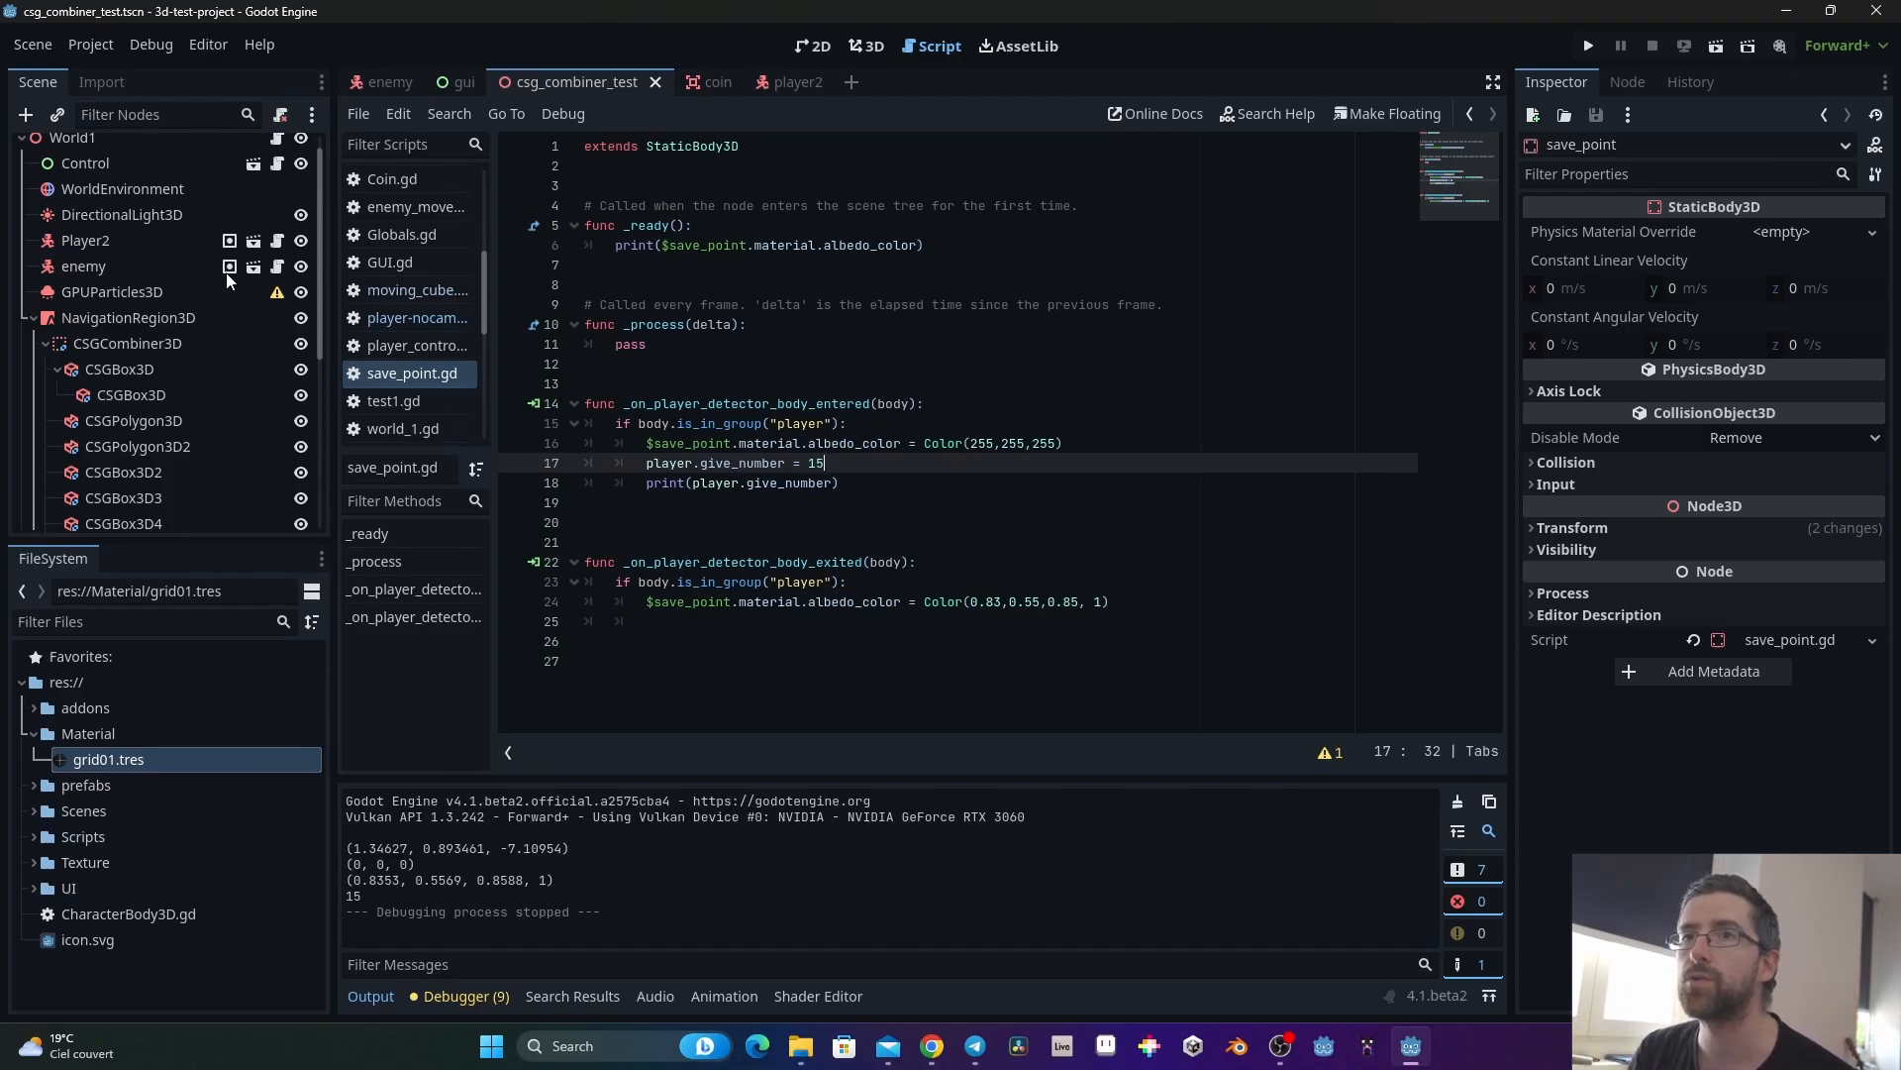
left_click(1587, 47)
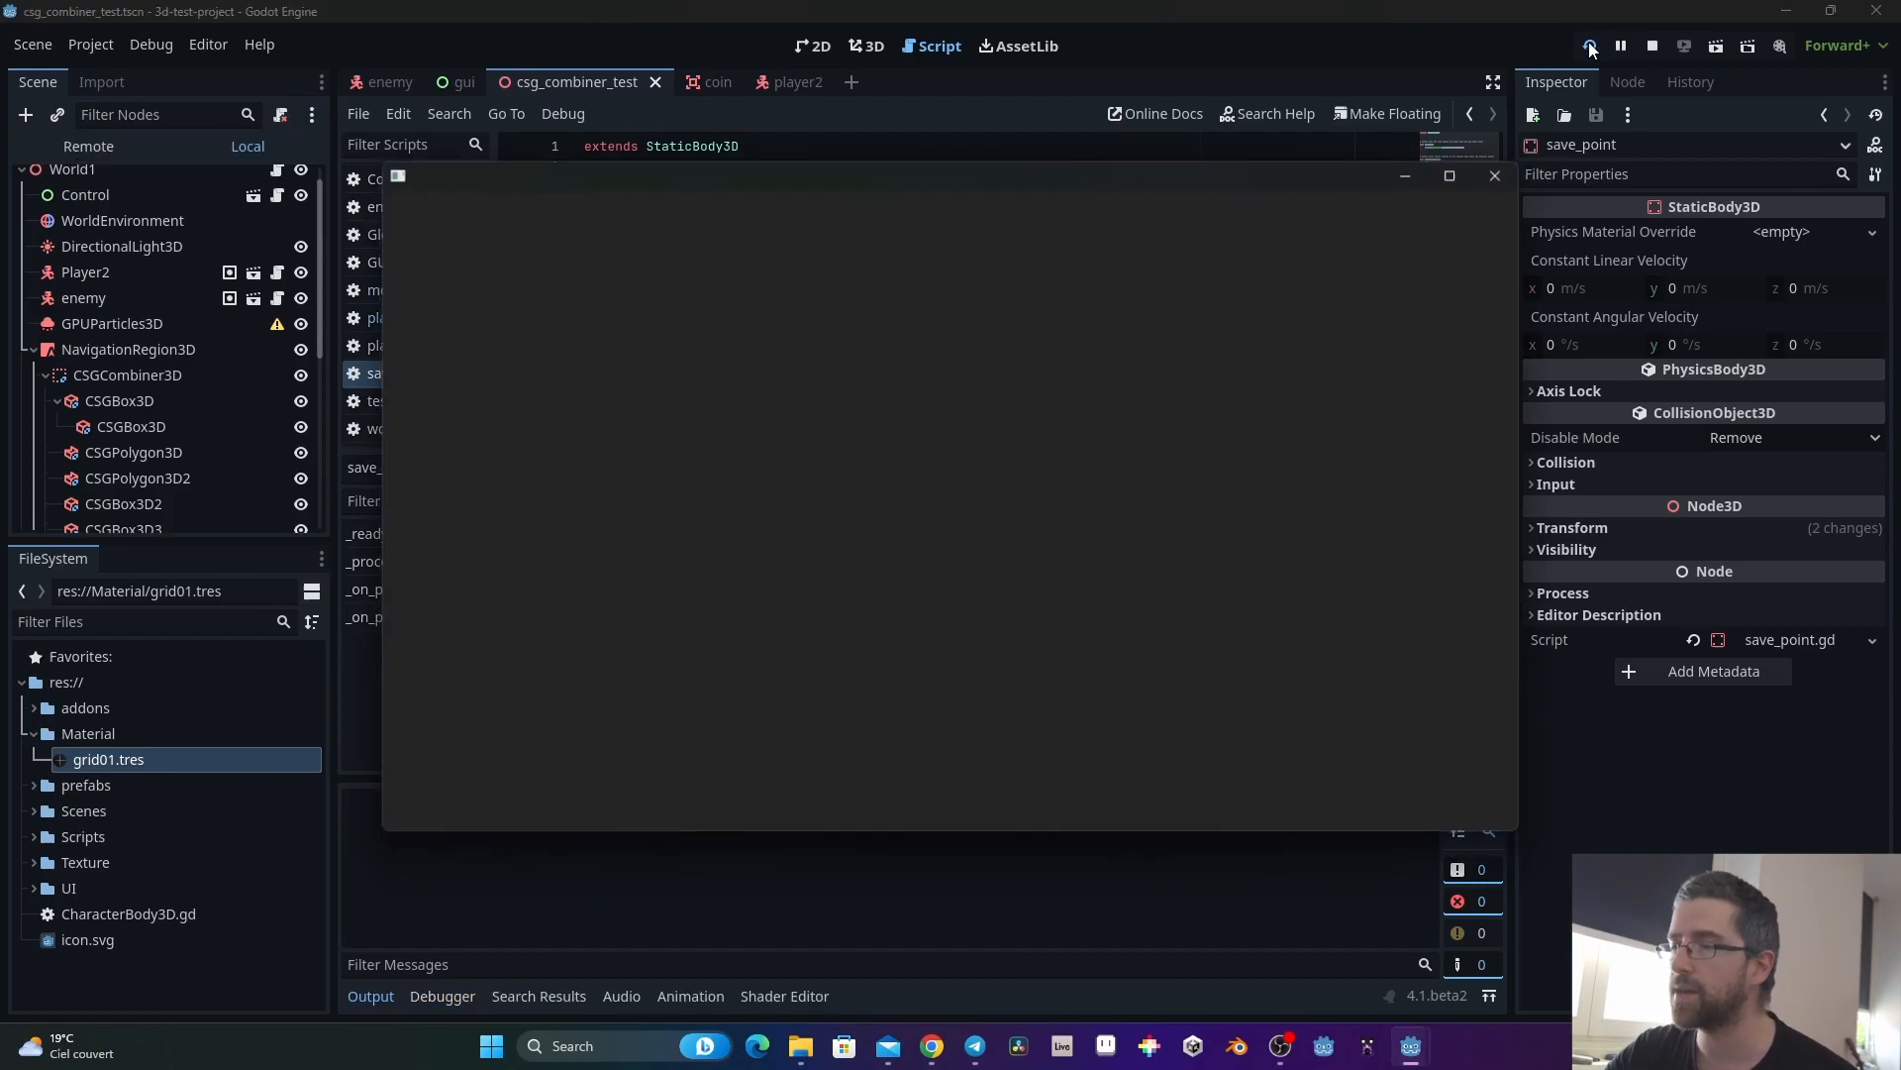
left_click(1589, 46)
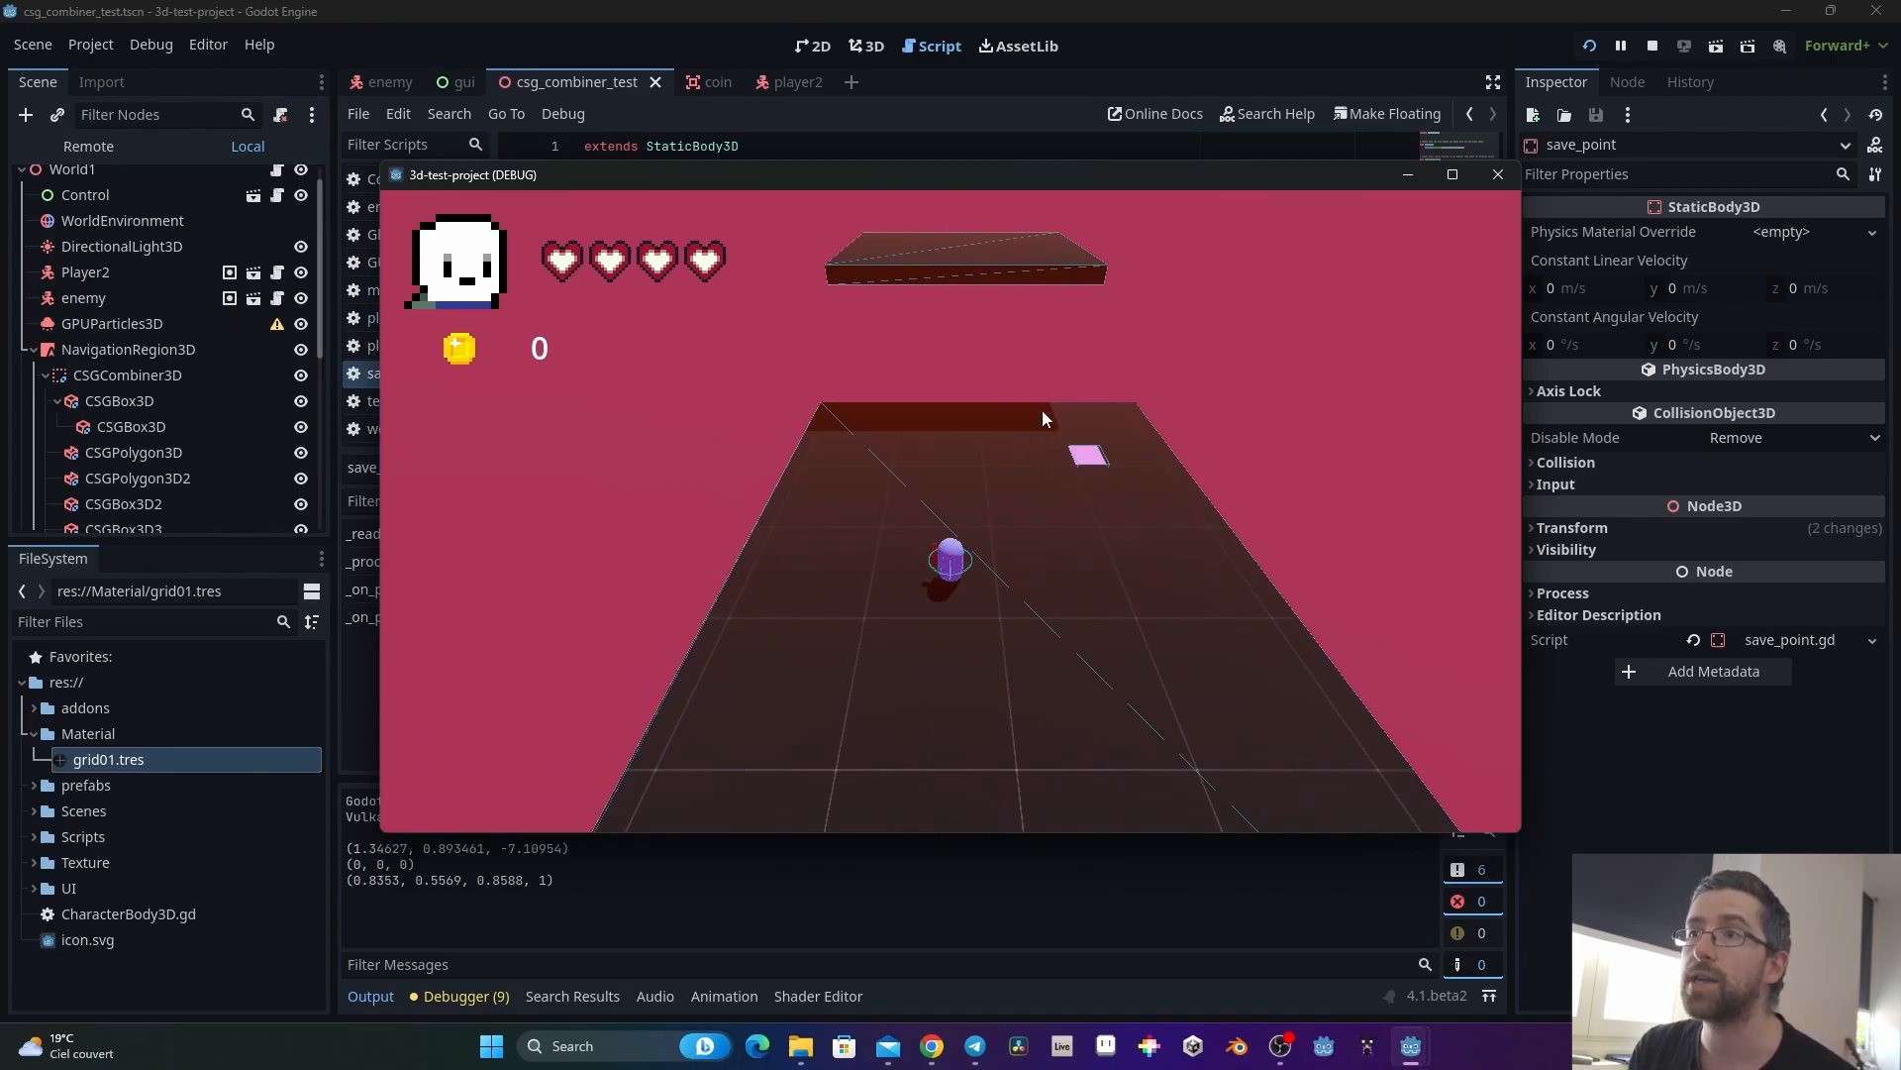
mouse_move(1058, 441)
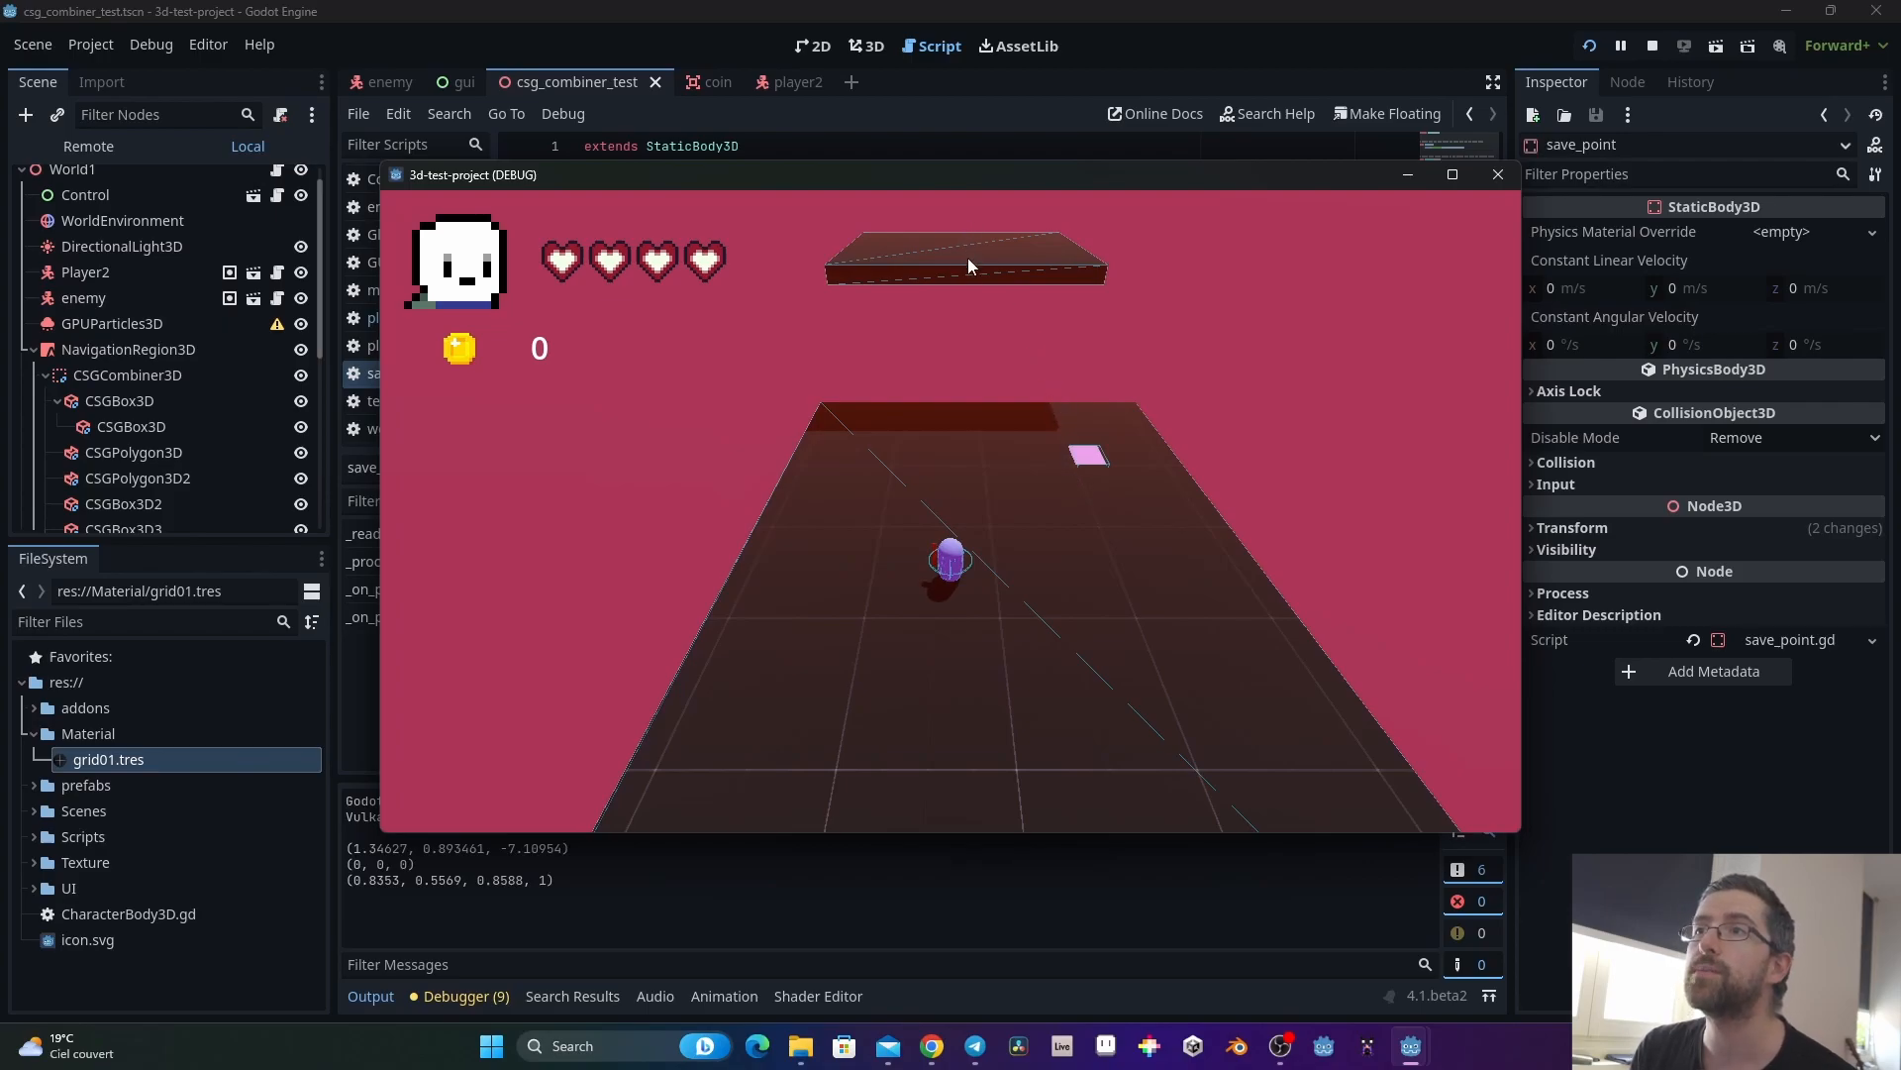
mouse_move(979, 427)
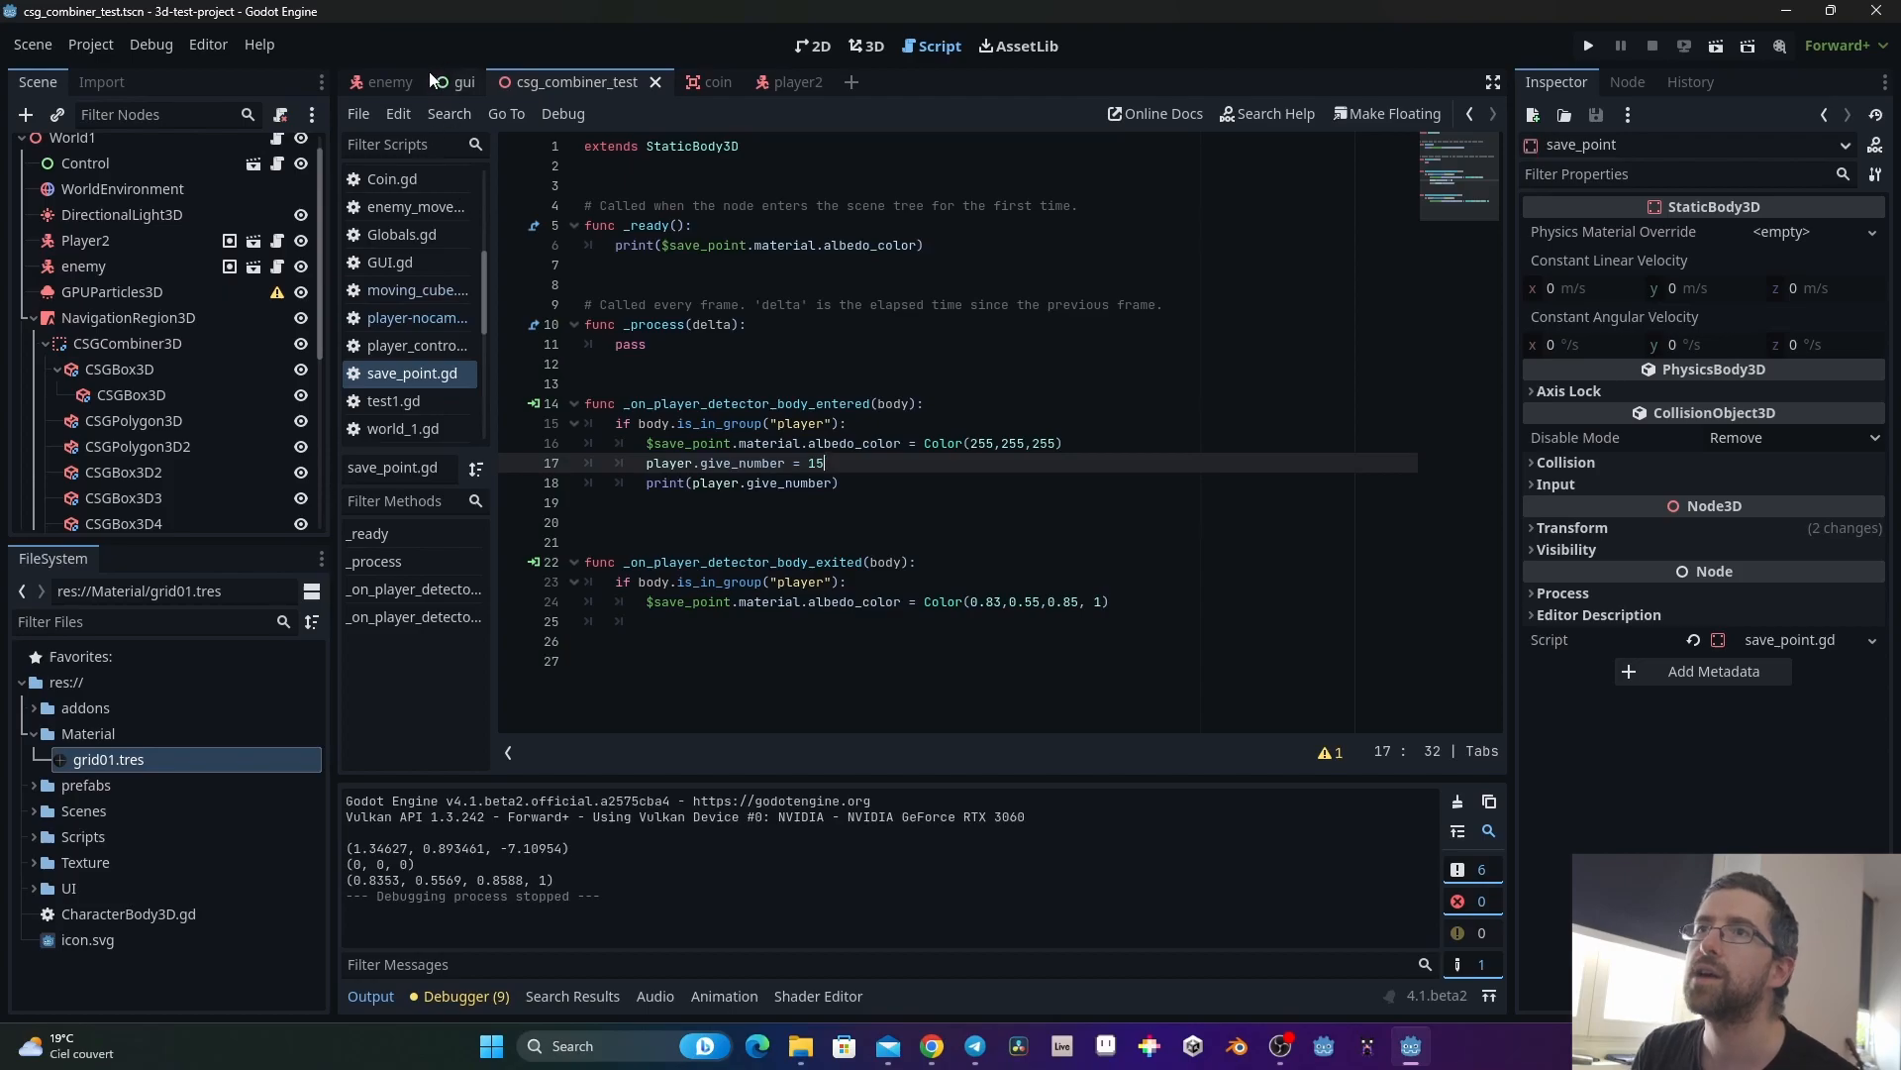
Step: Add 'static var is_on_area = false' below give_number in the player2 script
left_click(770, 82)
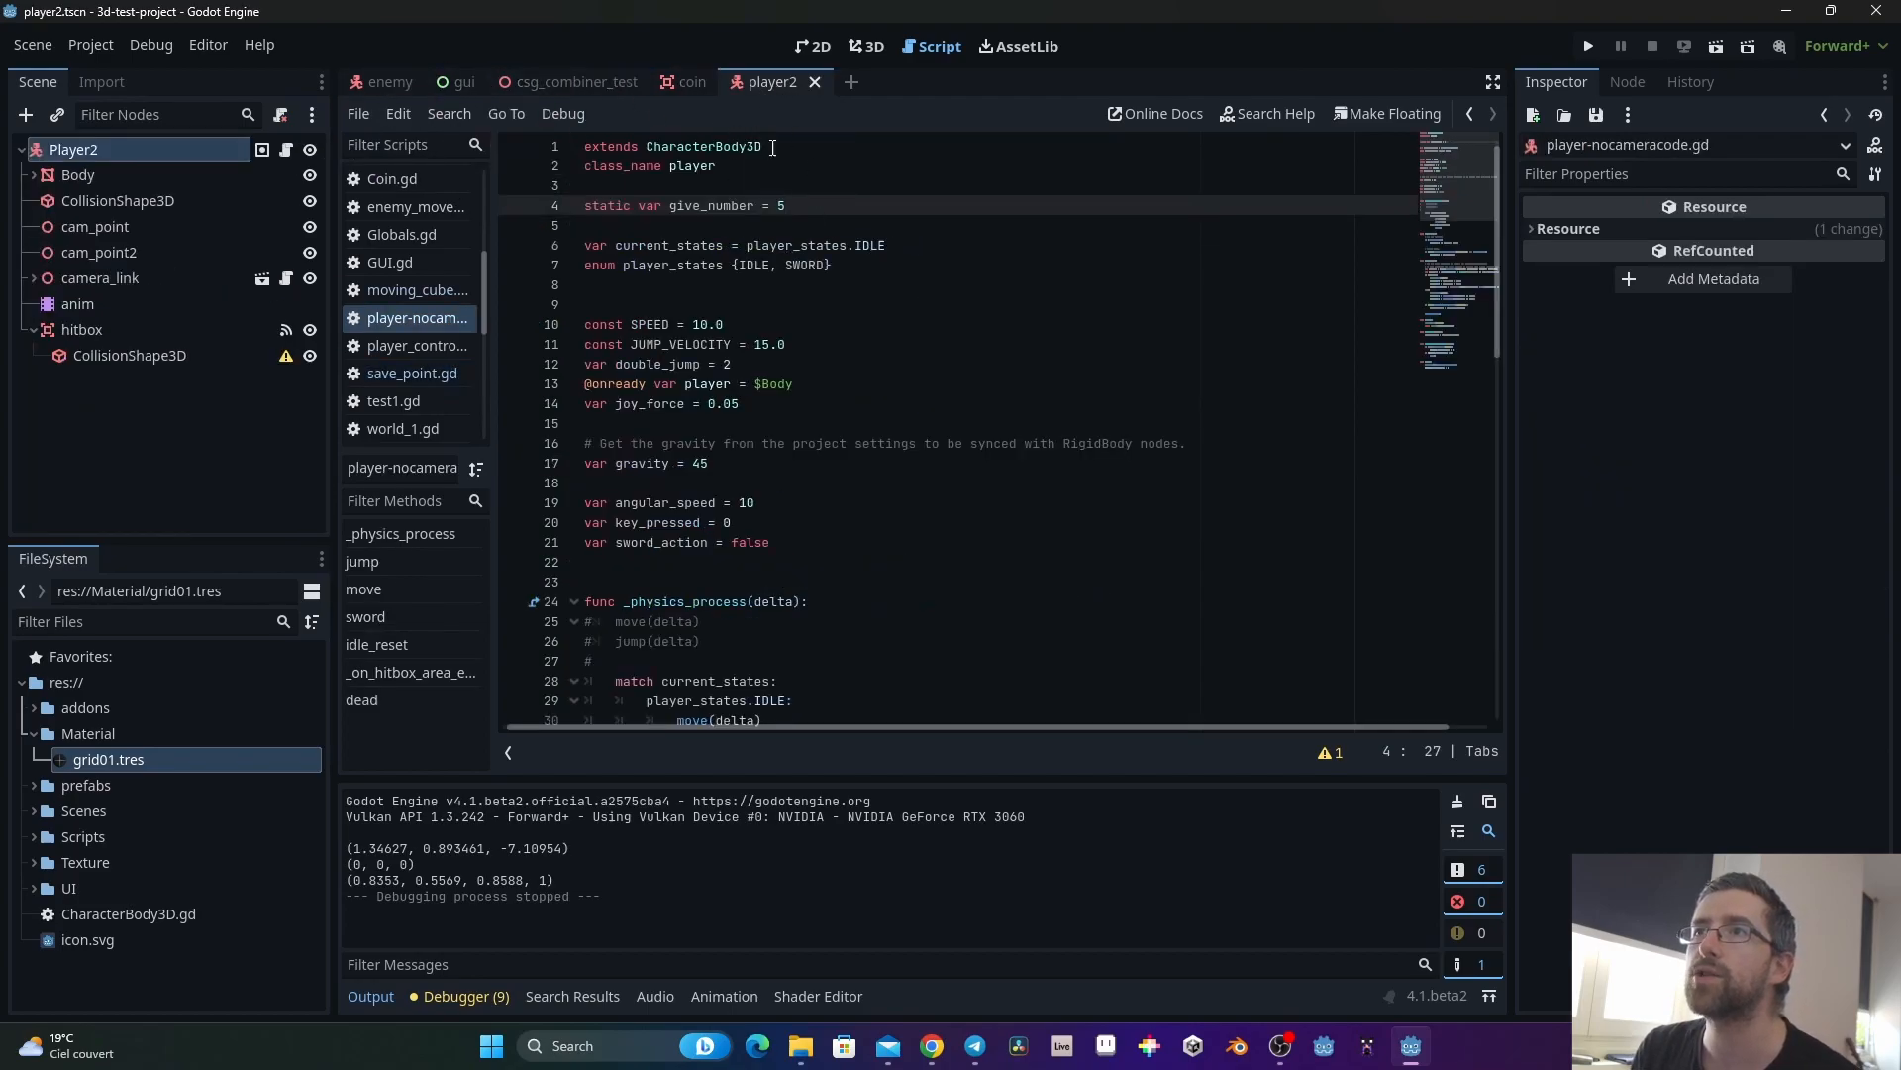
type("static")
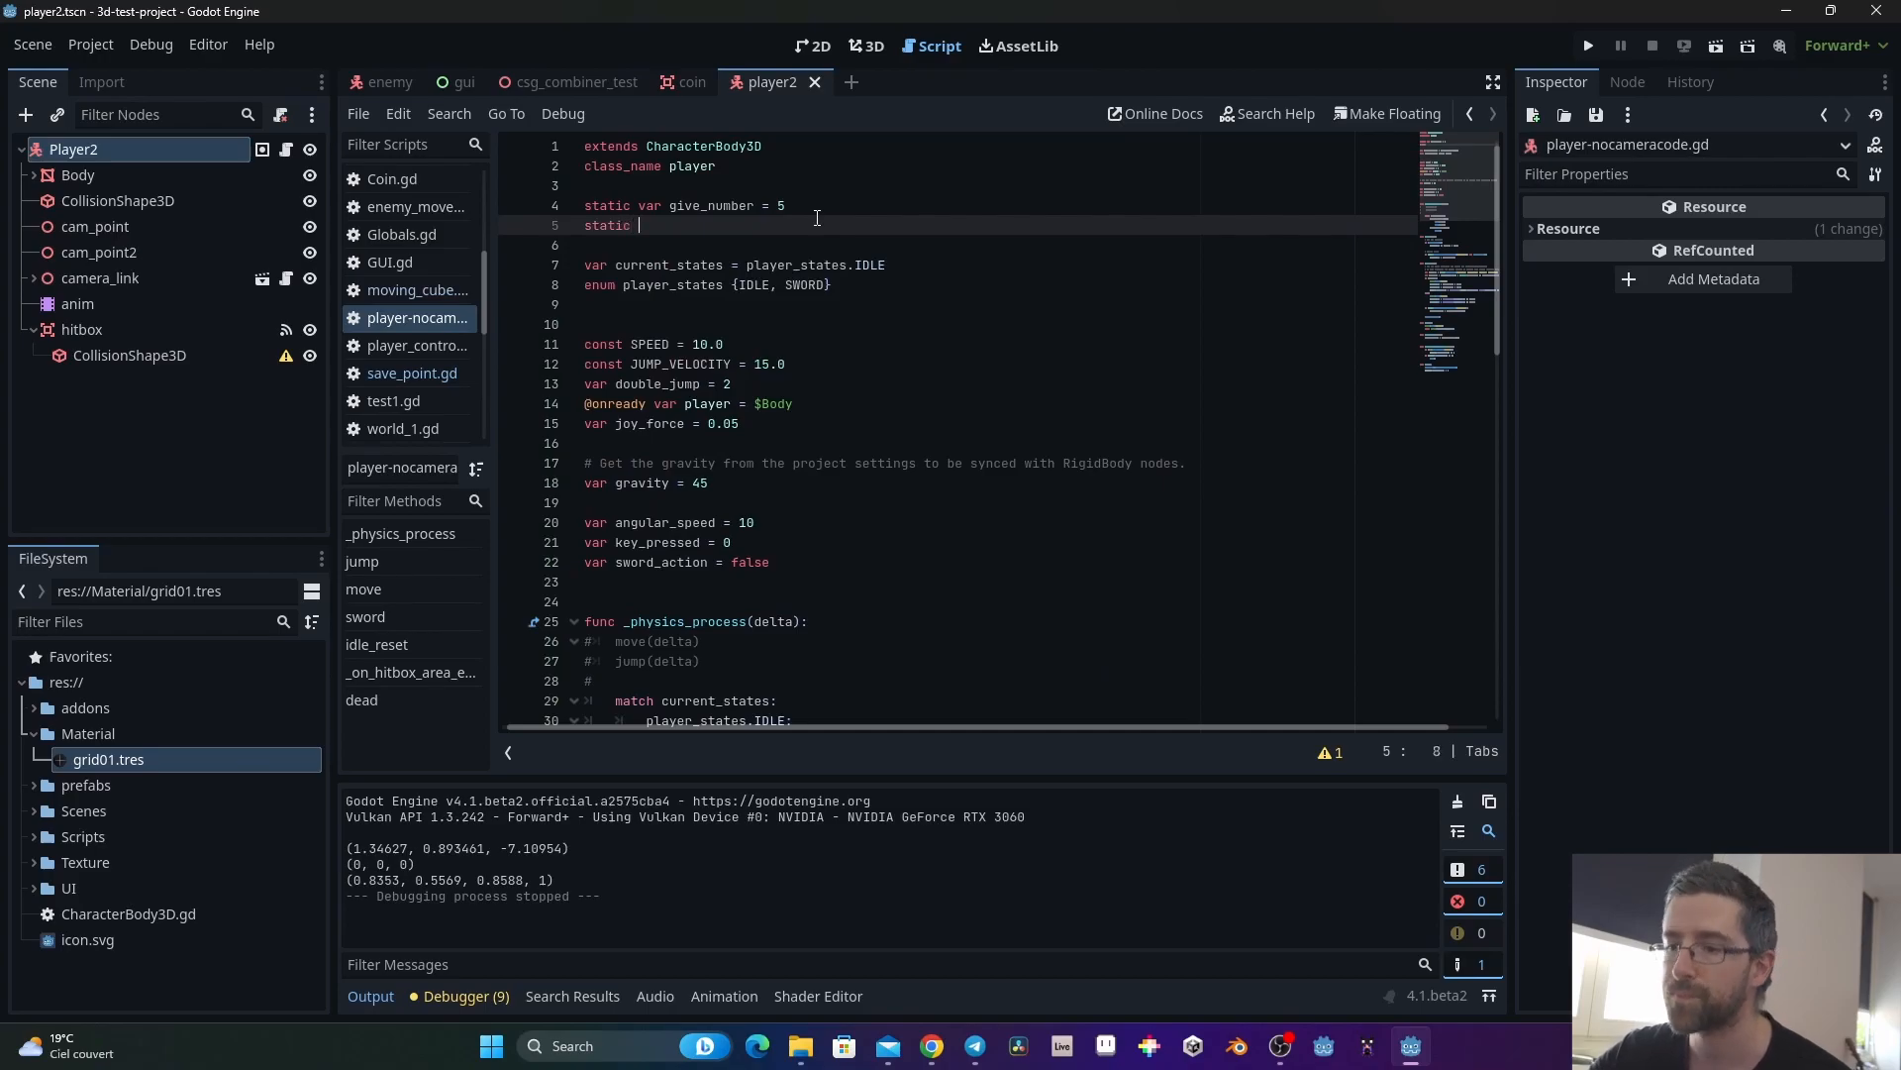
type("var")
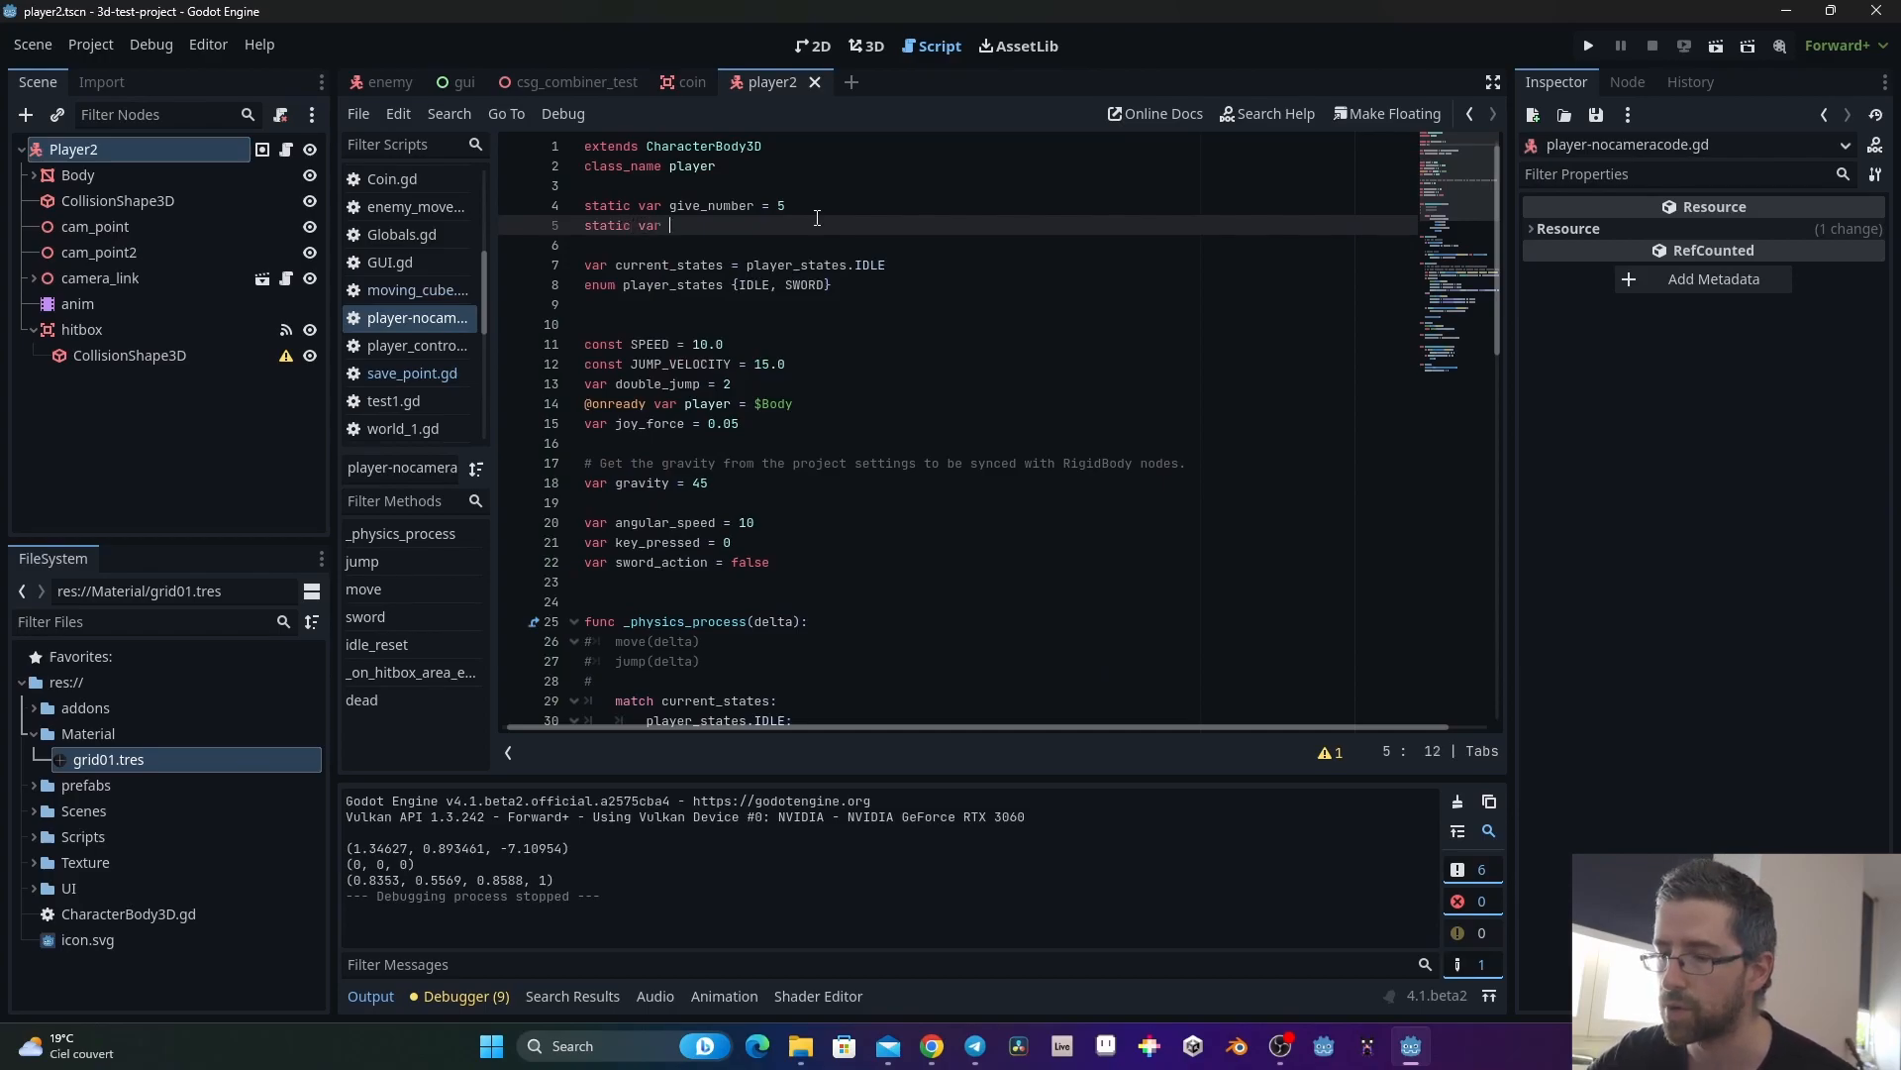
type("is_")
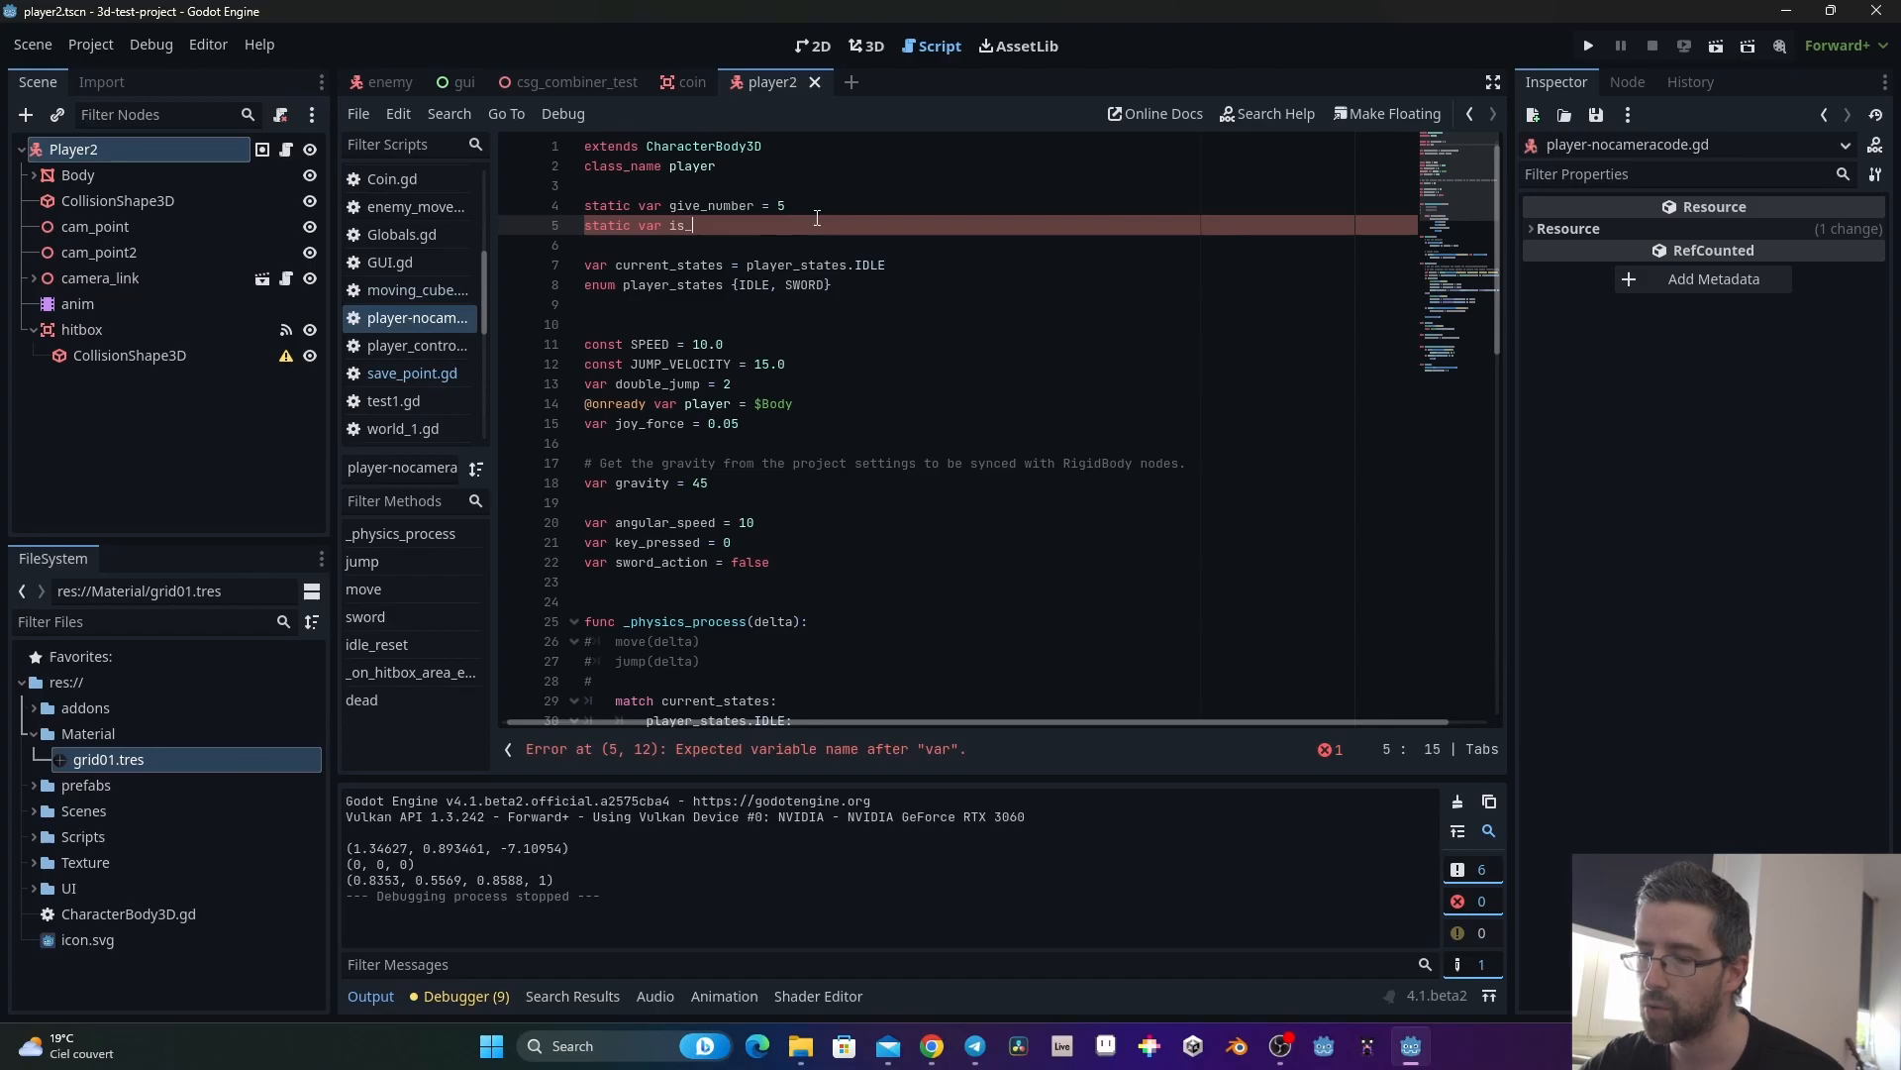
type("on_area")
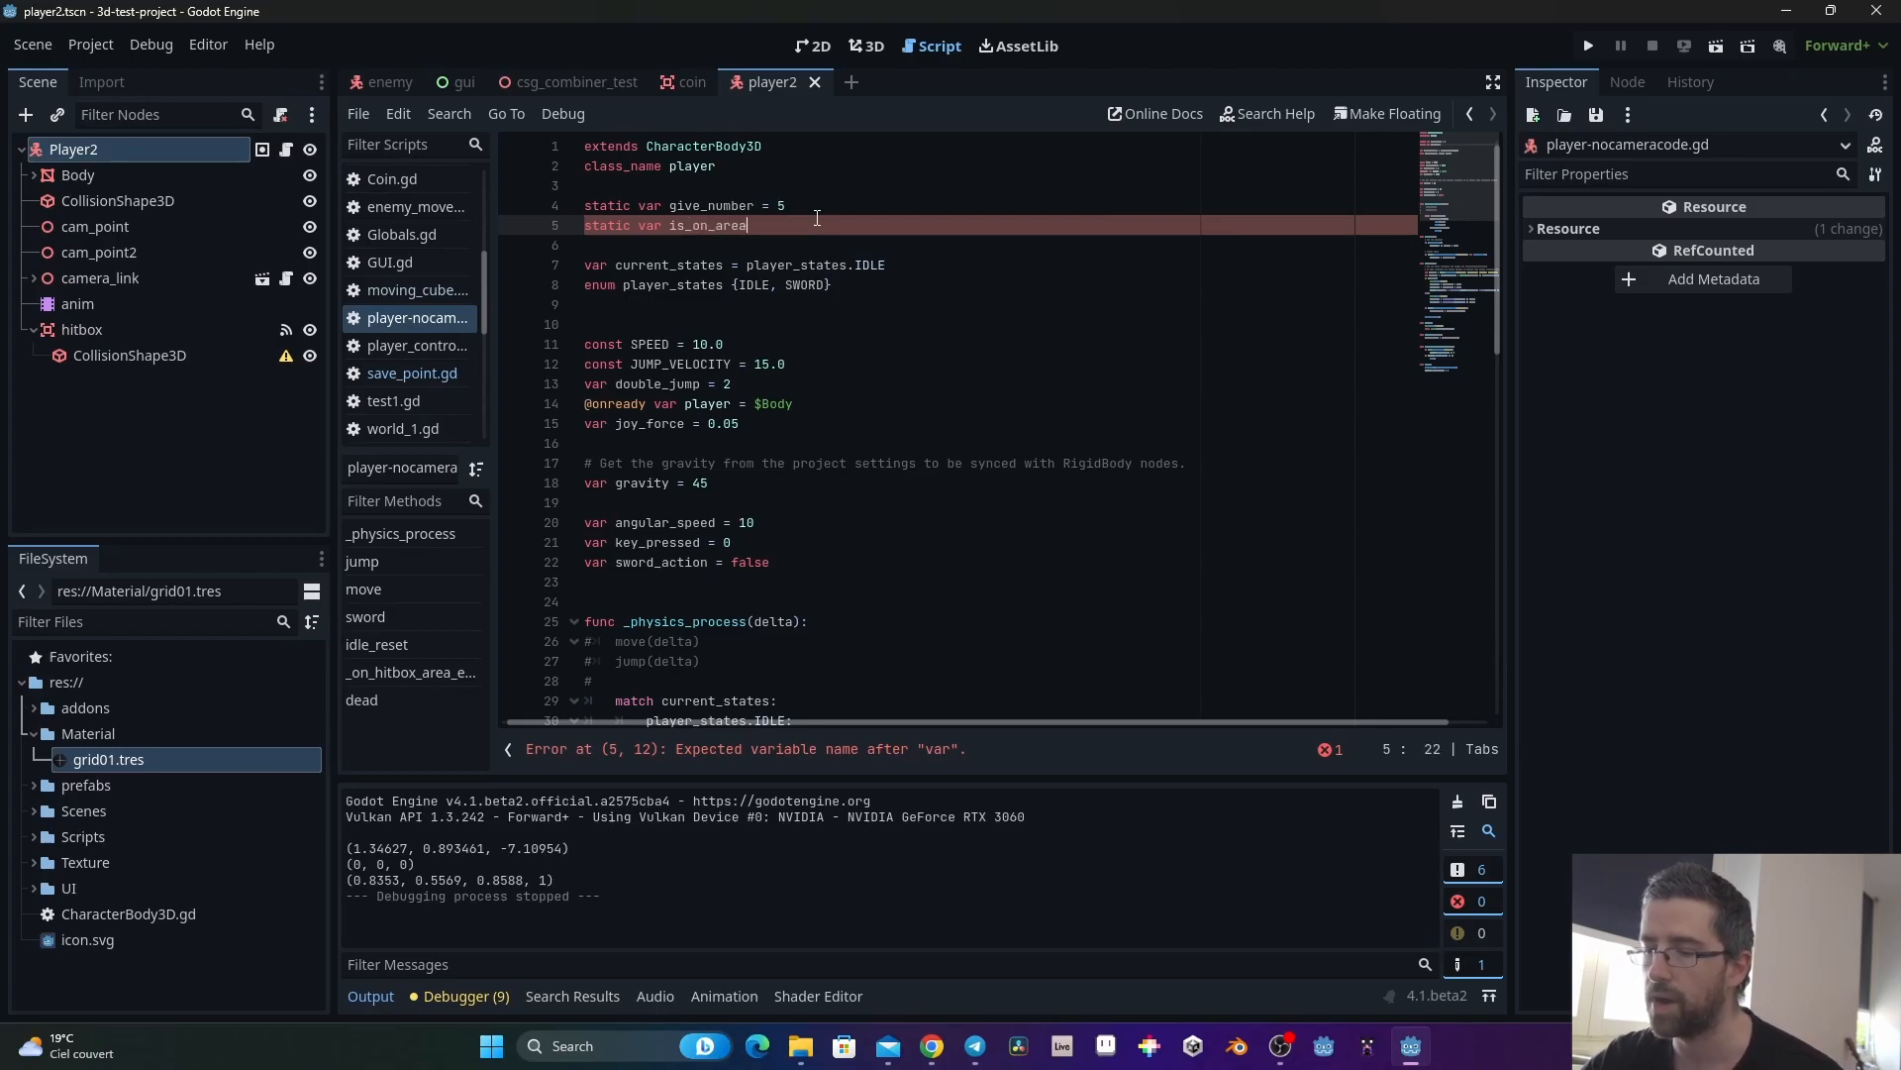
type("= false")
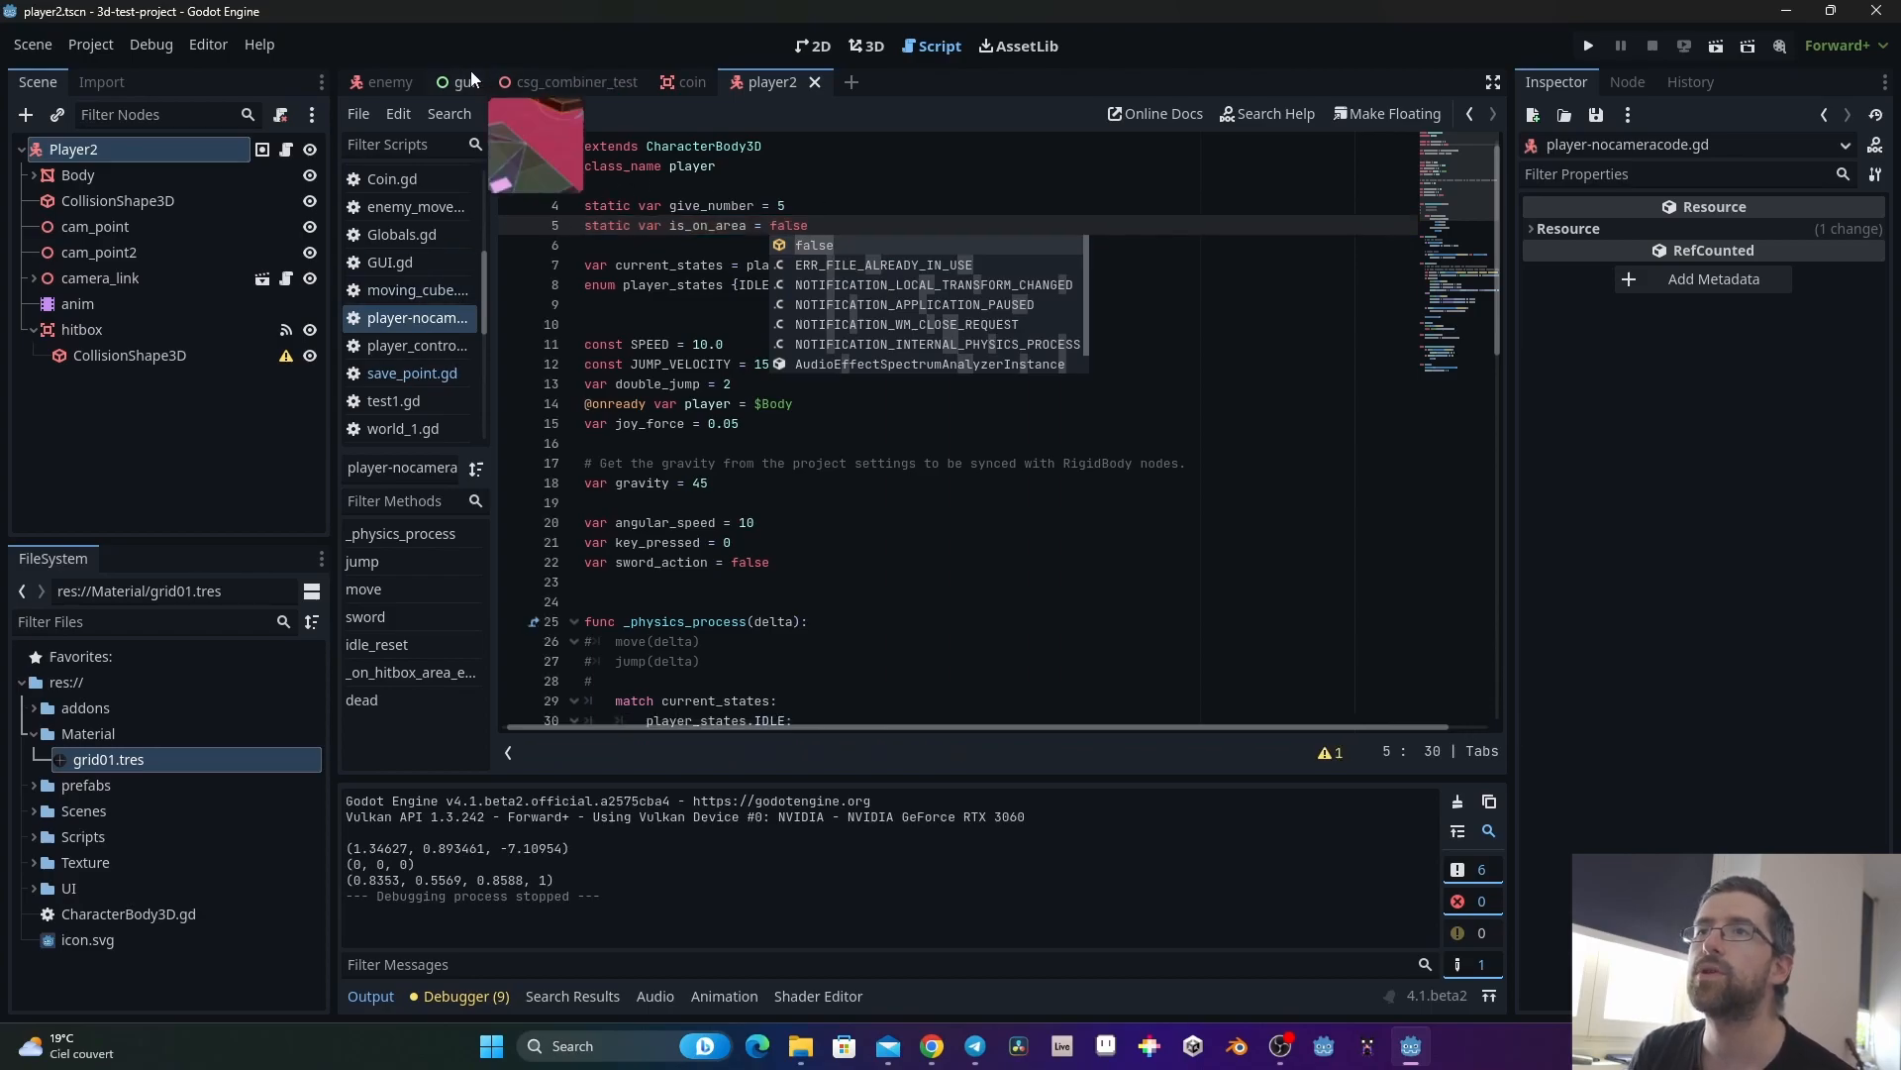
Step: Uncomment moving_cube's _process block that plays GoDown, then bring up save_point's script
left_click(577, 81)
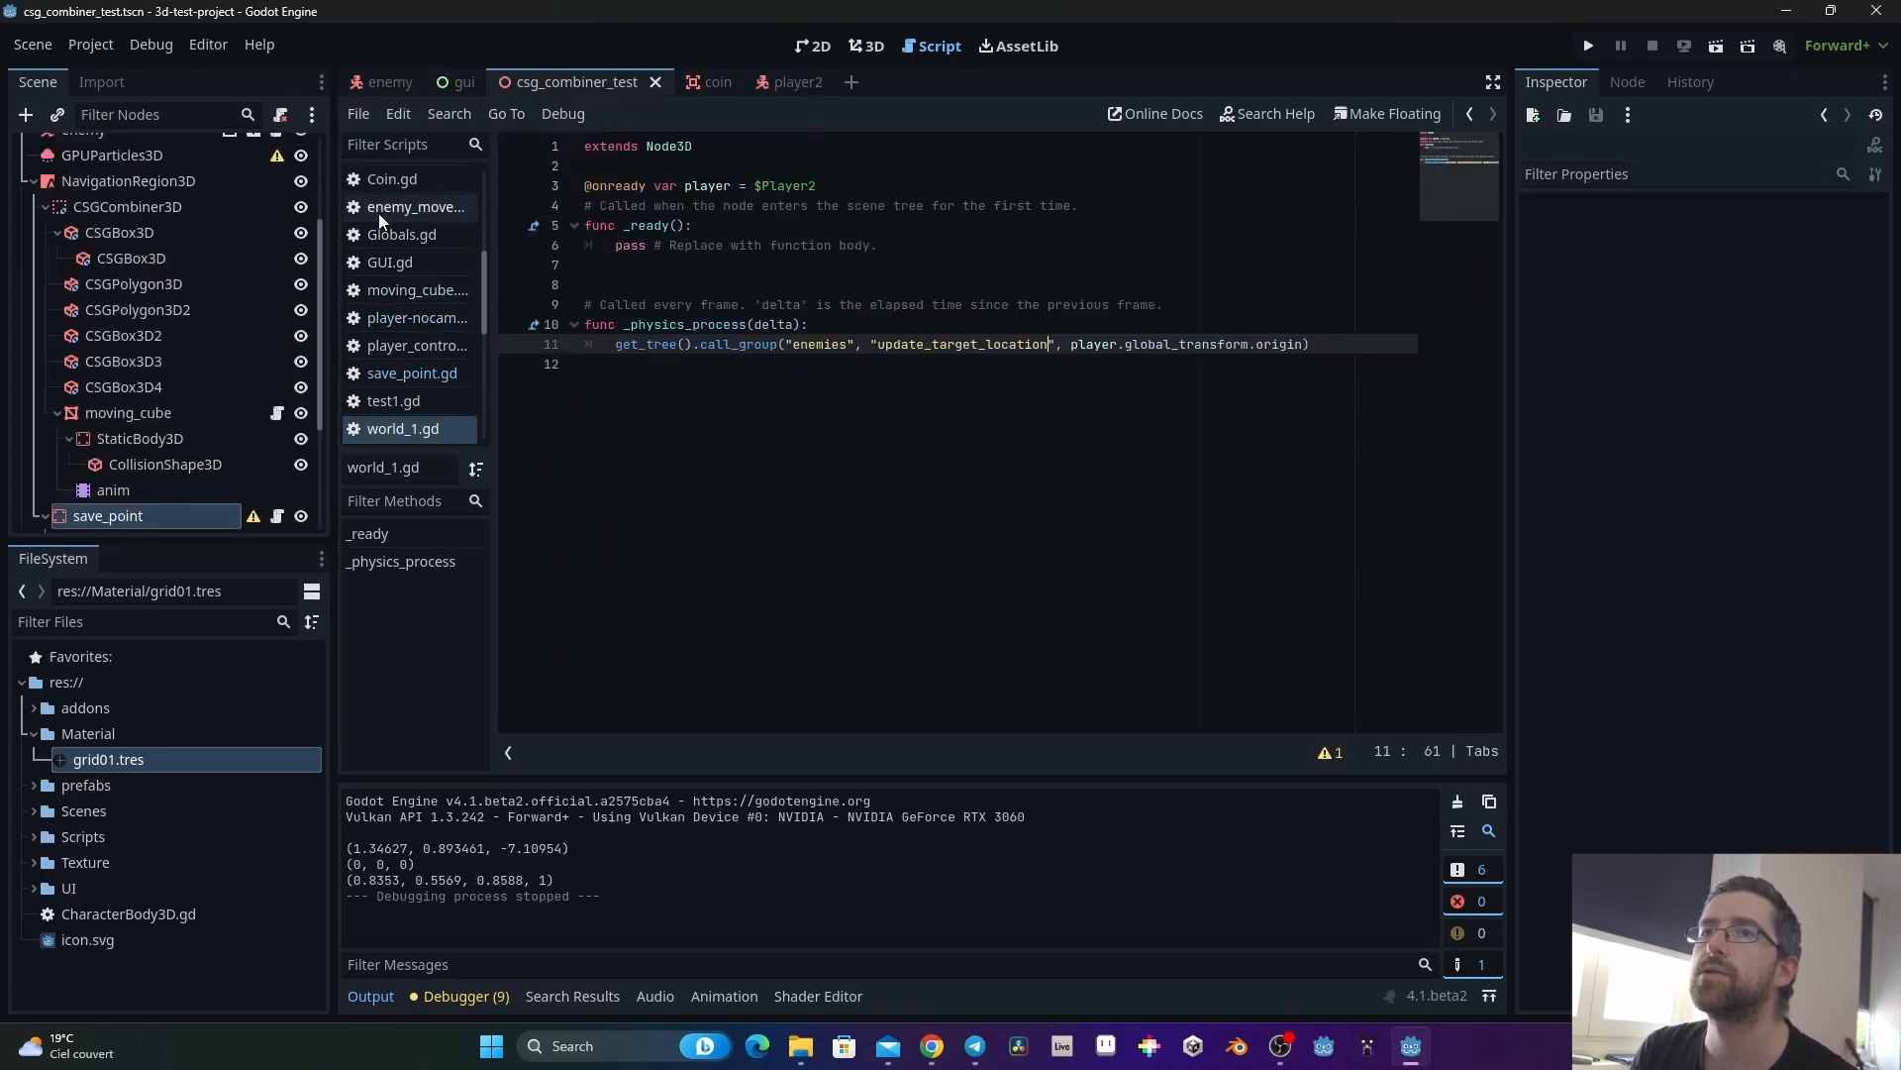
left_click(128, 314)
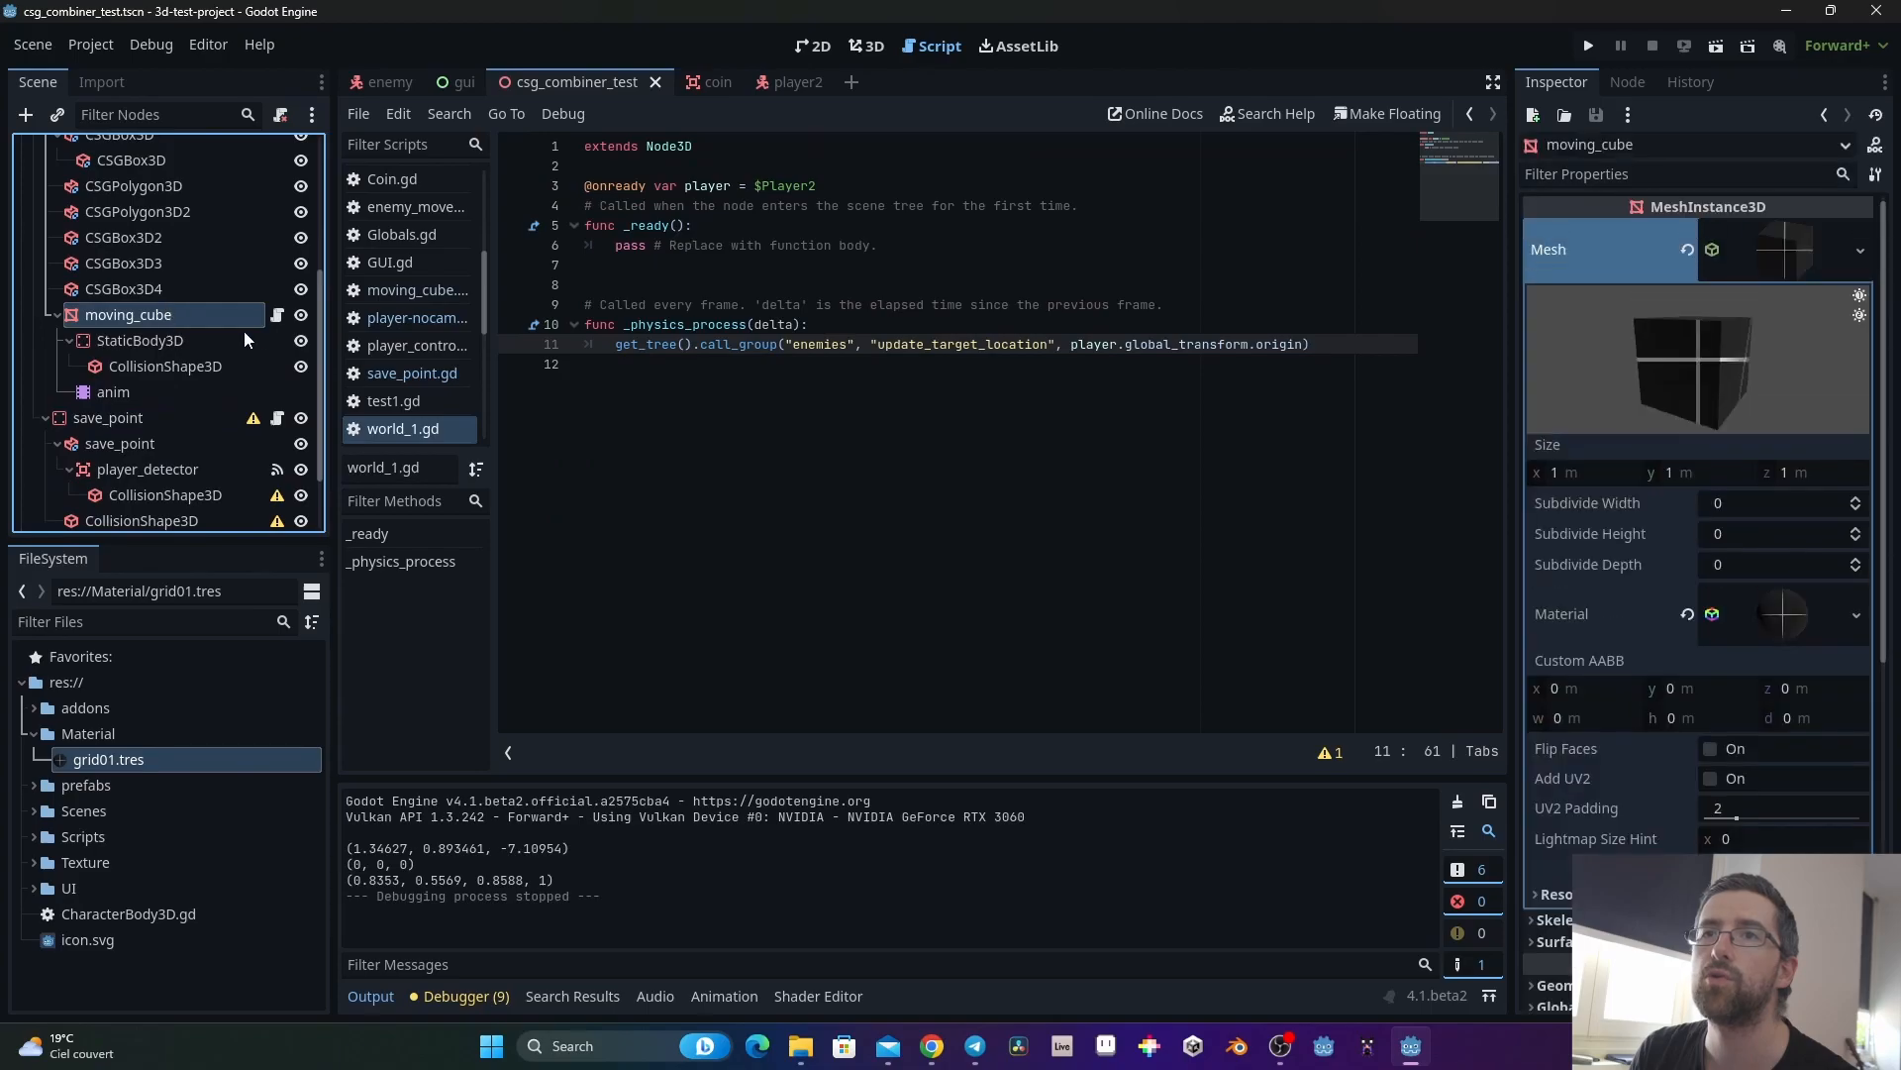
left_click(416, 290)
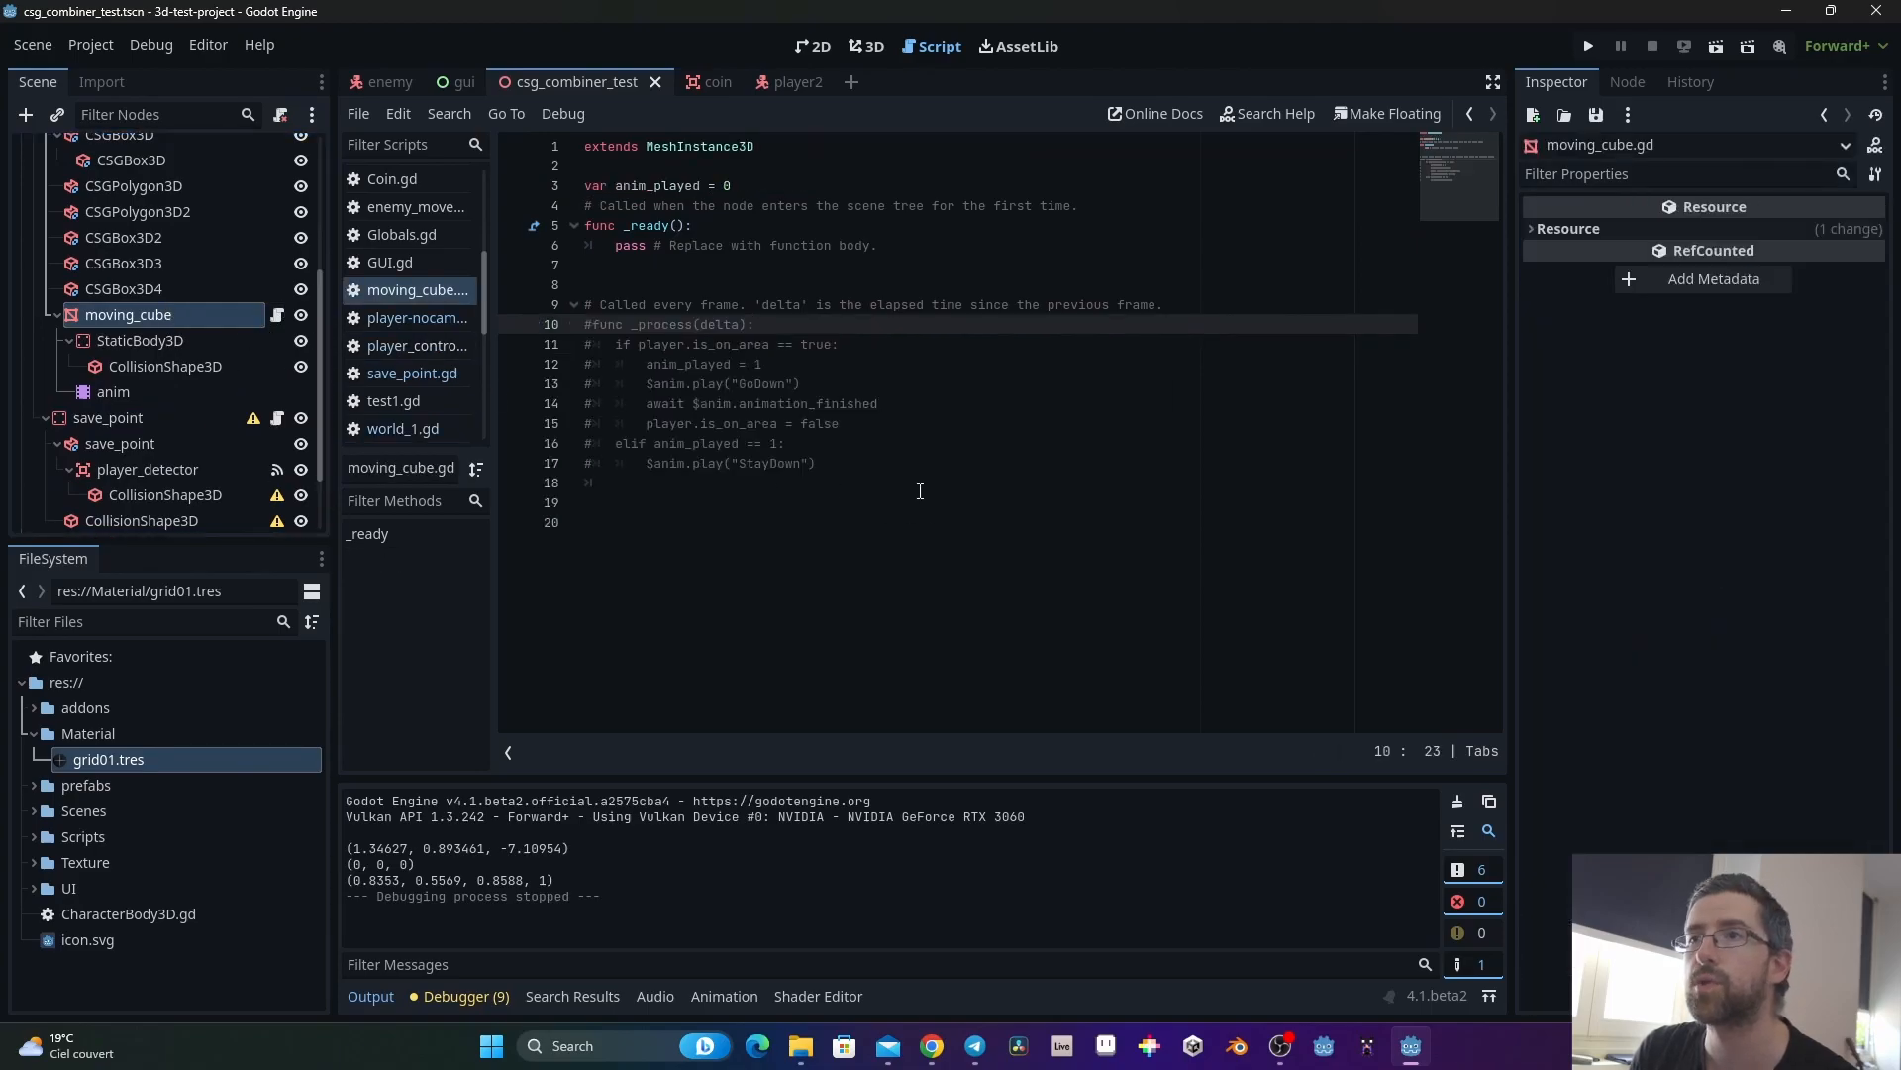
left_click_drag(585, 324, 816, 462)
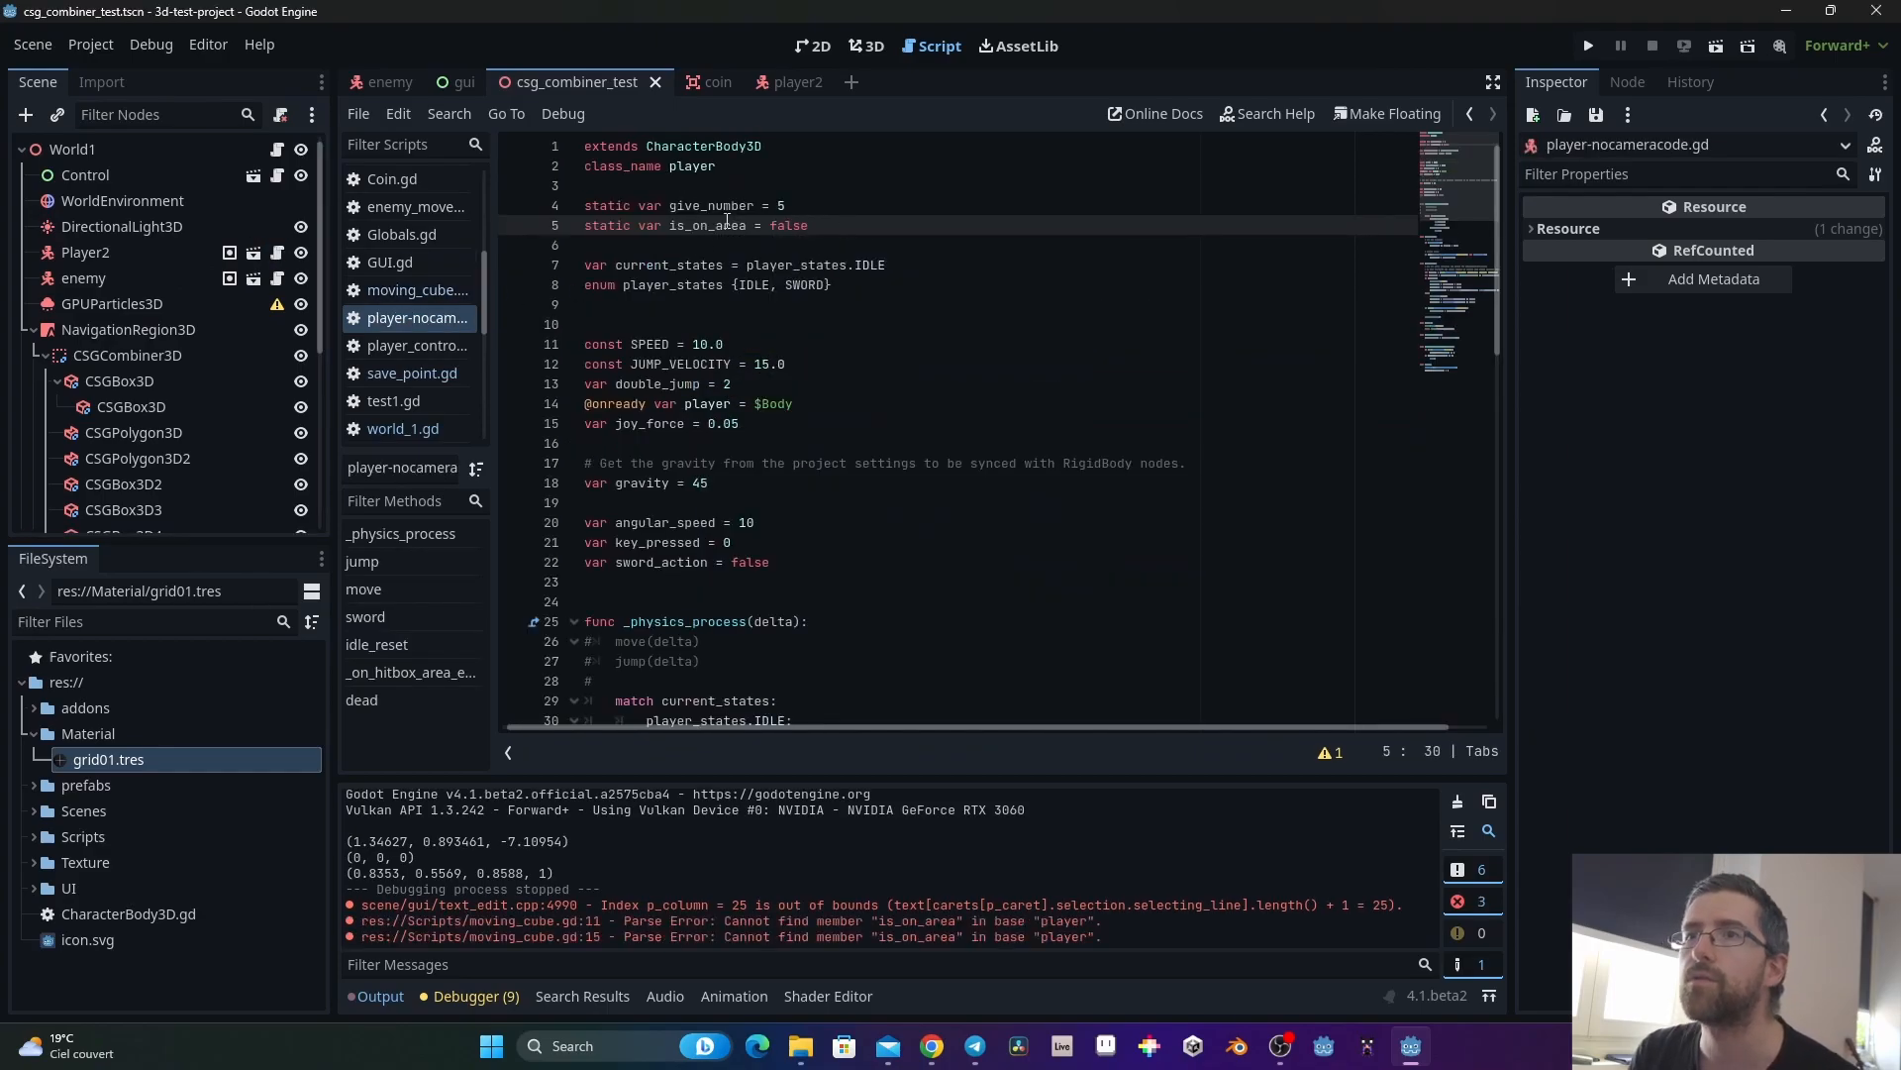
left_click(417, 290)
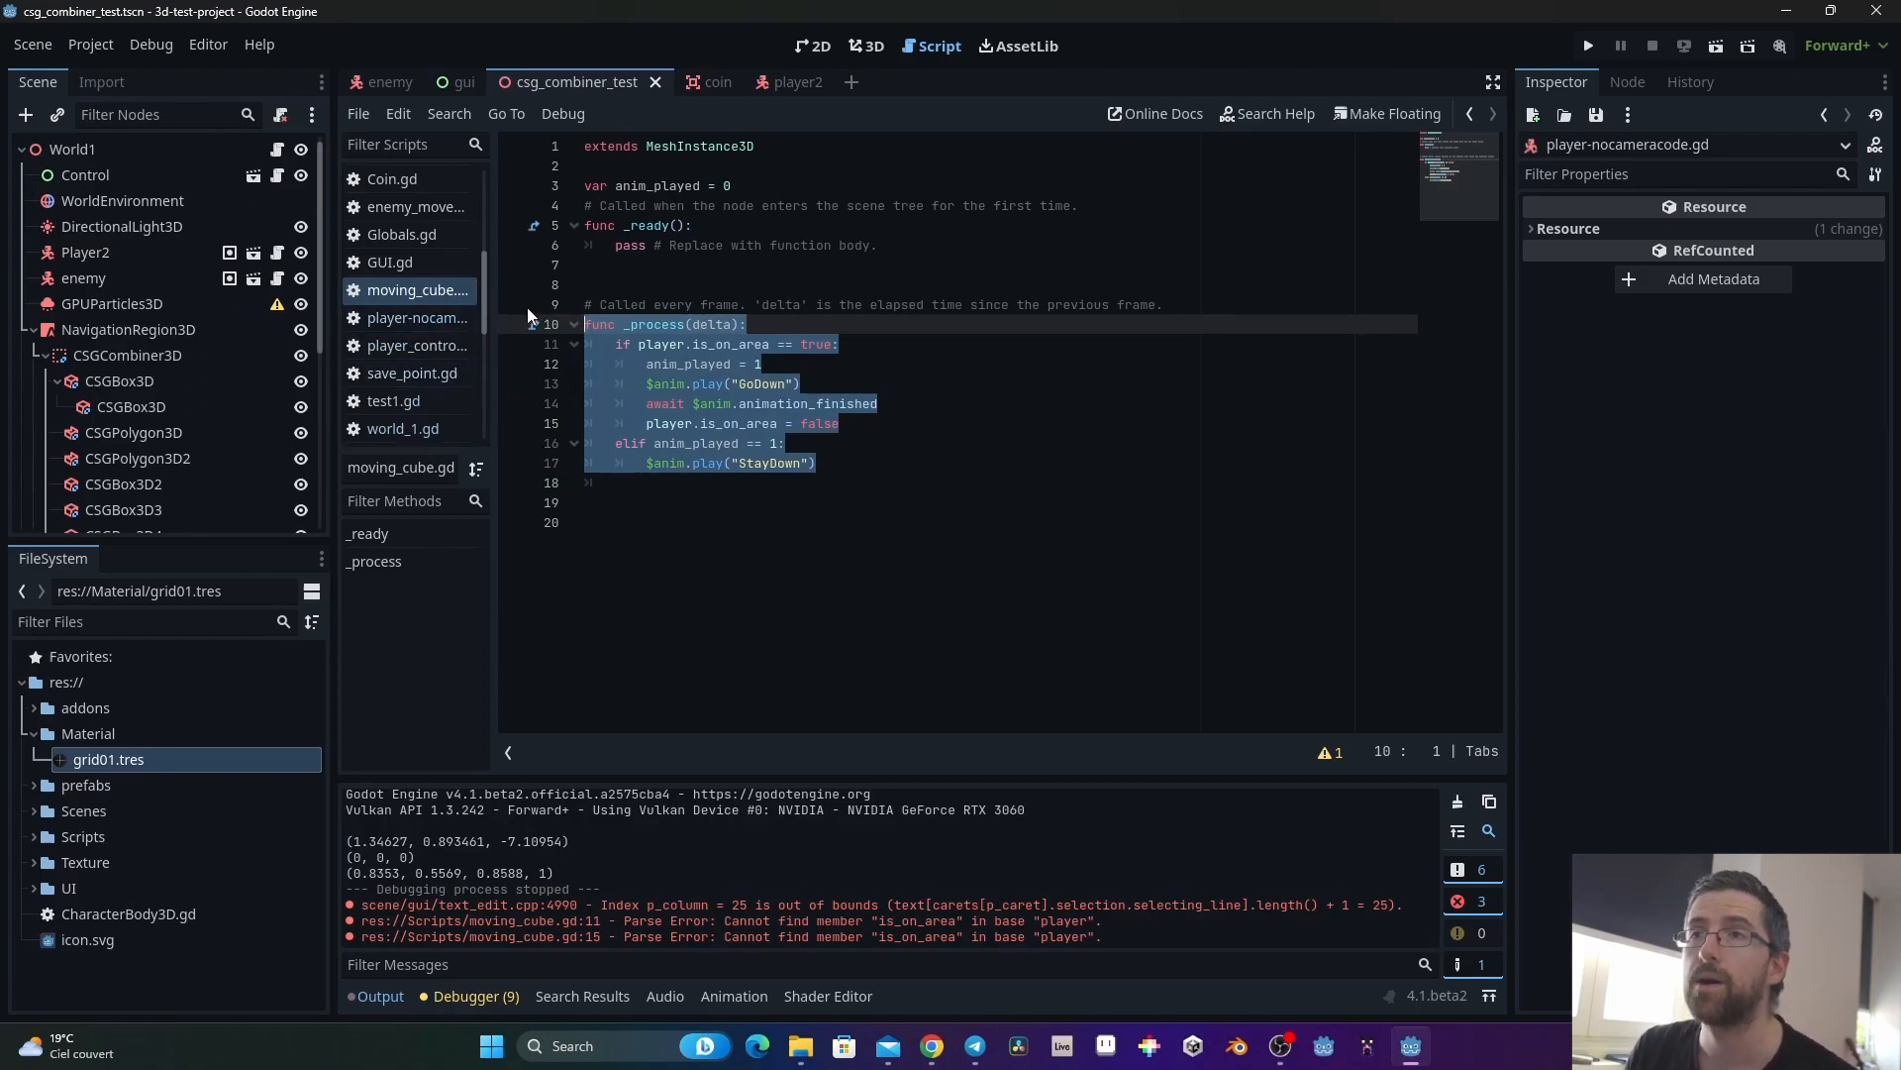
mouse_move(198, 367)
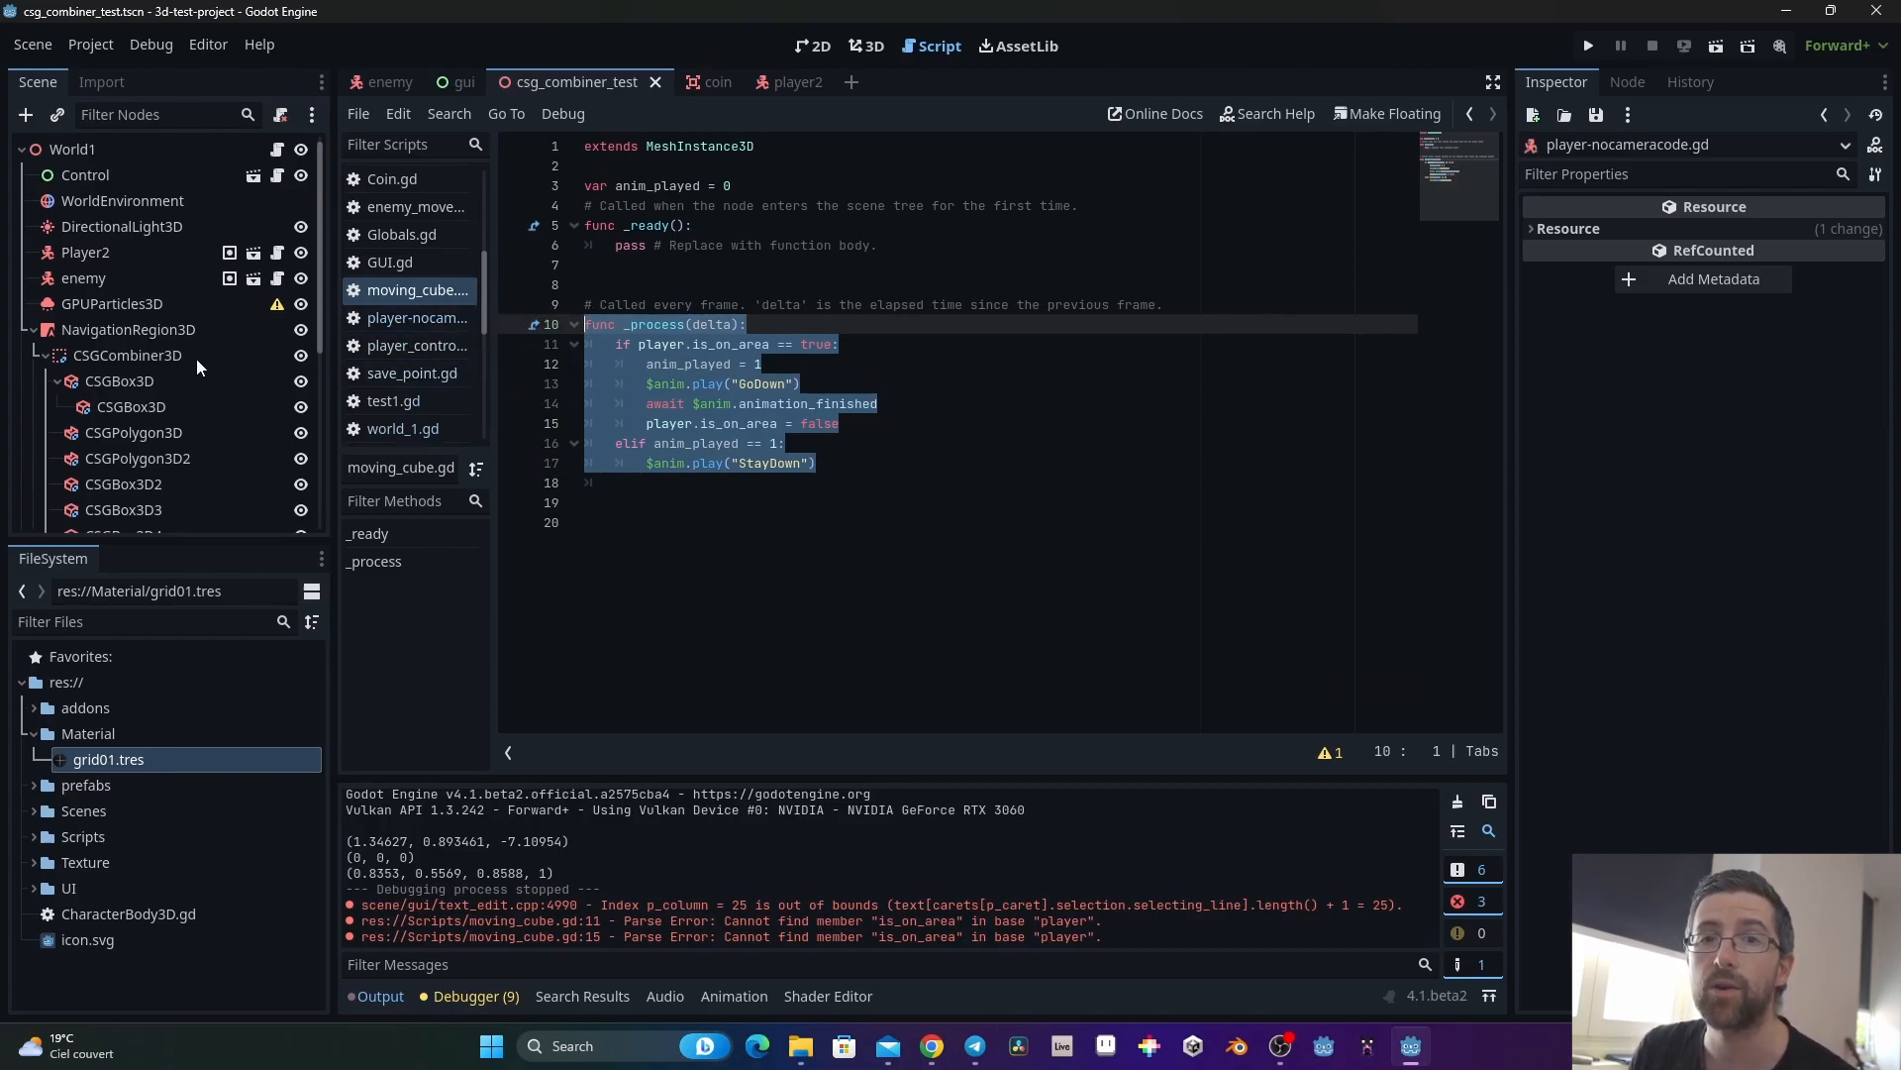
left_click(108, 335)
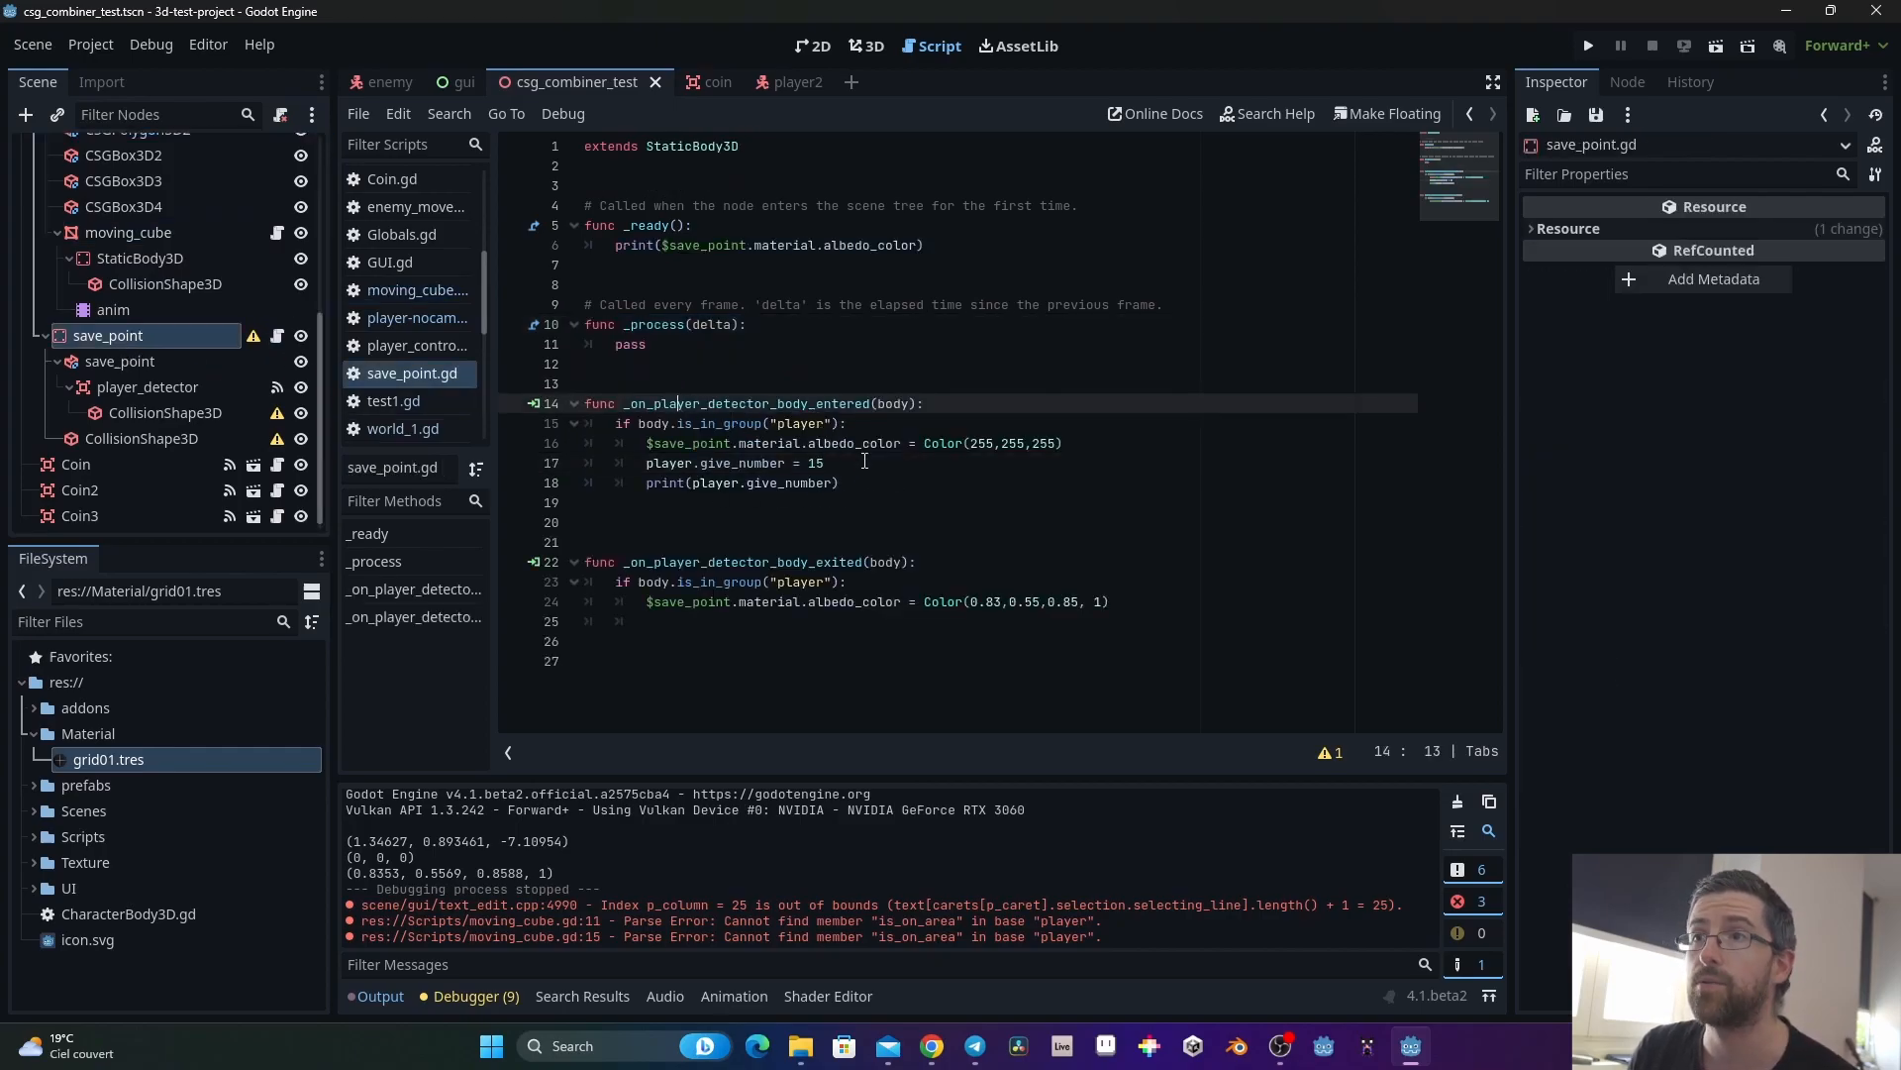
Step: Replace save_point's handler lines with 'player.is_on_area = true' and run the game
type("player")
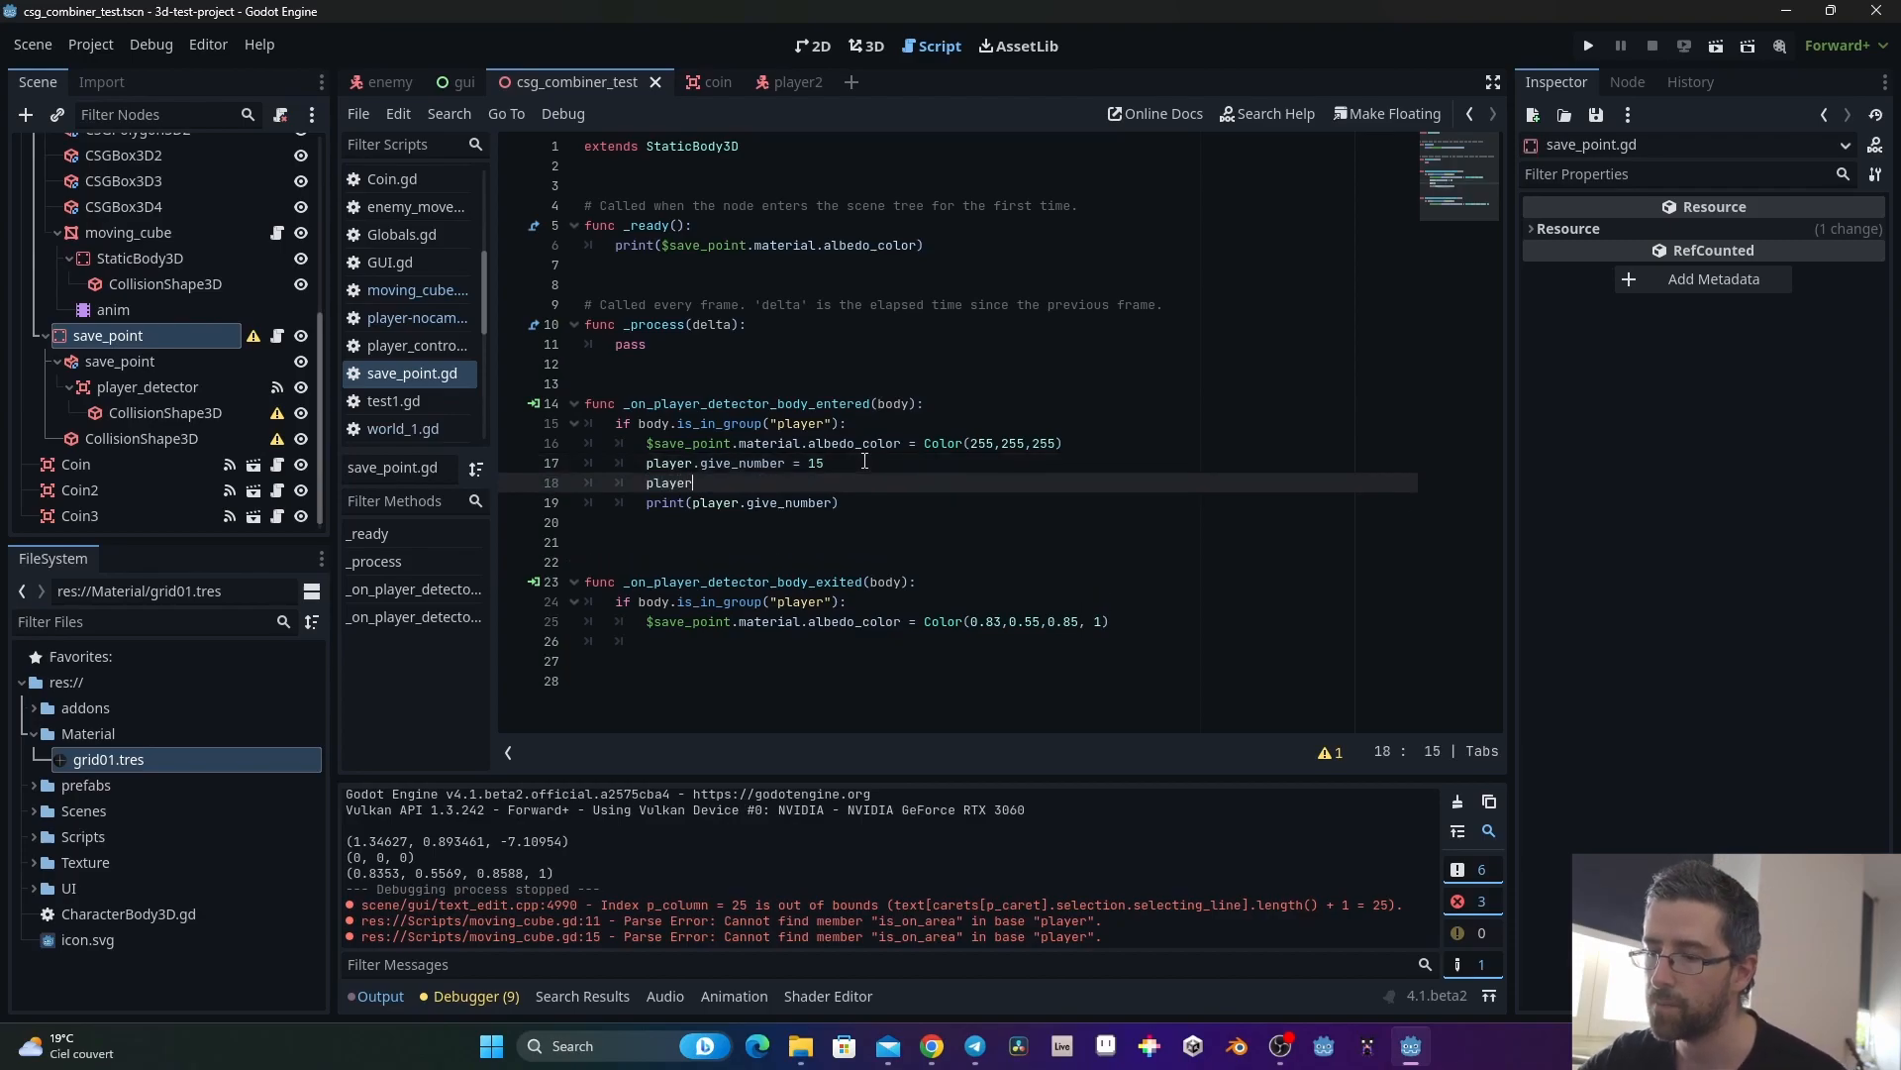
type(".is_on_area = true")
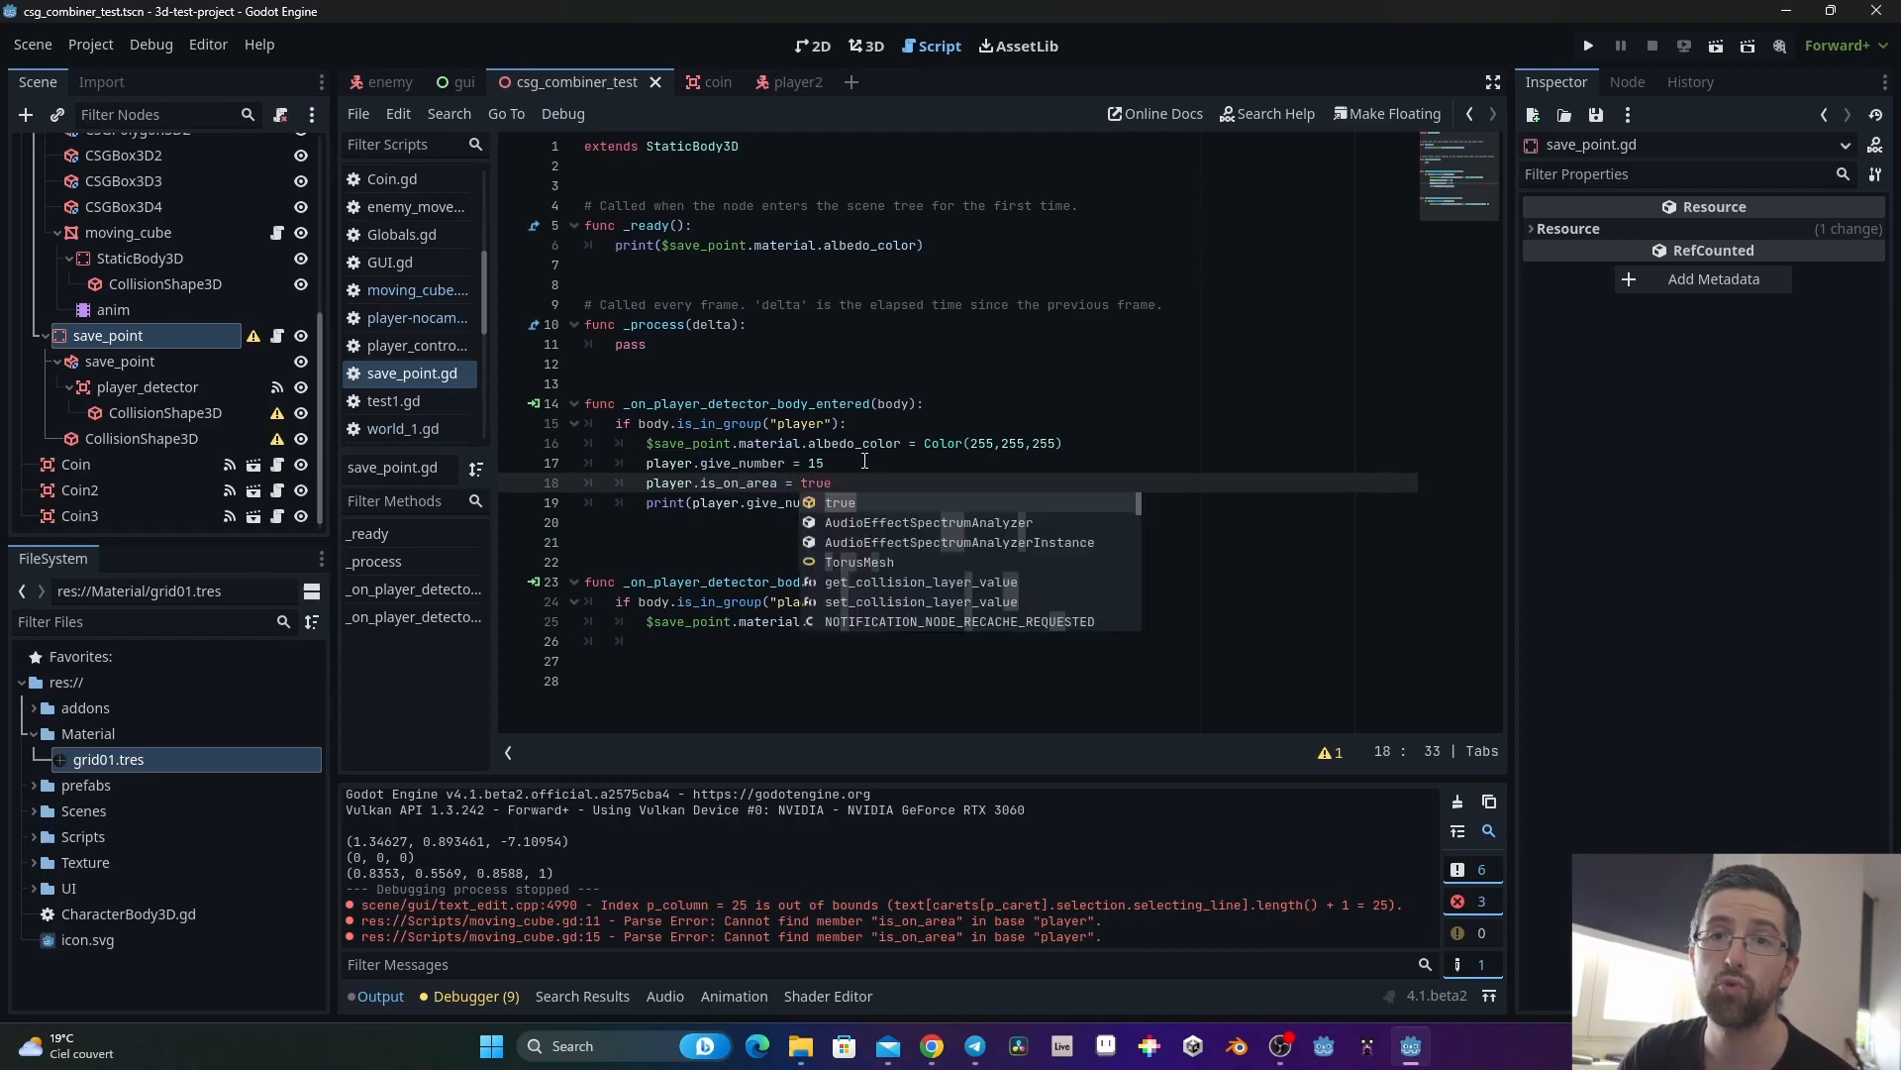
key("Escape")
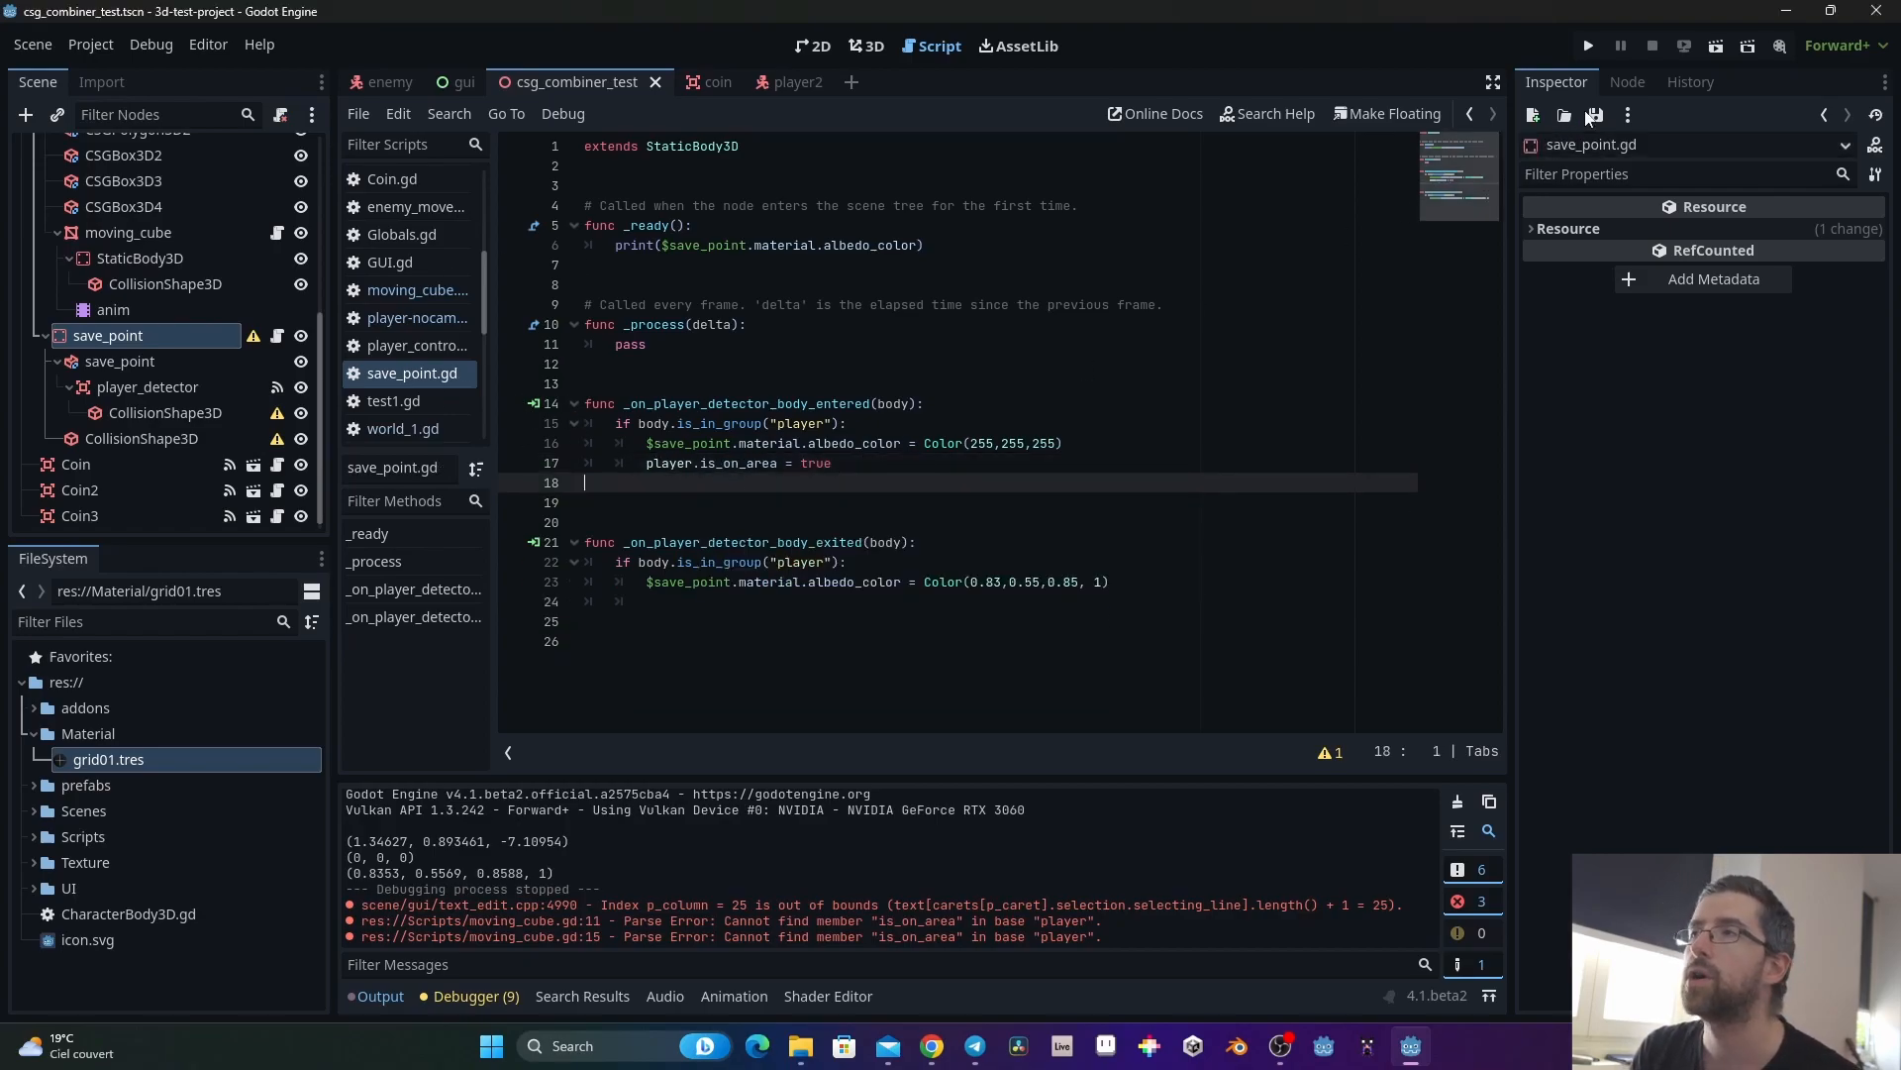
left_click(1588, 45)
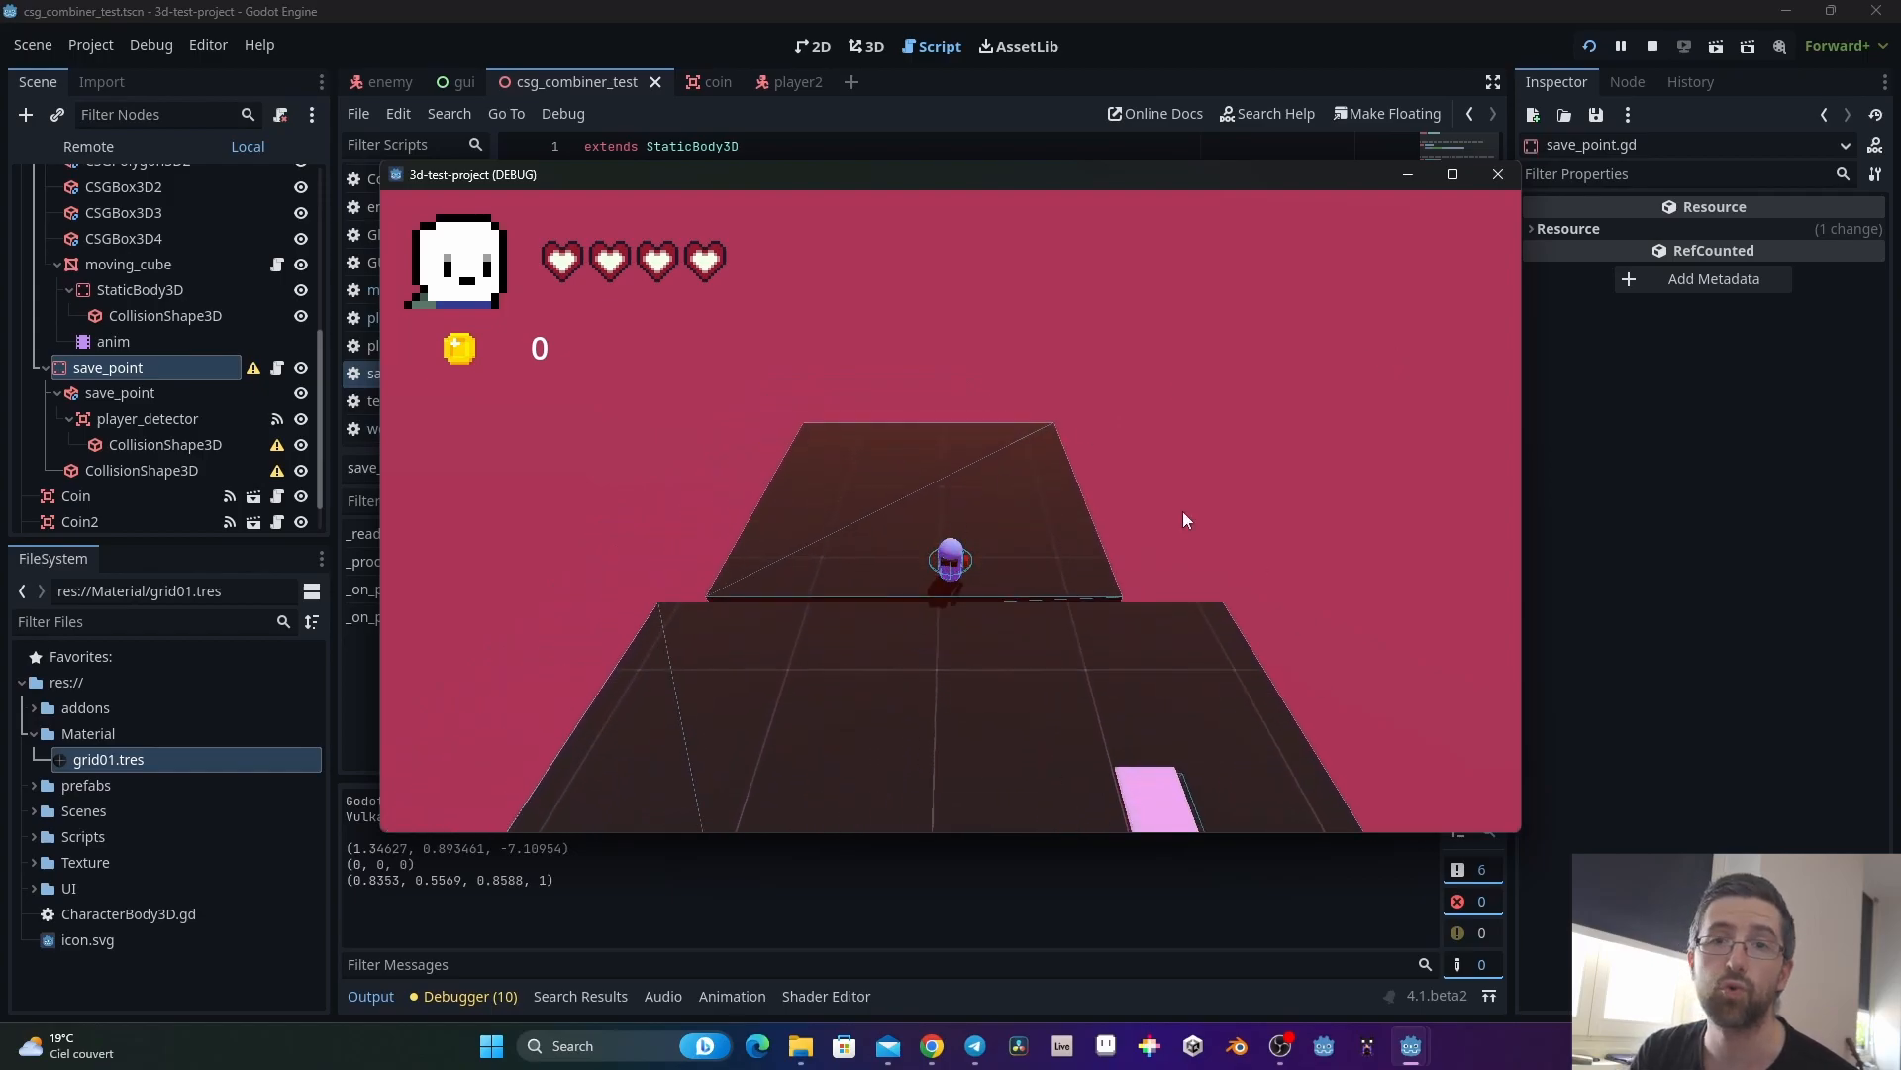
mouse_move(924, 545)
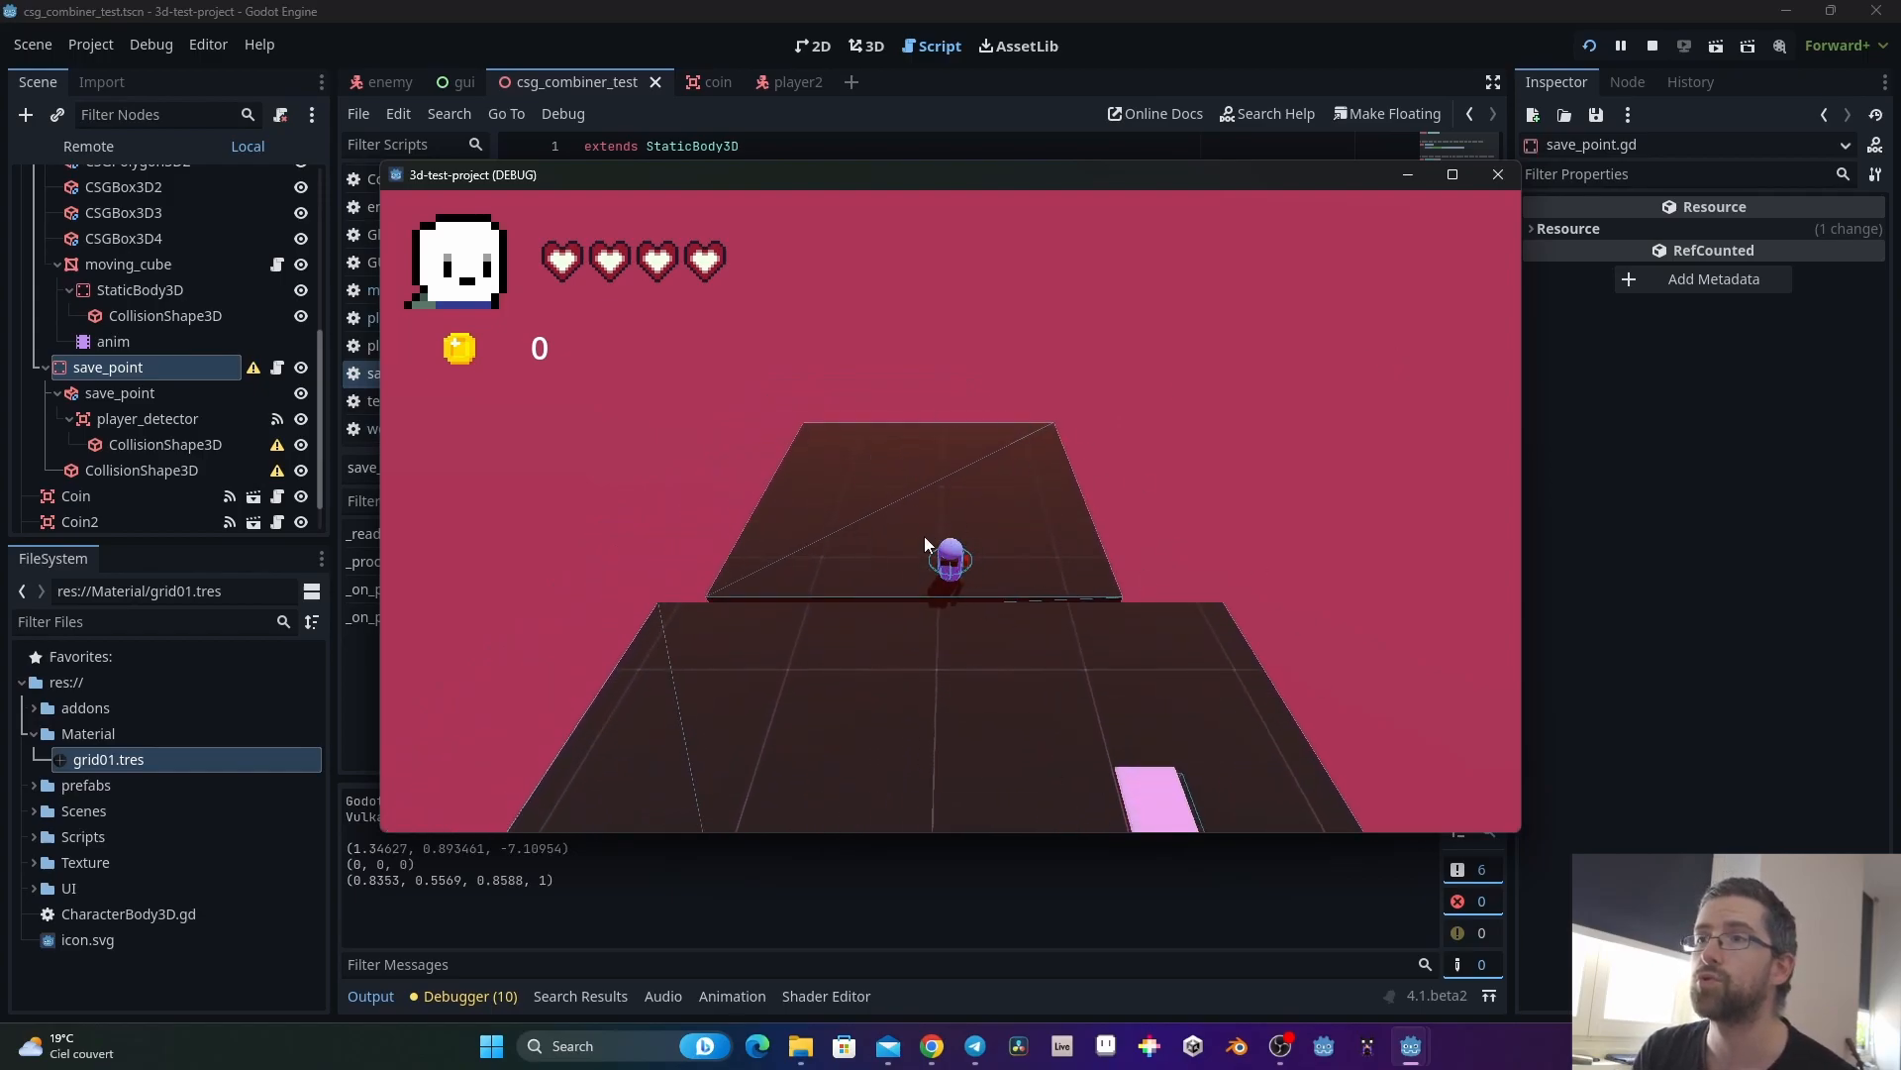
mouse_move(1217, 735)
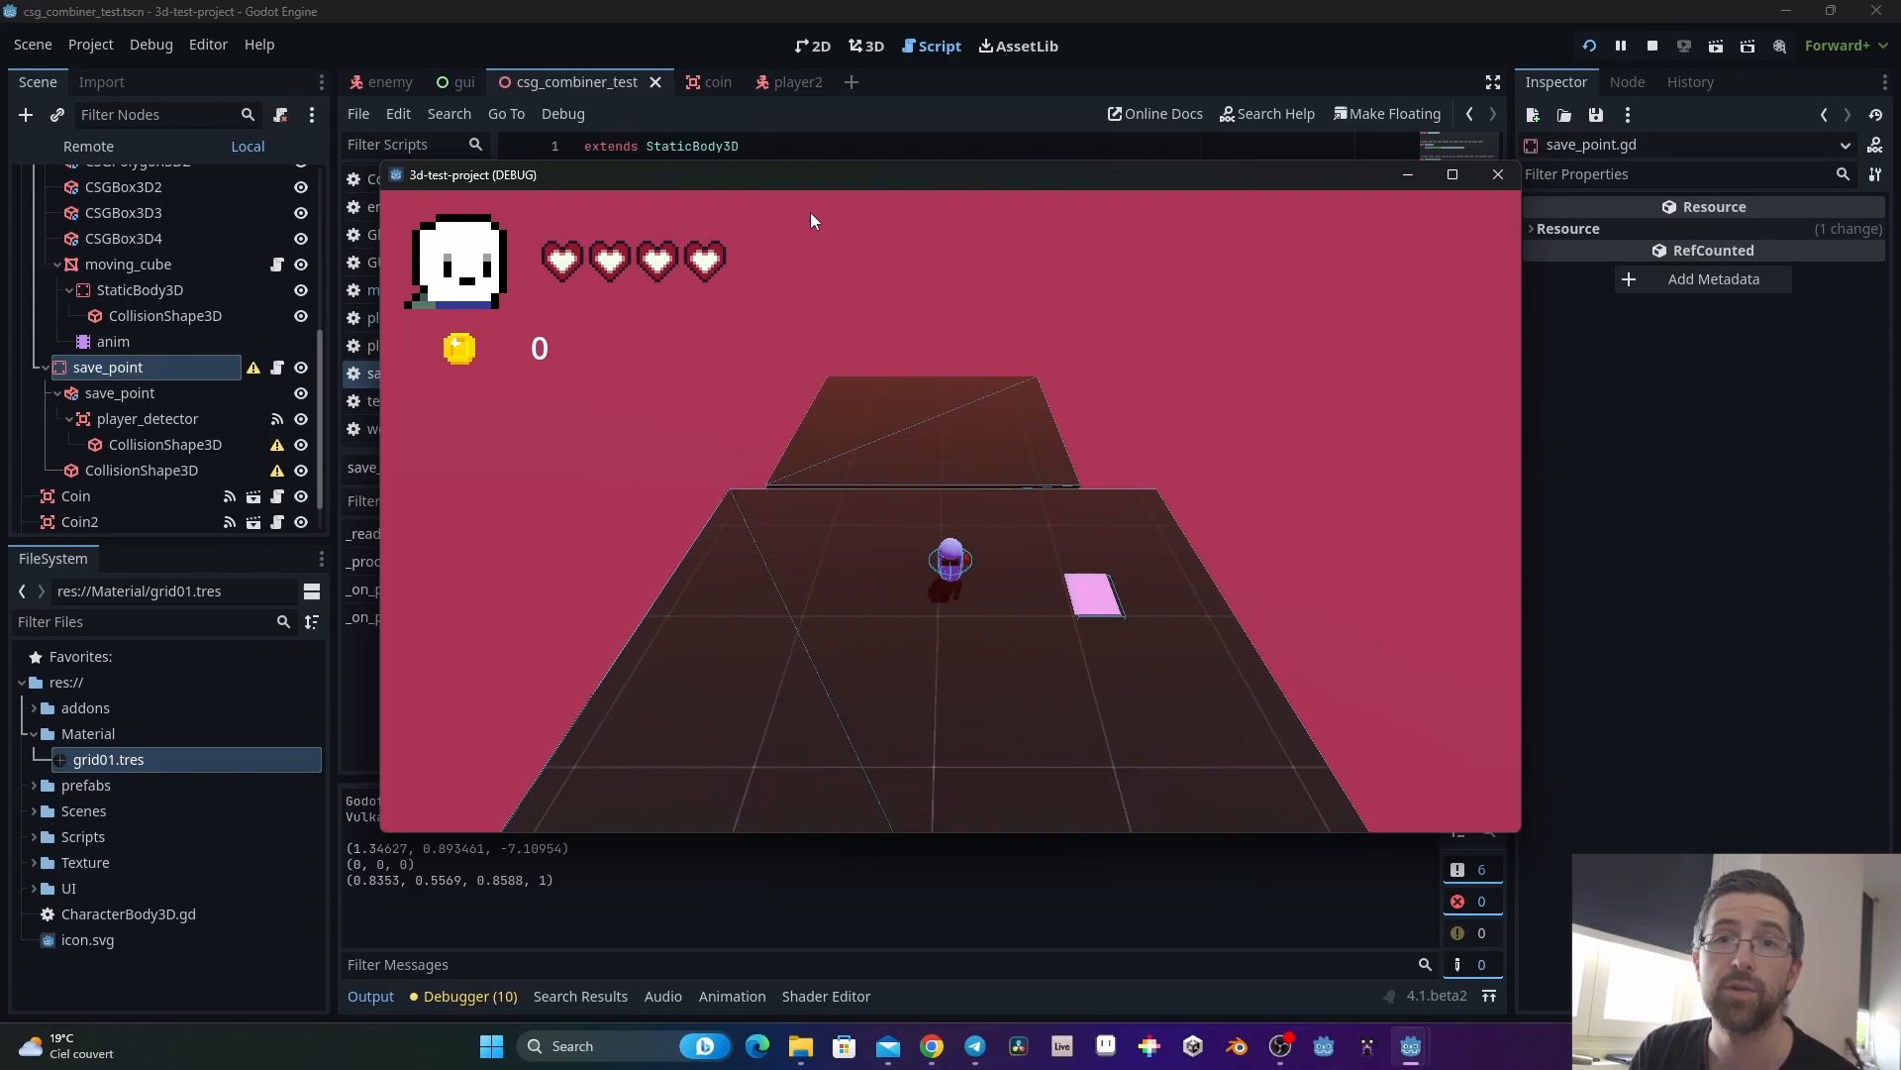
mouse_move(772, 239)
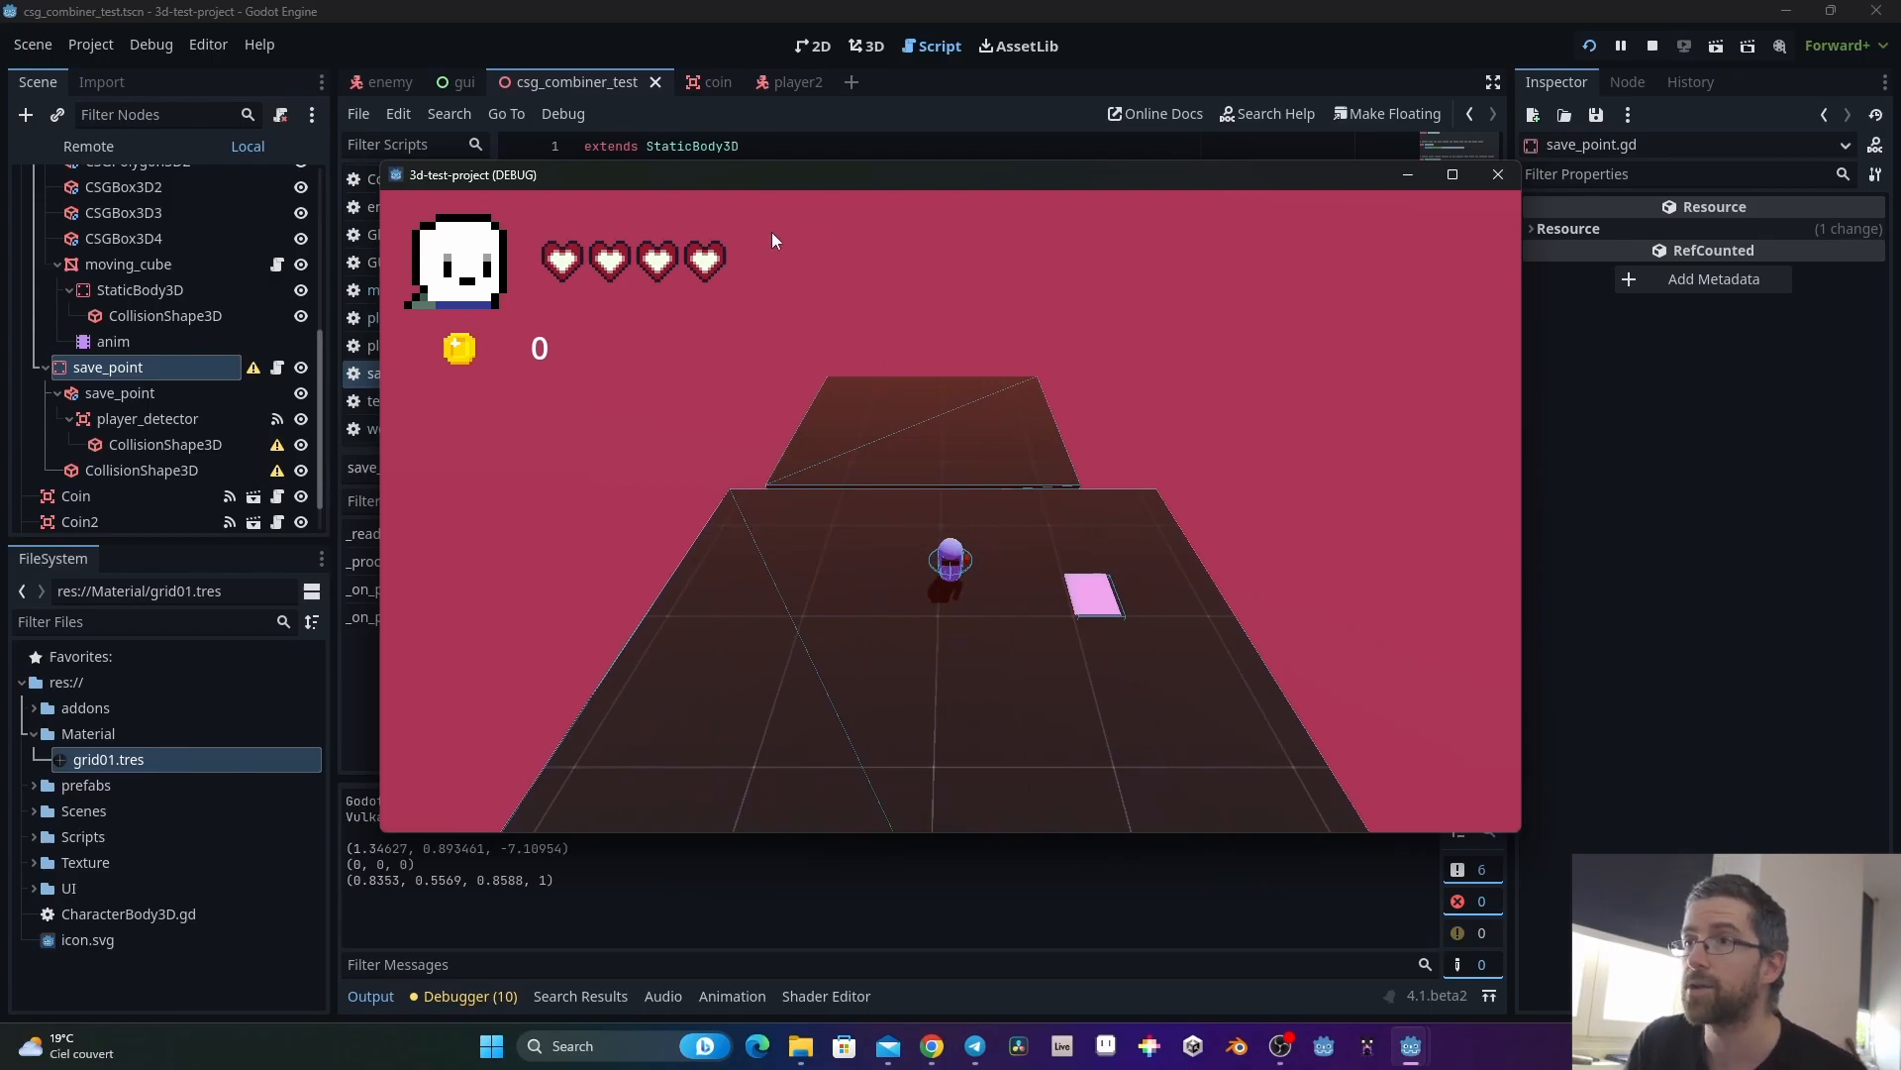
mouse_move(983, 457)
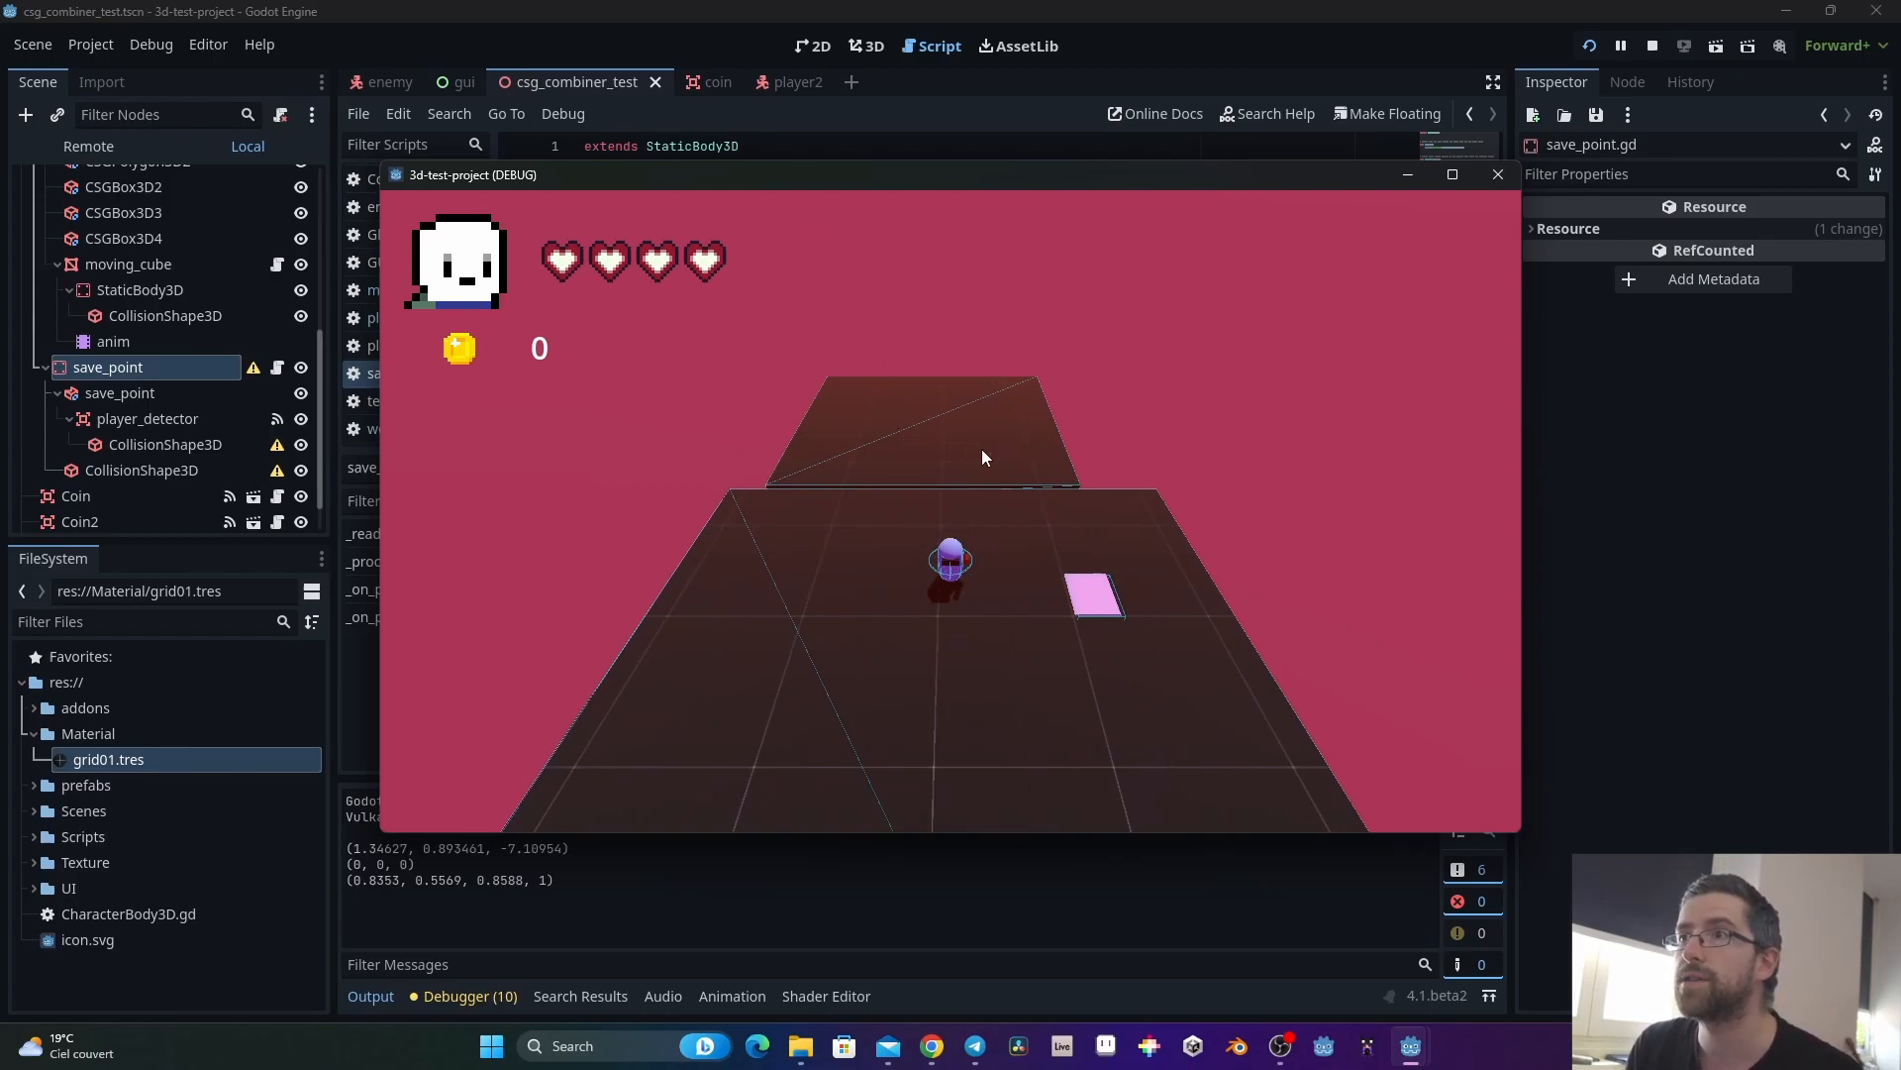